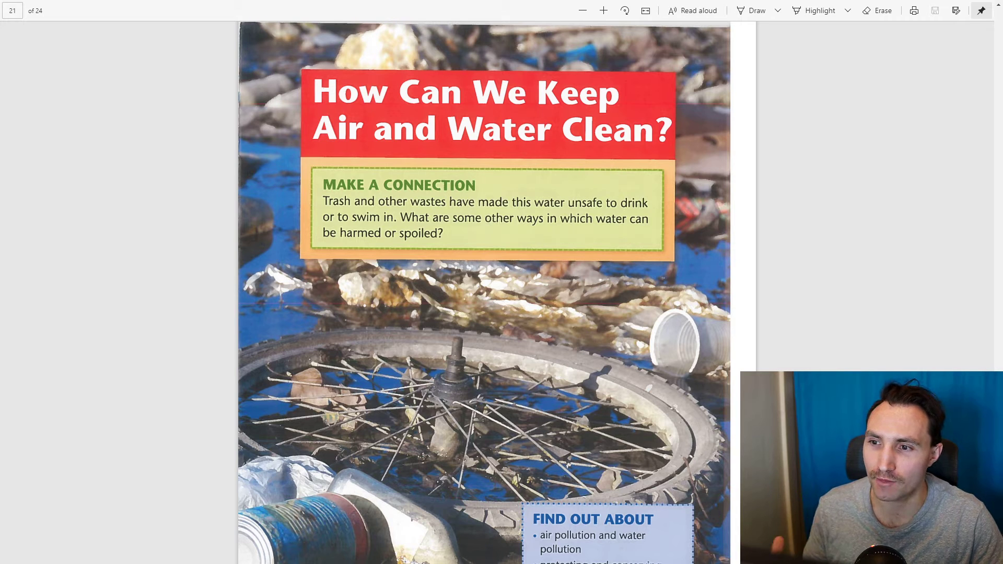
scroll(down, 3)
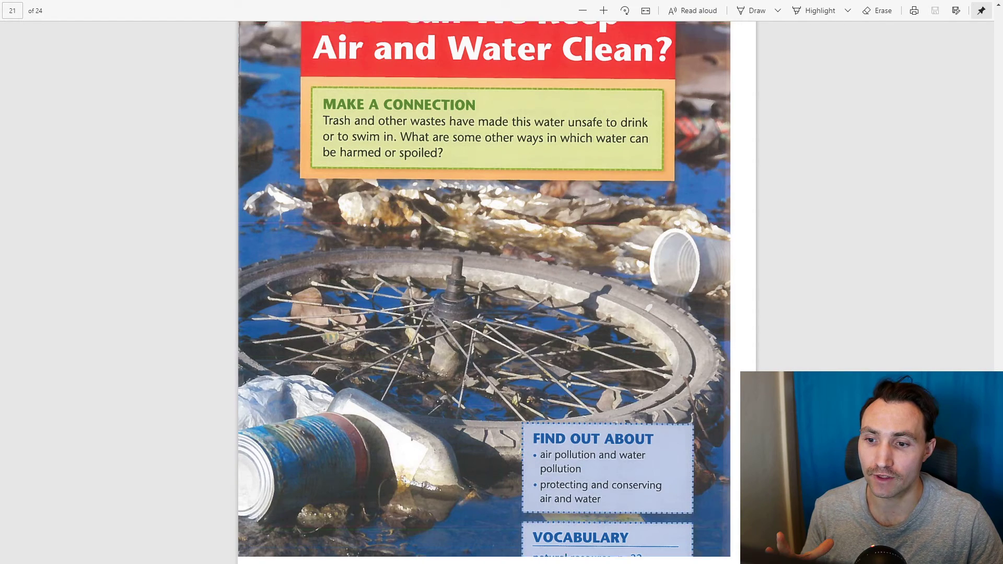
scroll(down, 3)
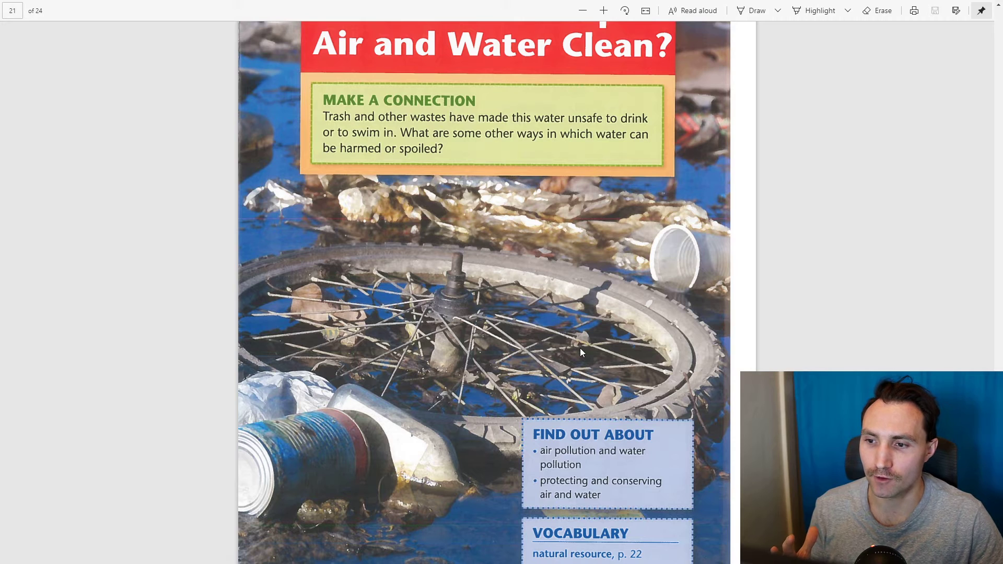
scroll(down, 3)
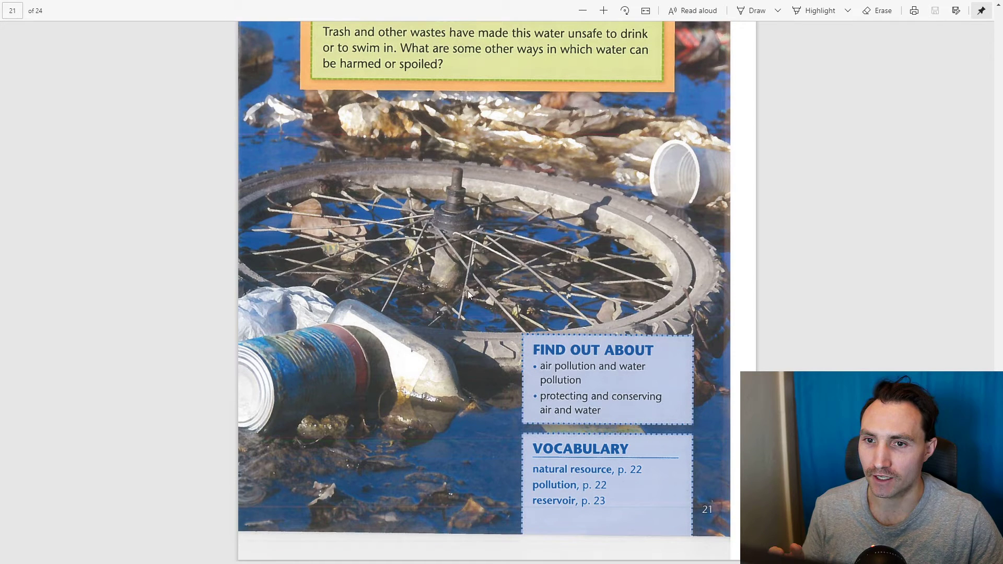
mouse_move(473, 352)
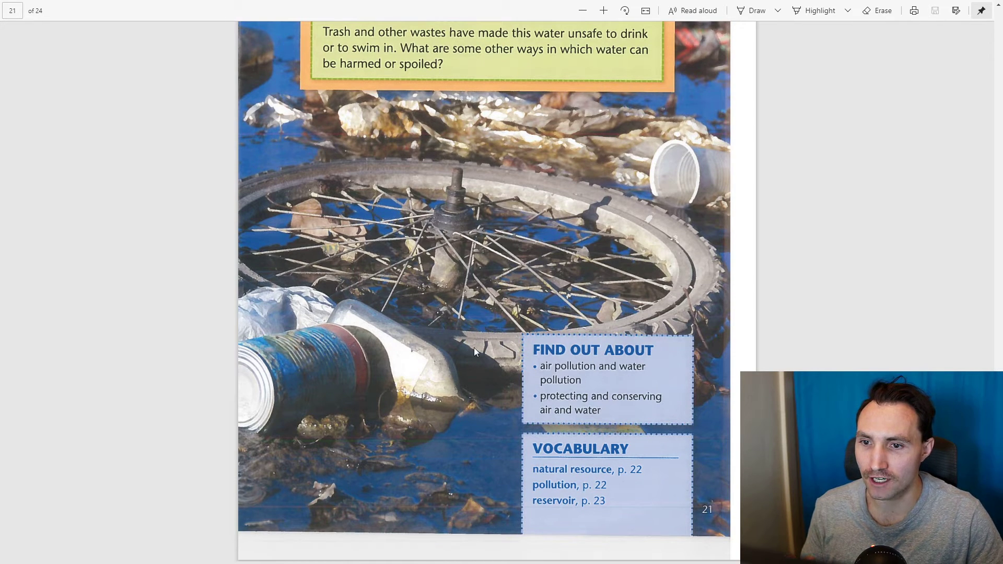
mouse_move(522, 325)
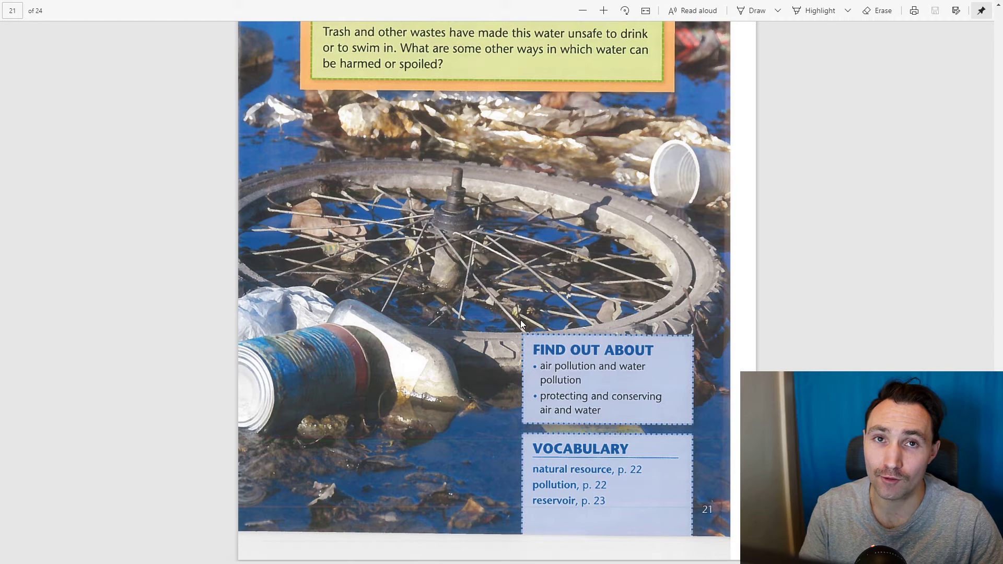
scroll(down, 3)
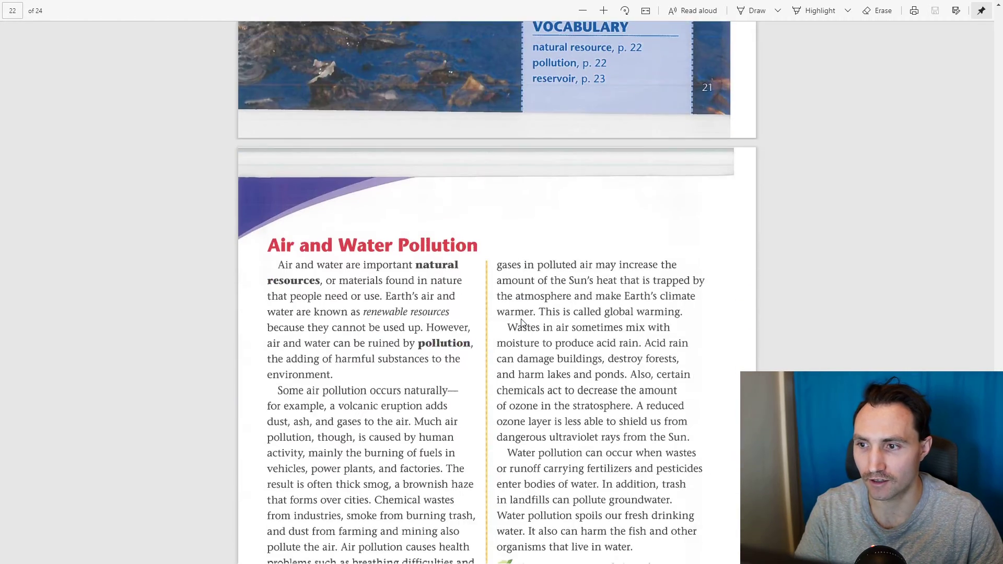
scroll(down, 3)
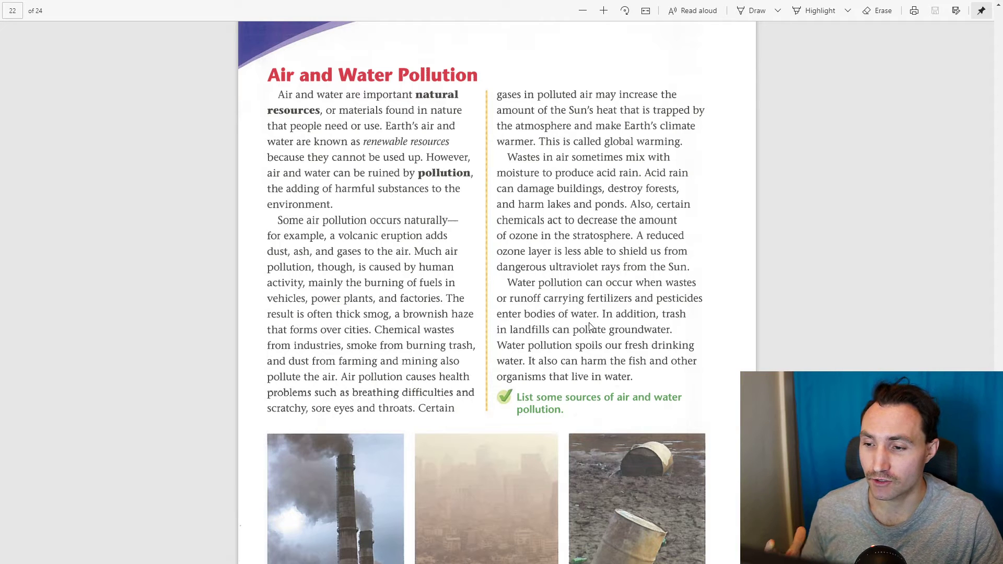
mouse_move(297, 113)
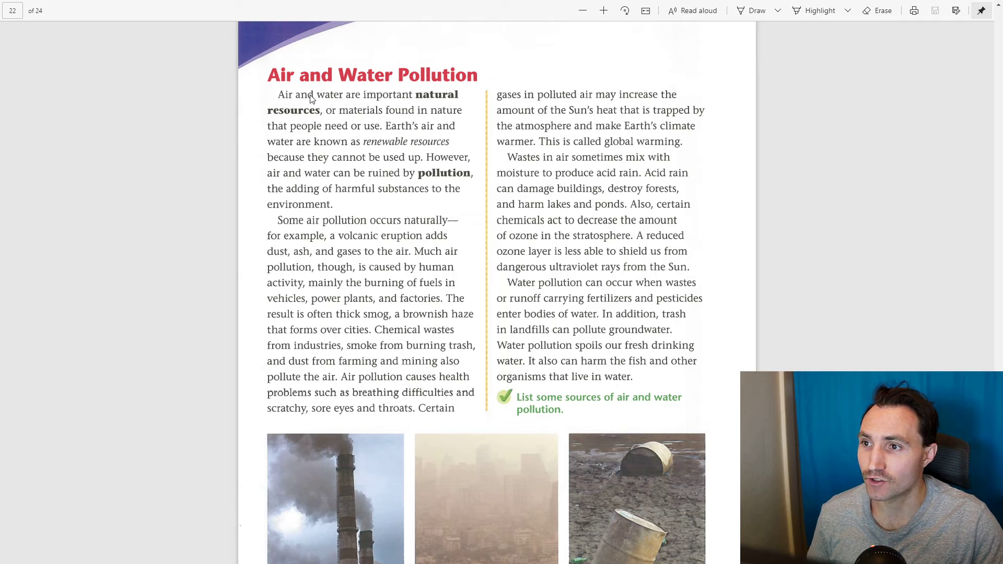
mouse_move(318, 117)
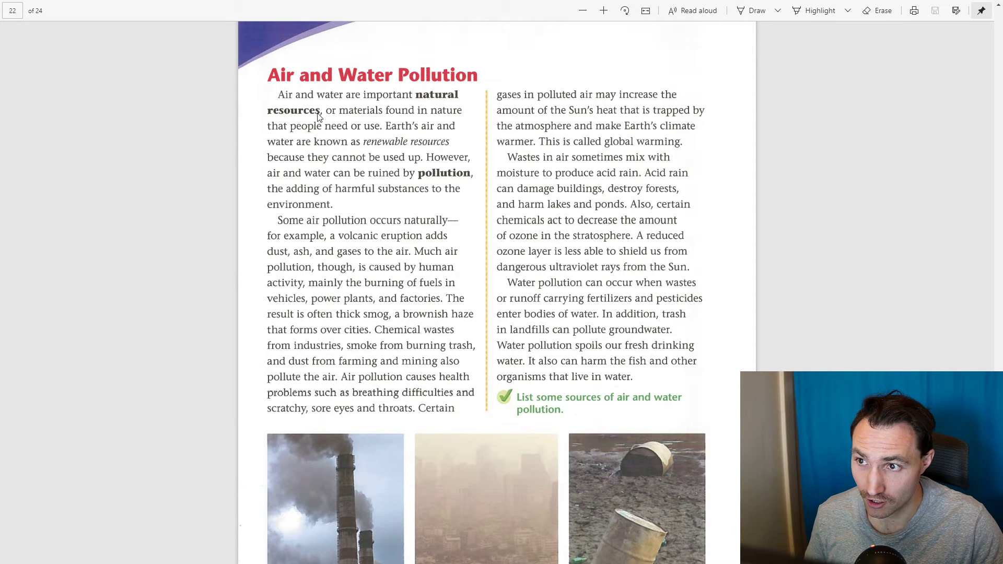
mouse_move(403, 113)
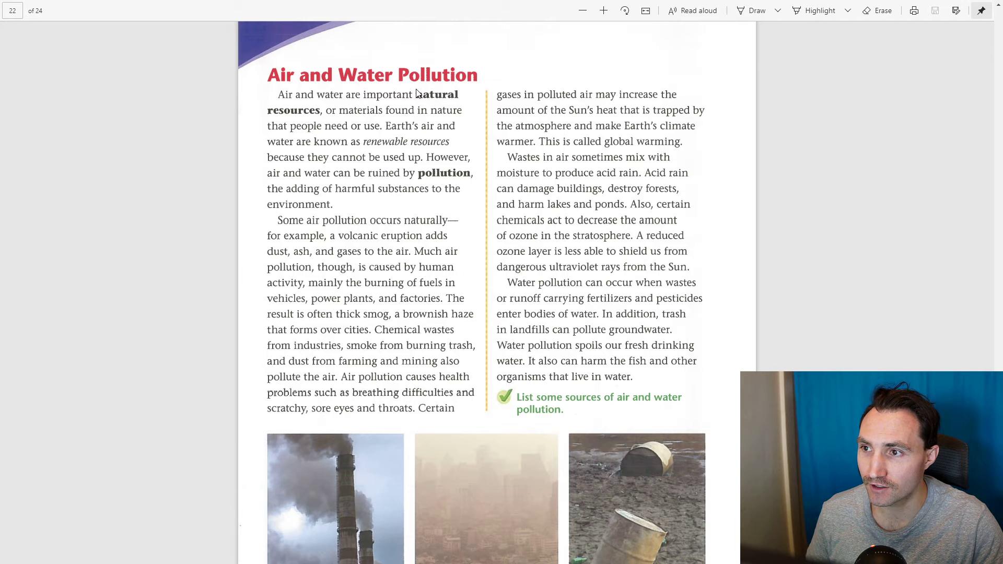
mouse_move(309, 107)
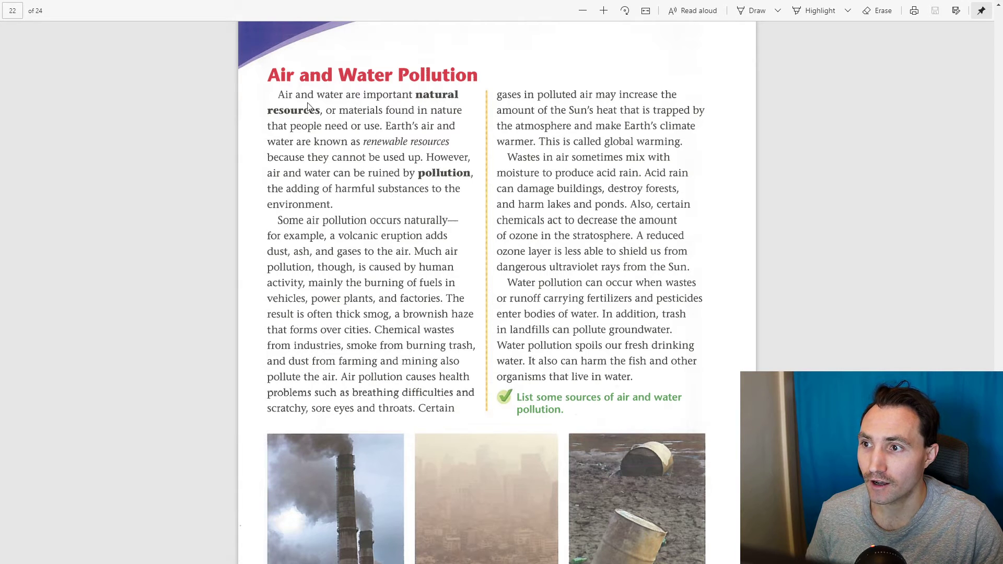
mouse_move(417, 105)
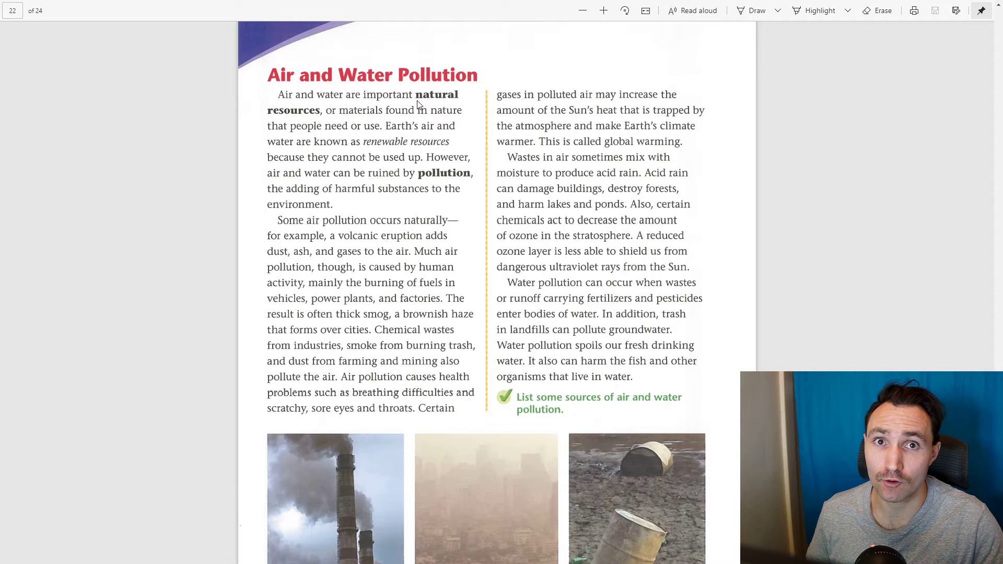
mouse_move(403, 169)
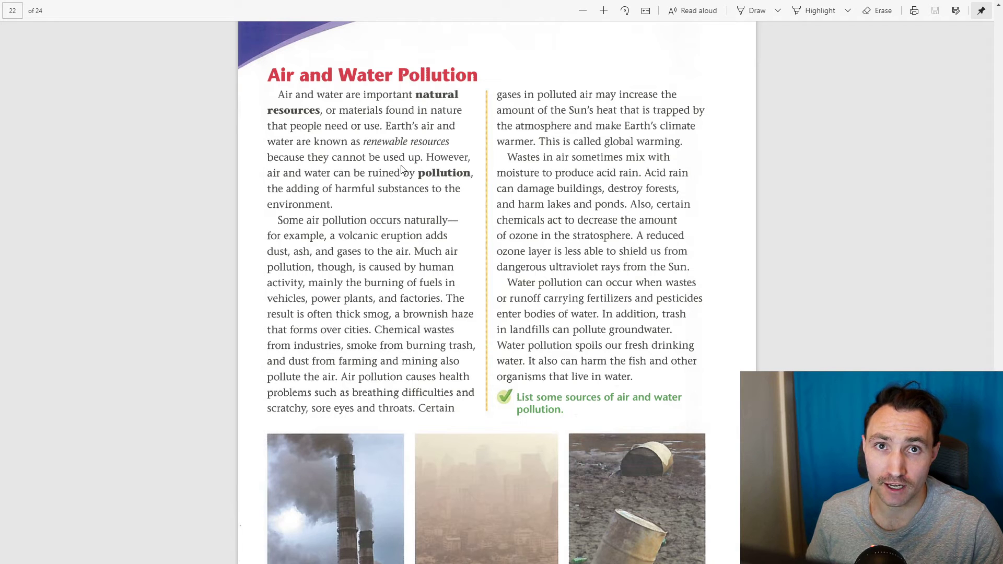
mouse_move(396, 139)
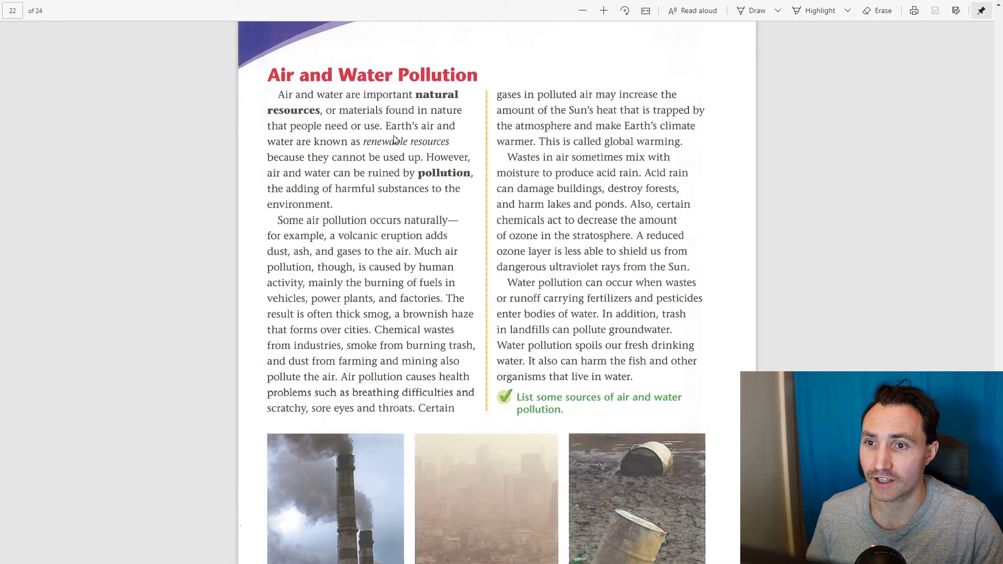
mouse_move(428, 149)
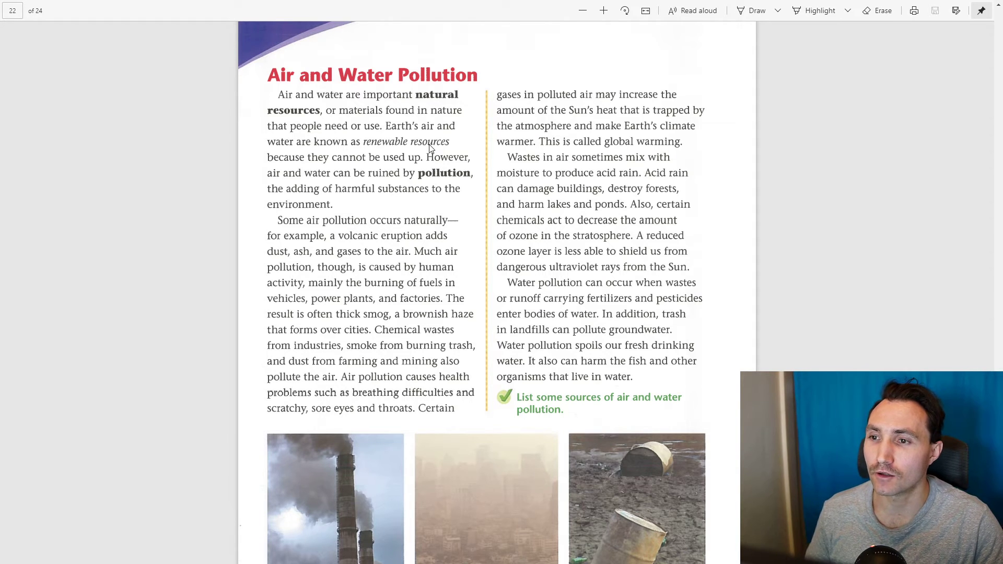
mouse_move(420, 116)
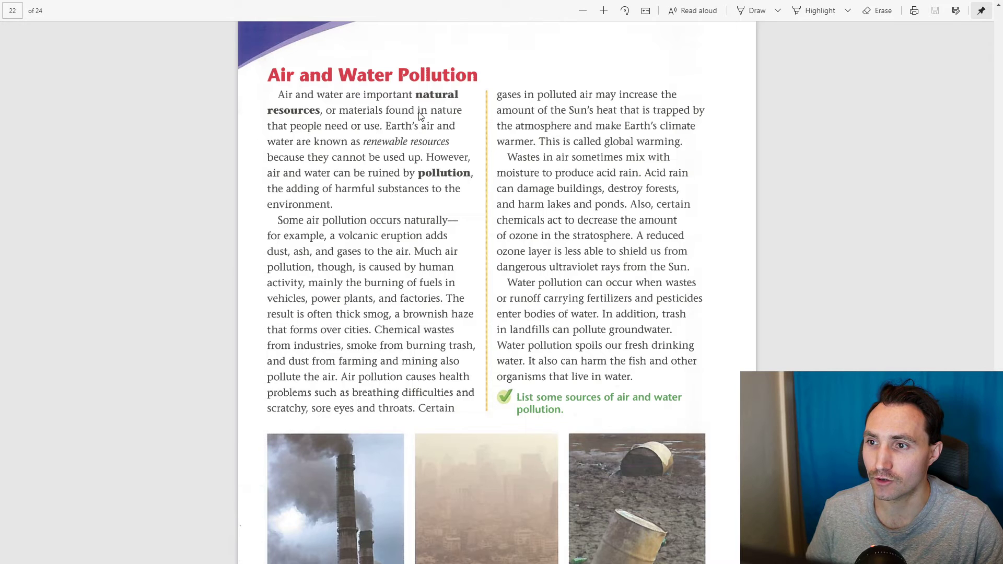
mouse_move(427, 126)
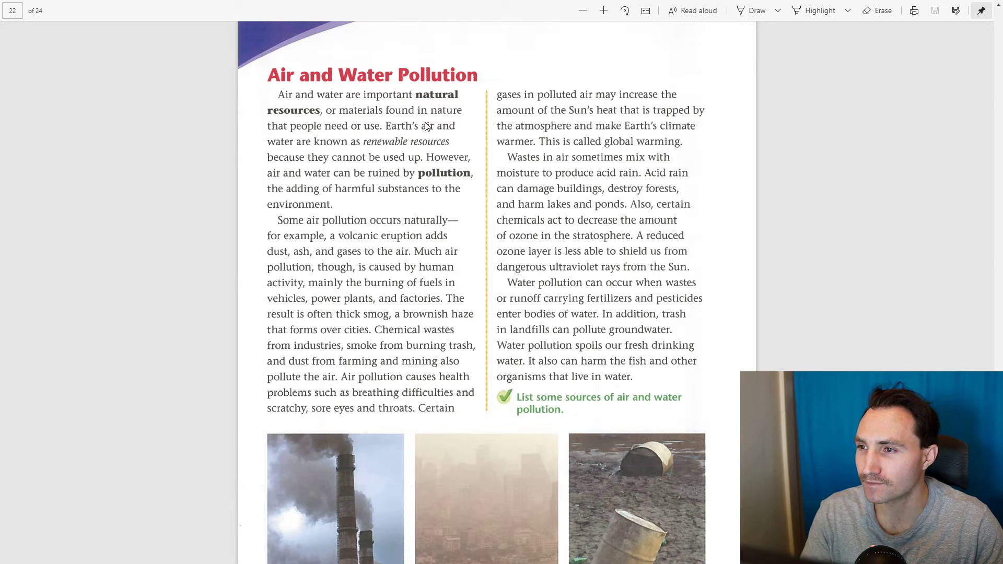
mouse_move(419, 169)
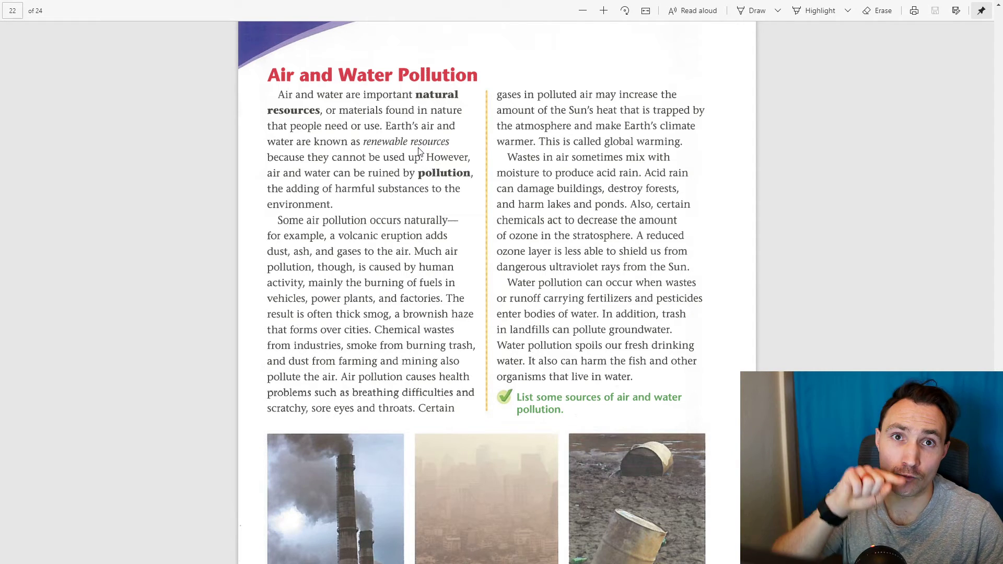
mouse_move(410, 170)
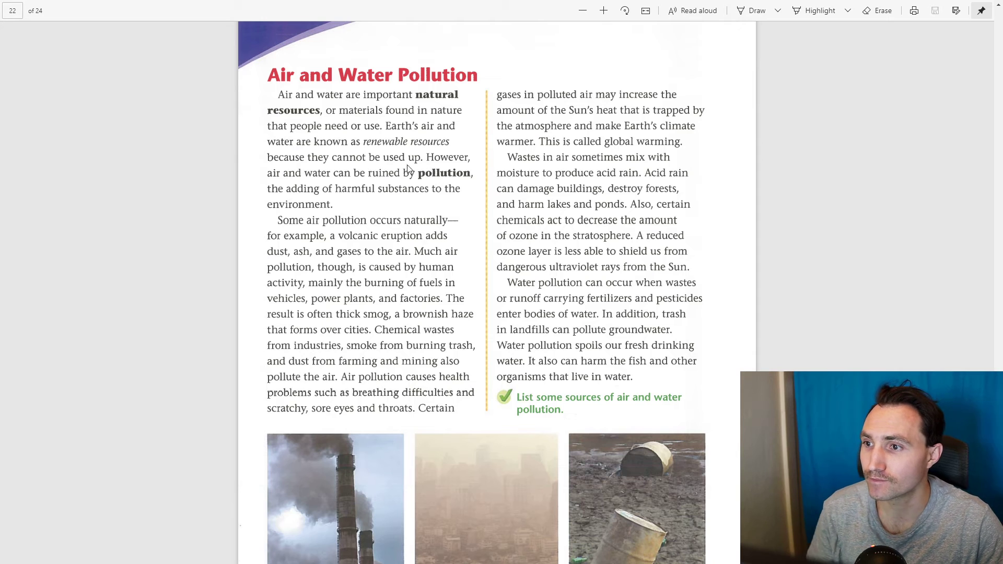
mouse_move(438, 165)
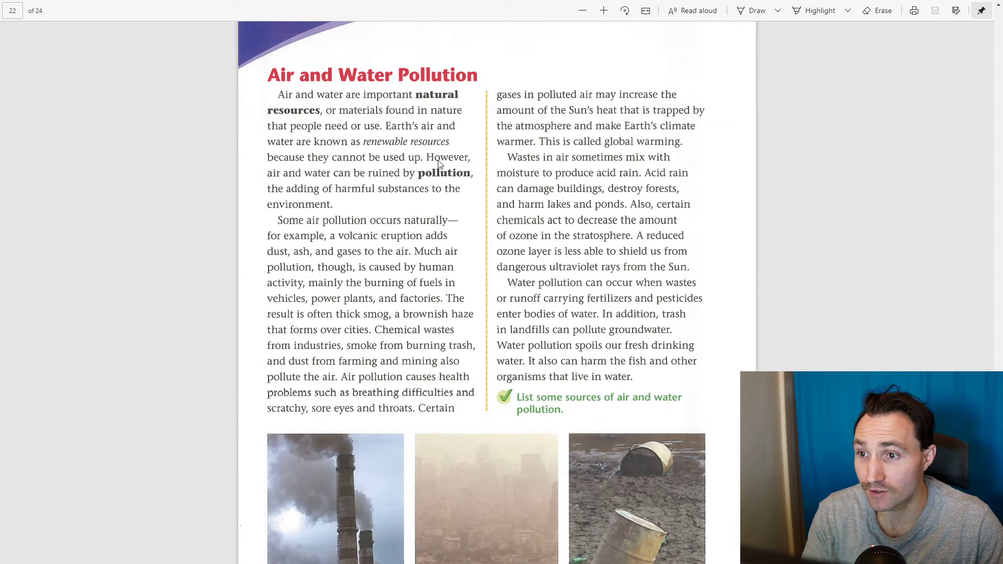
mouse_move(344, 196)
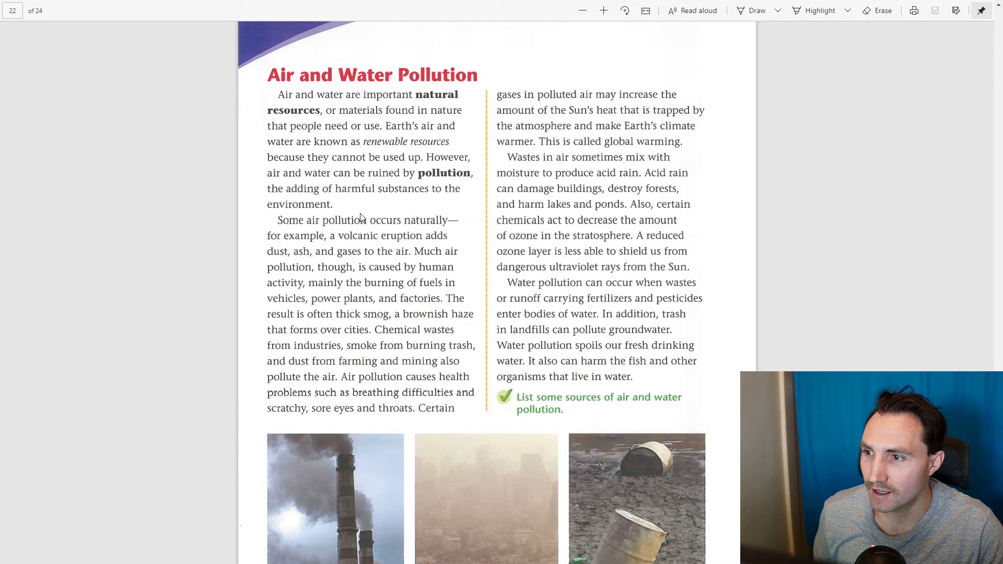
mouse_move(371, 215)
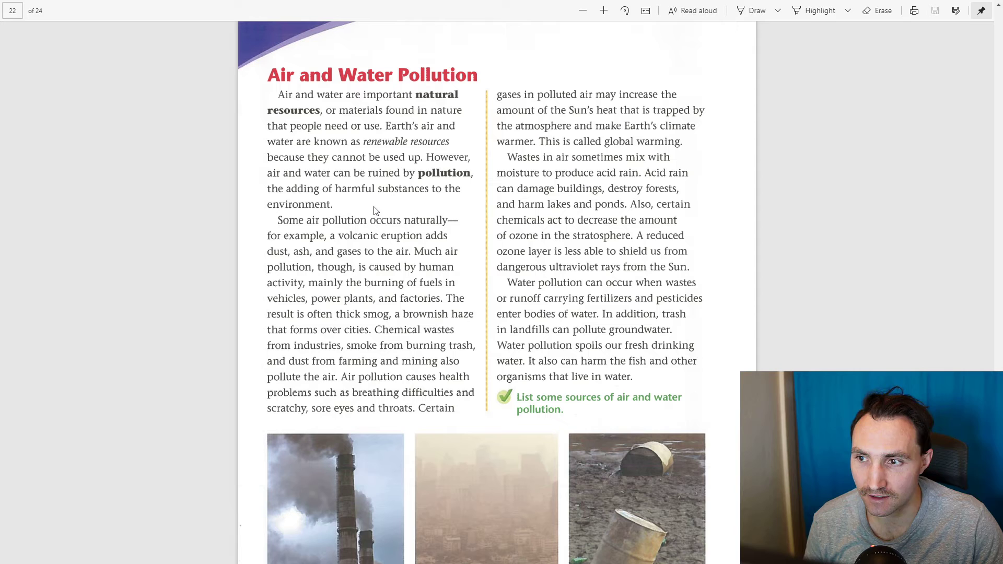
scroll(down, 3)
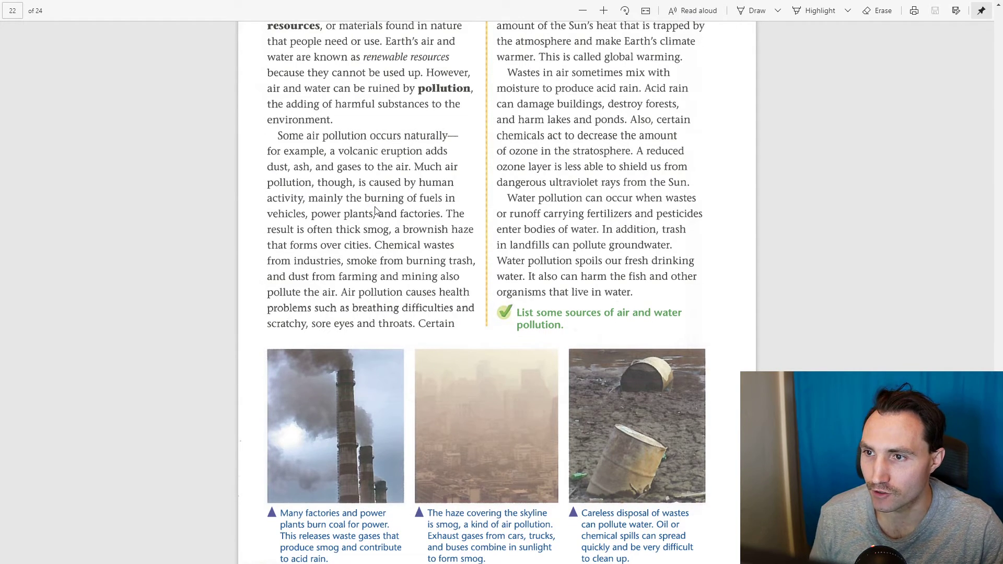
mouse_move(380, 215)
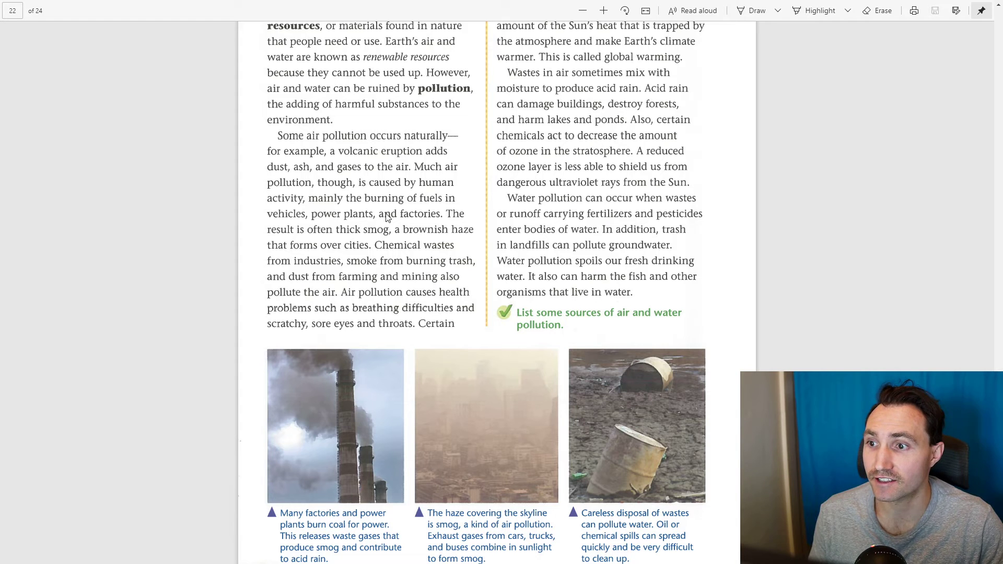
mouse_move(428, 221)
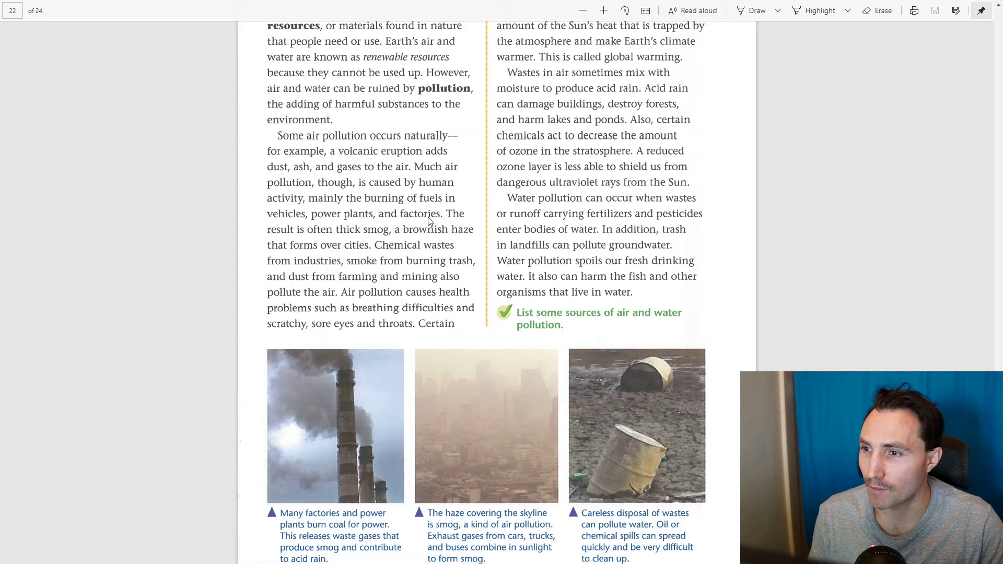
mouse_move(403, 235)
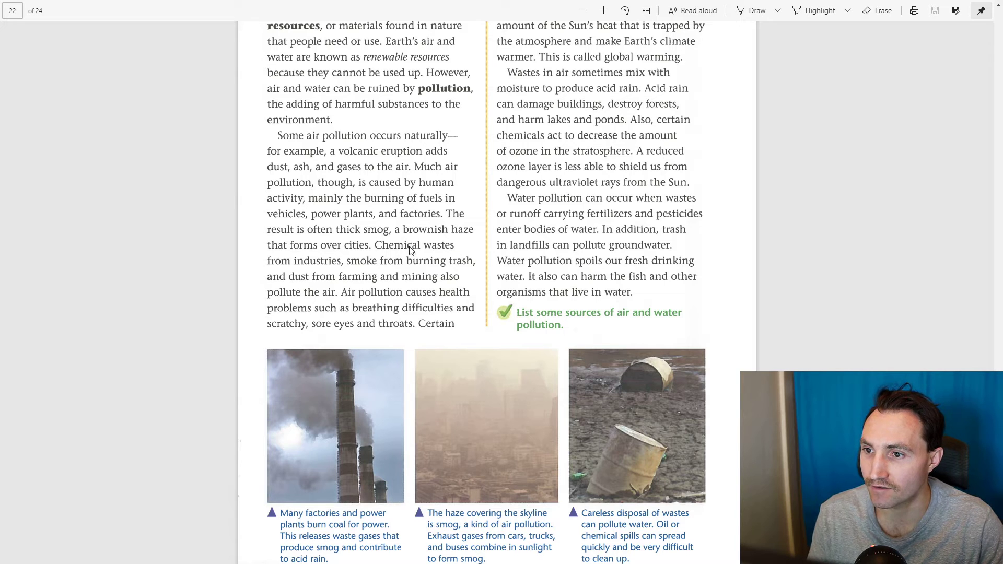
mouse_move(793, 276)
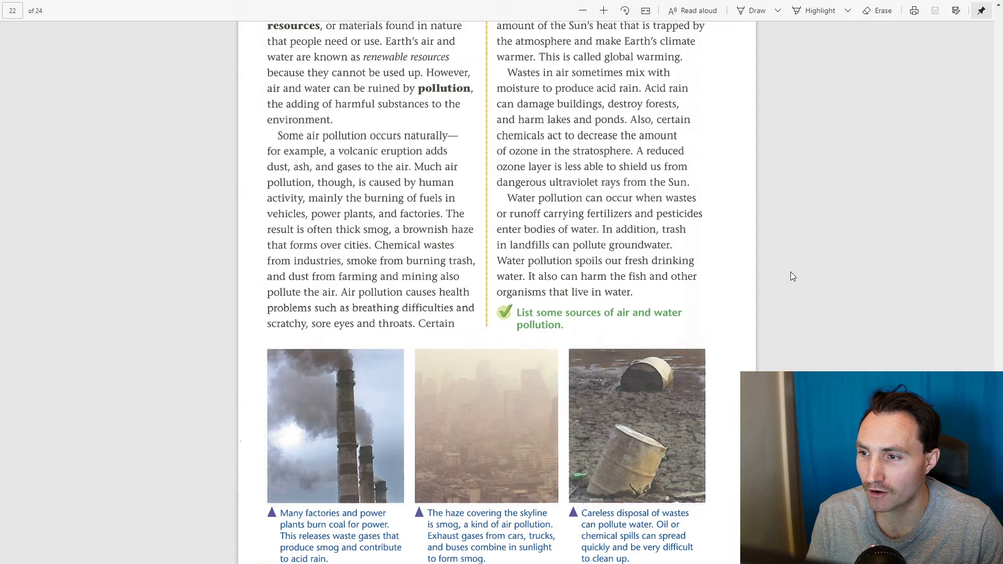
mouse_move(308, 404)
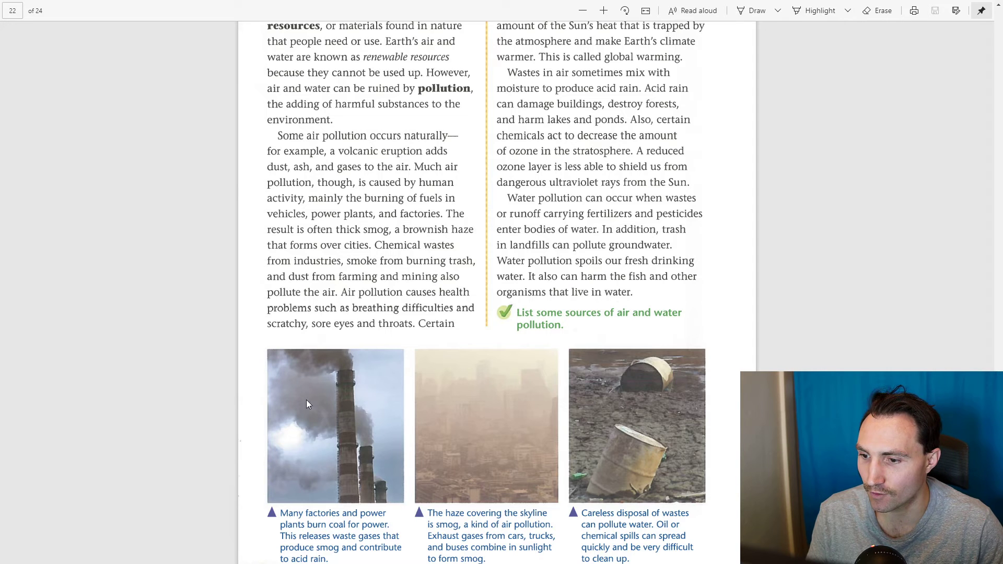
mouse_move(400, 409)
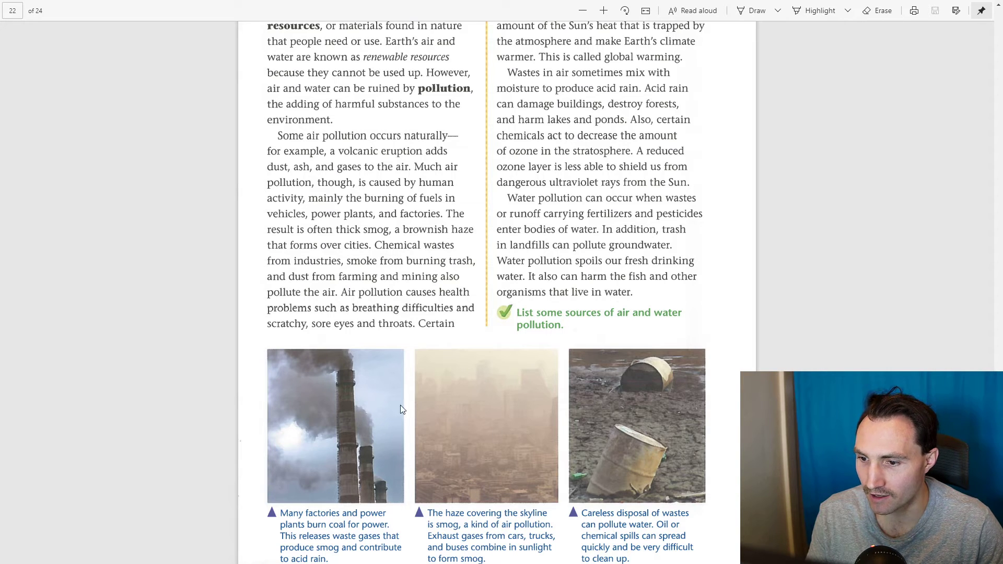
mouse_move(314, 409)
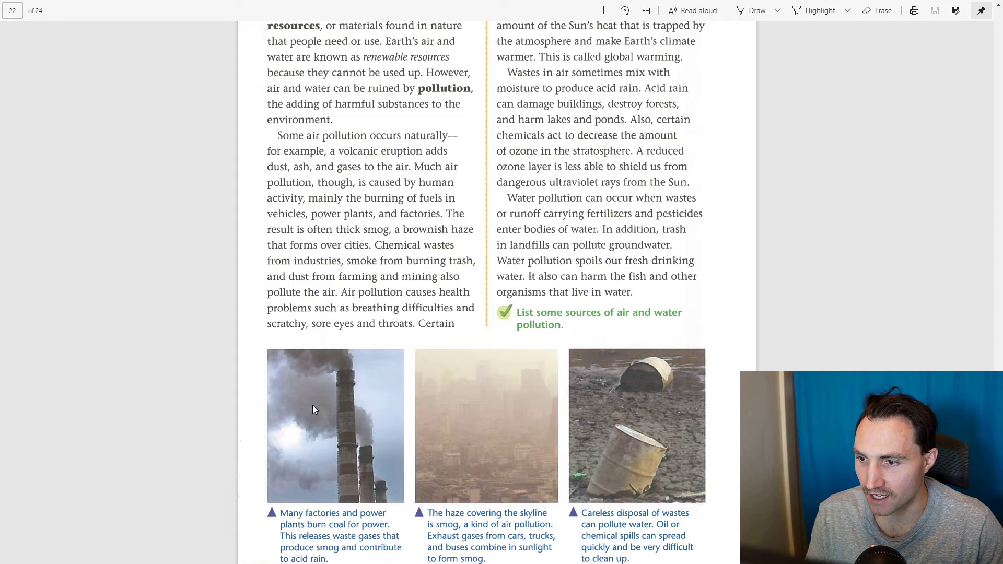
mouse_move(390, 467)
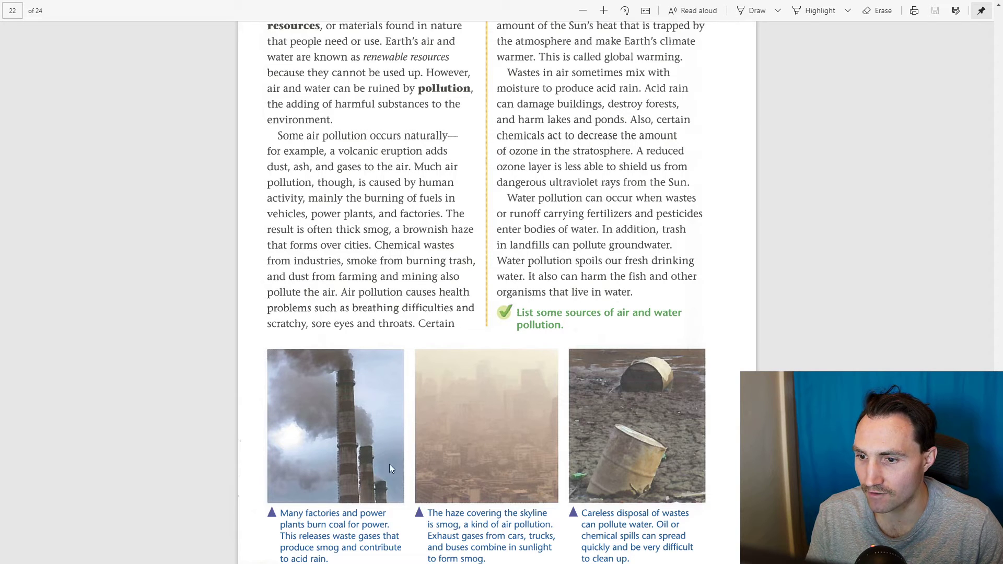
mouse_move(433, 396)
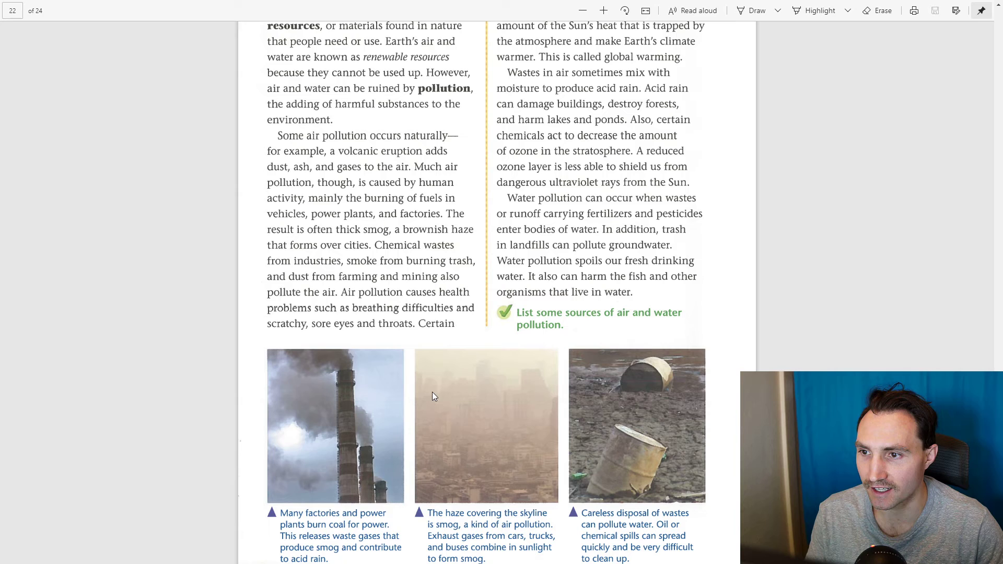
mouse_move(393, 286)
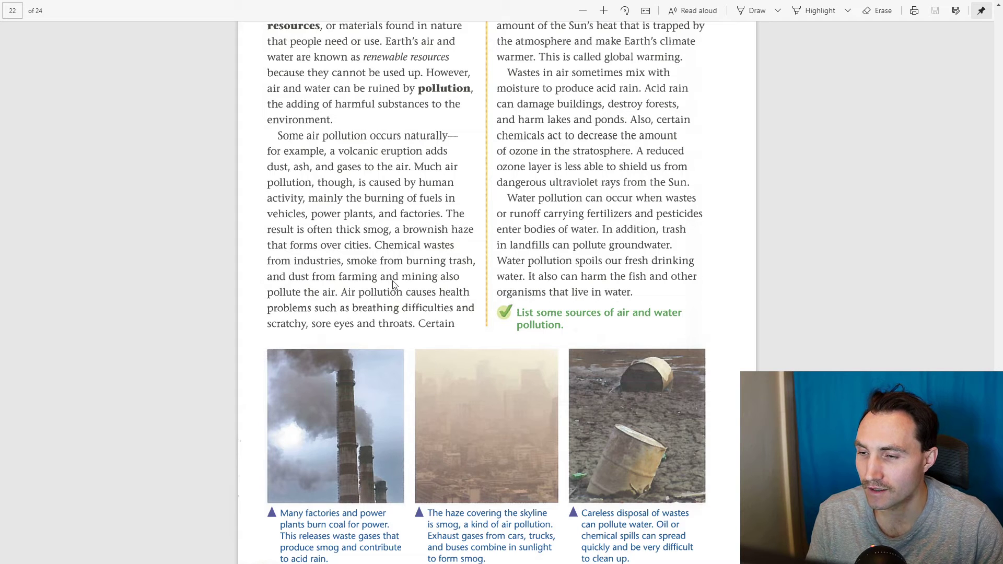
mouse_move(424, 312)
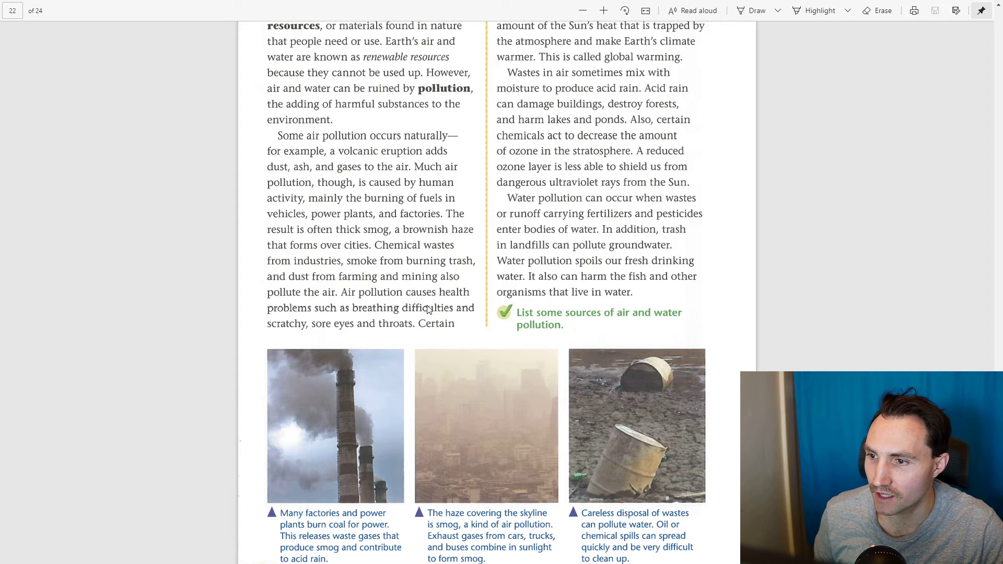
mouse_move(491, 351)
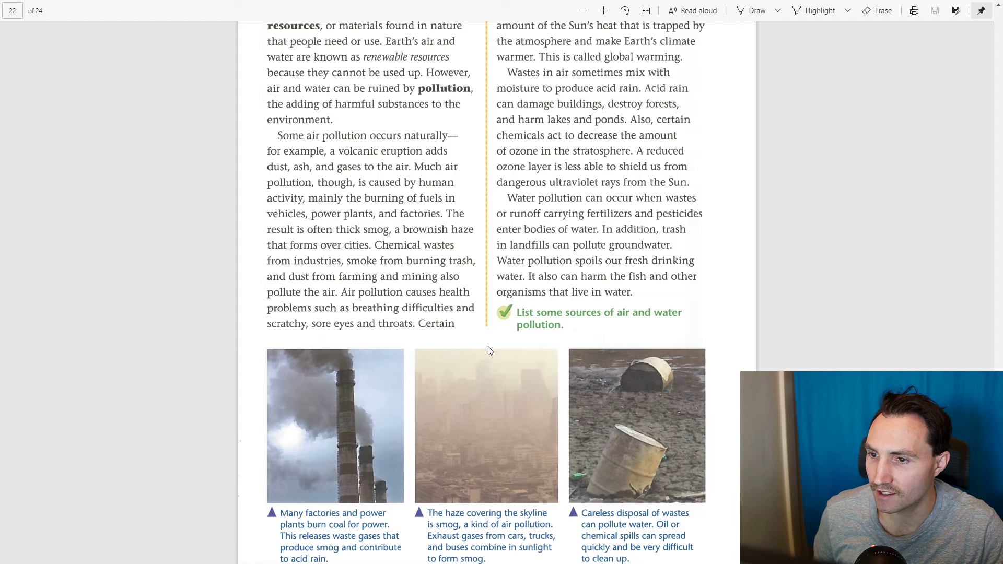
mouse_move(537, 351)
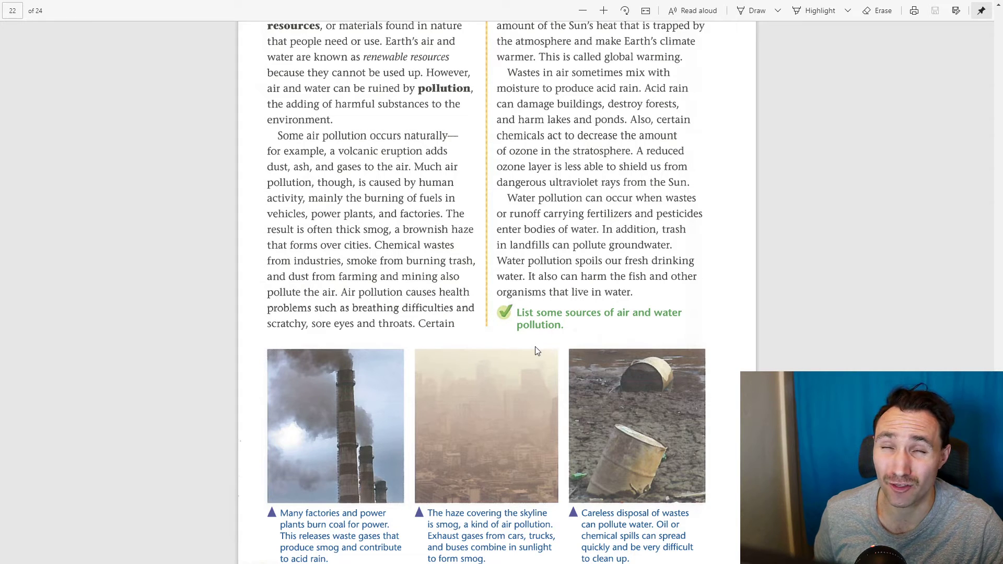
scroll(up, 3)
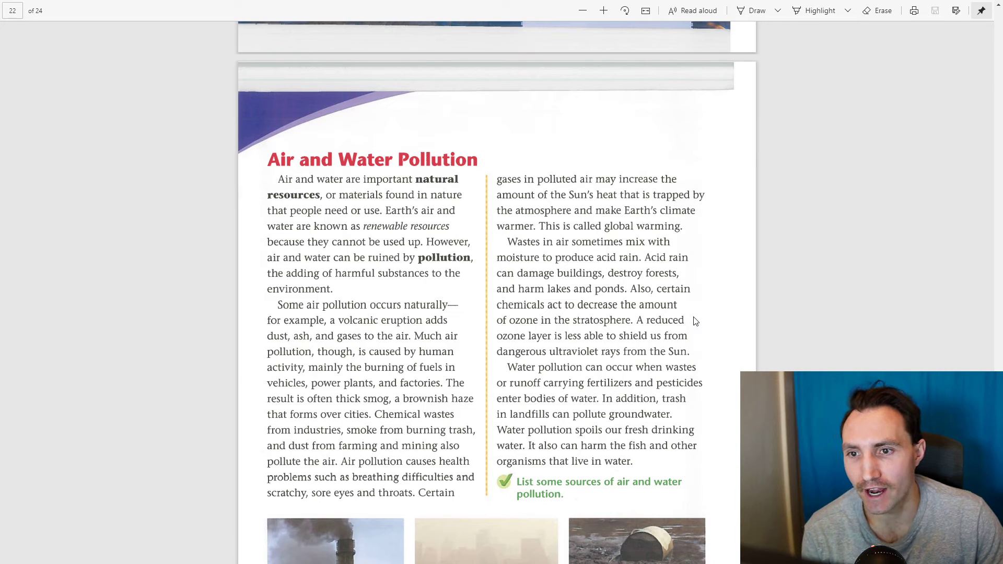
mouse_move(710, 318)
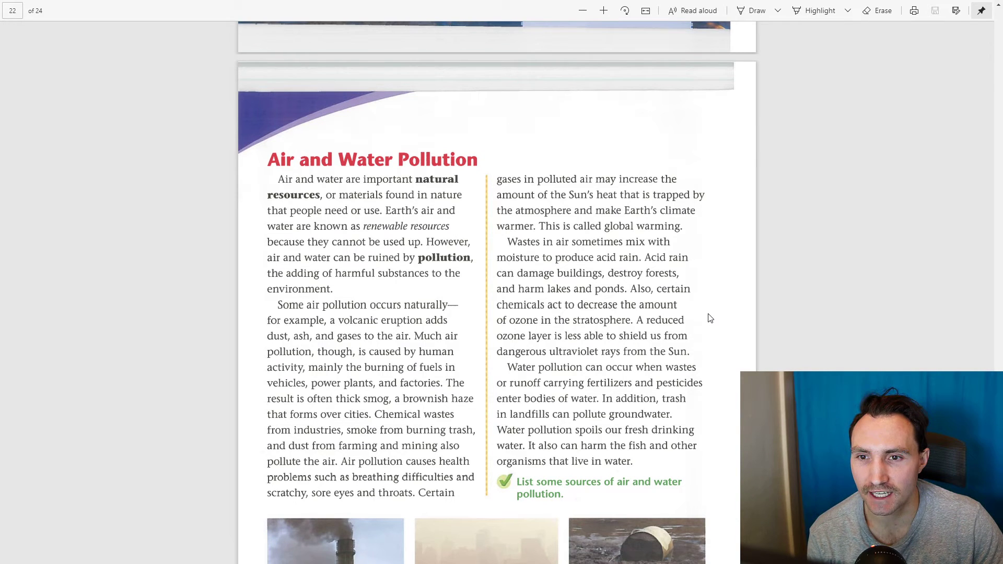
mouse_move(714, 318)
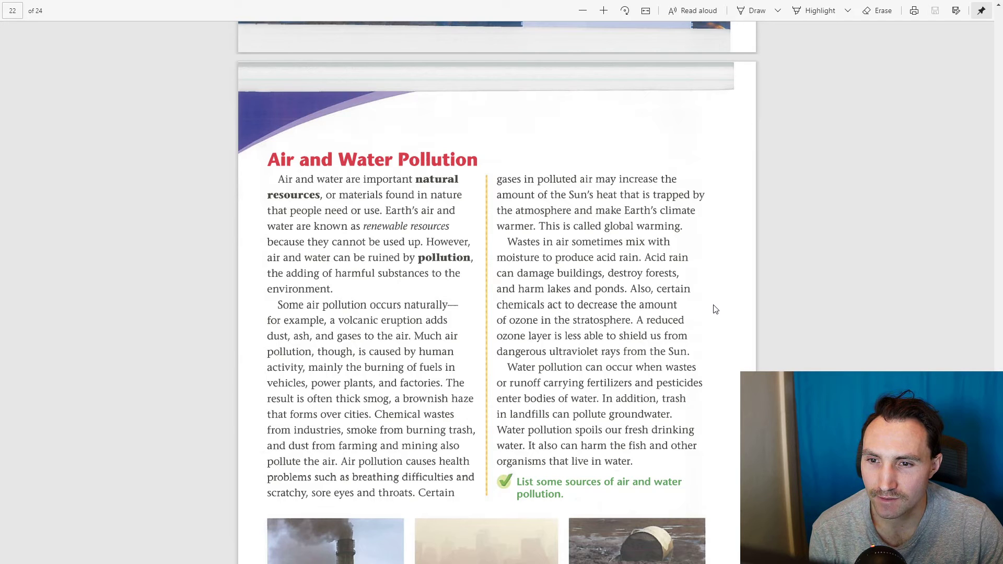
mouse_move(717, 313)
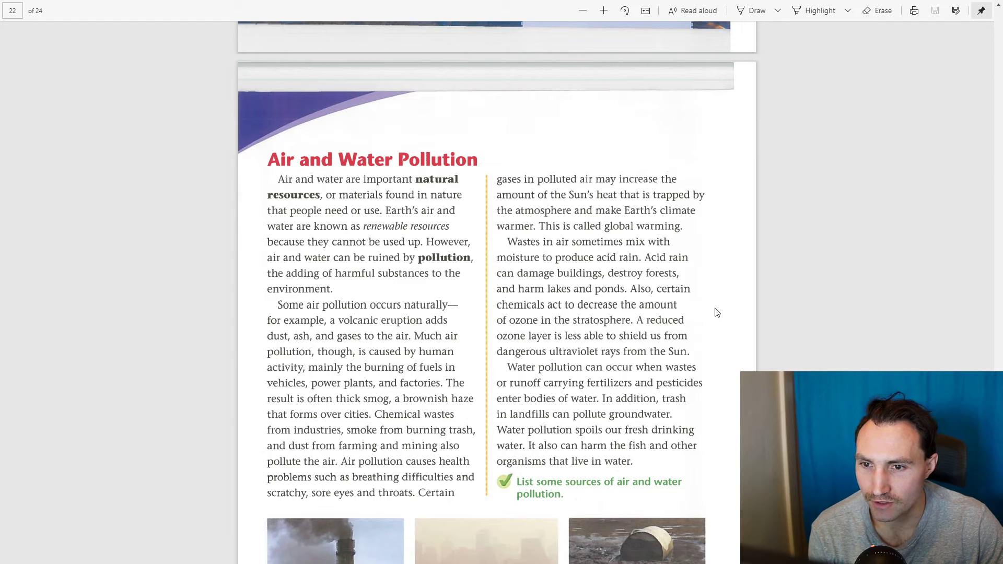
mouse_move(602, 312)
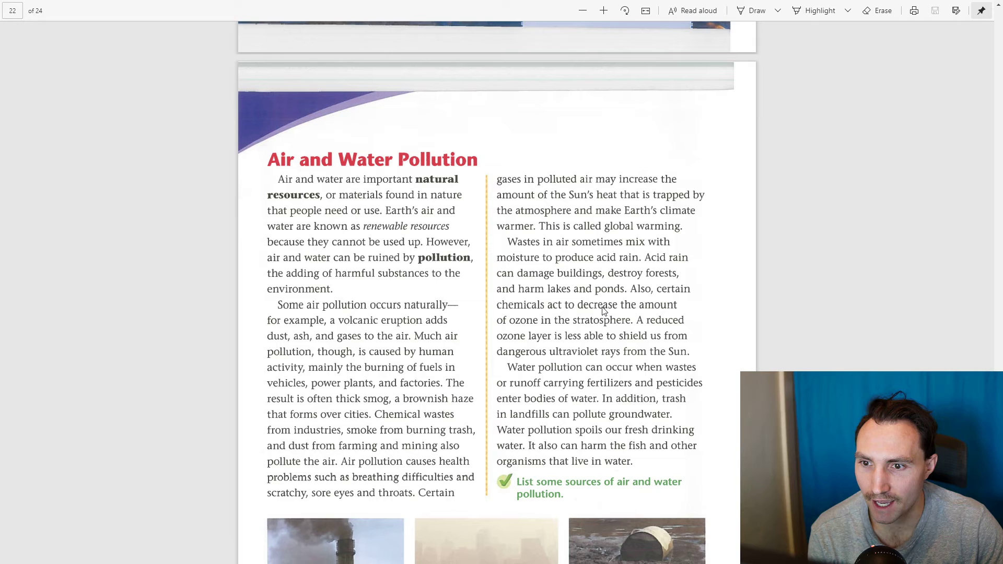
mouse_move(645, 322)
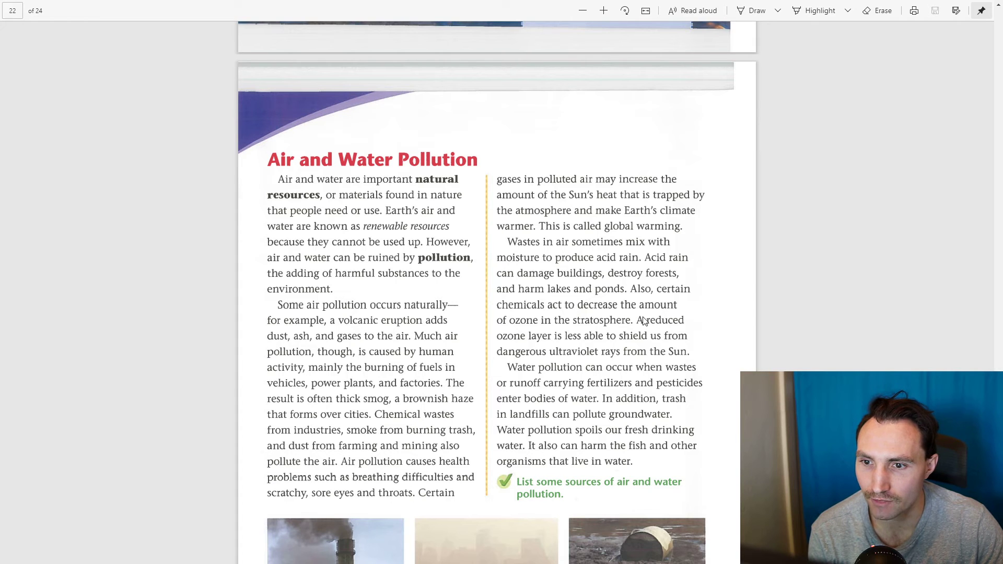
scroll(down, 3)
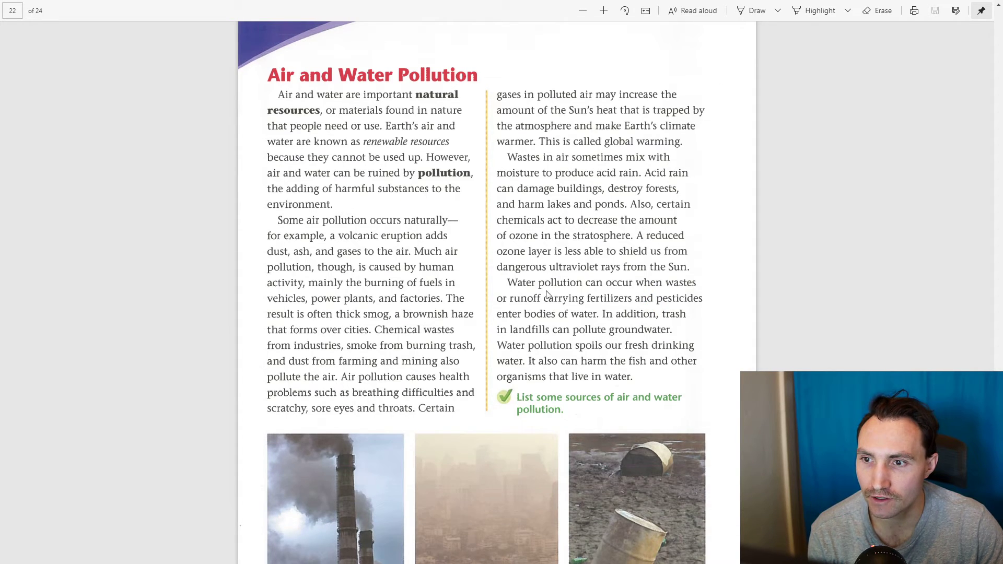
mouse_move(583, 250)
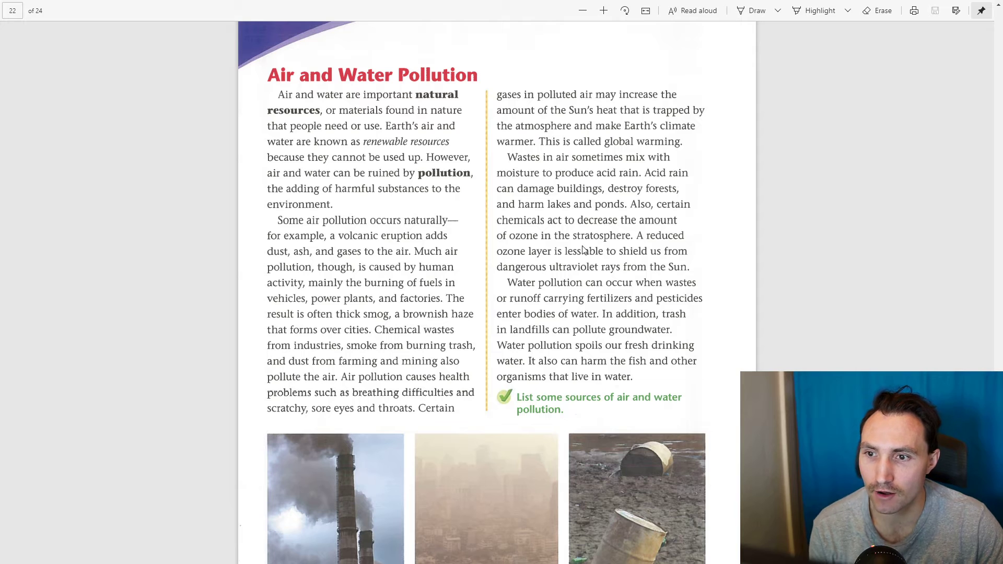
mouse_move(599, 257)
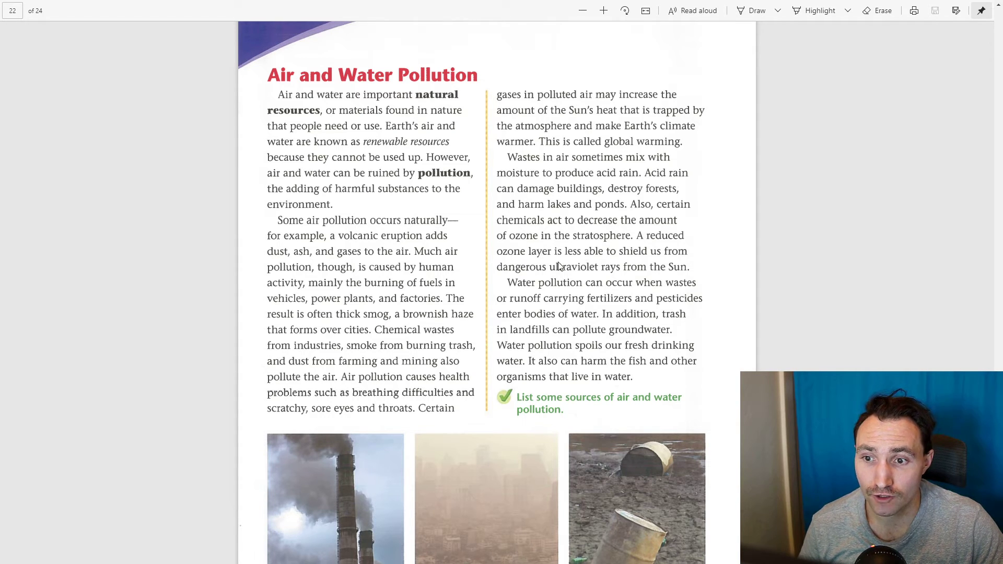
mouse_move(635, 275)
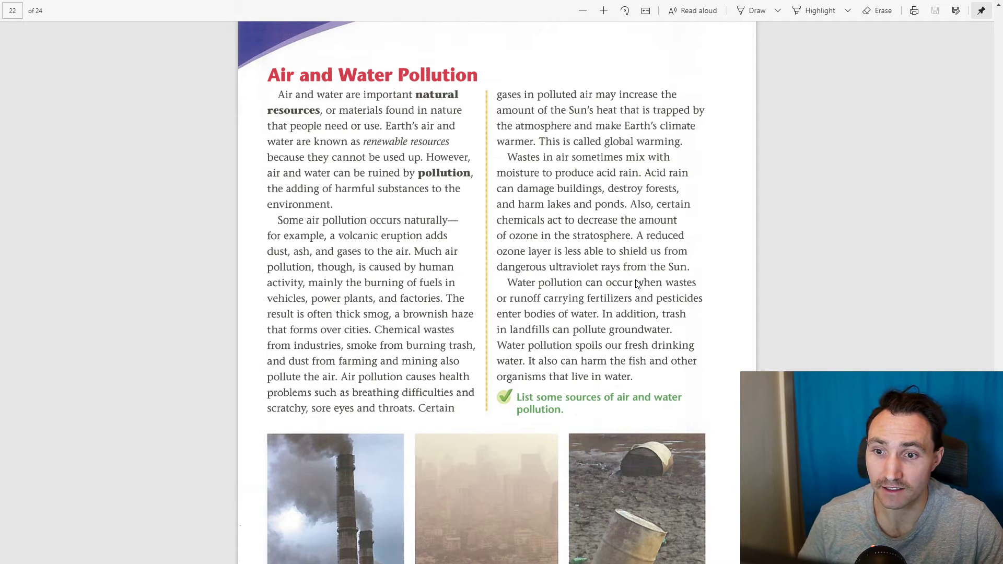
mouse_move(634, 273)
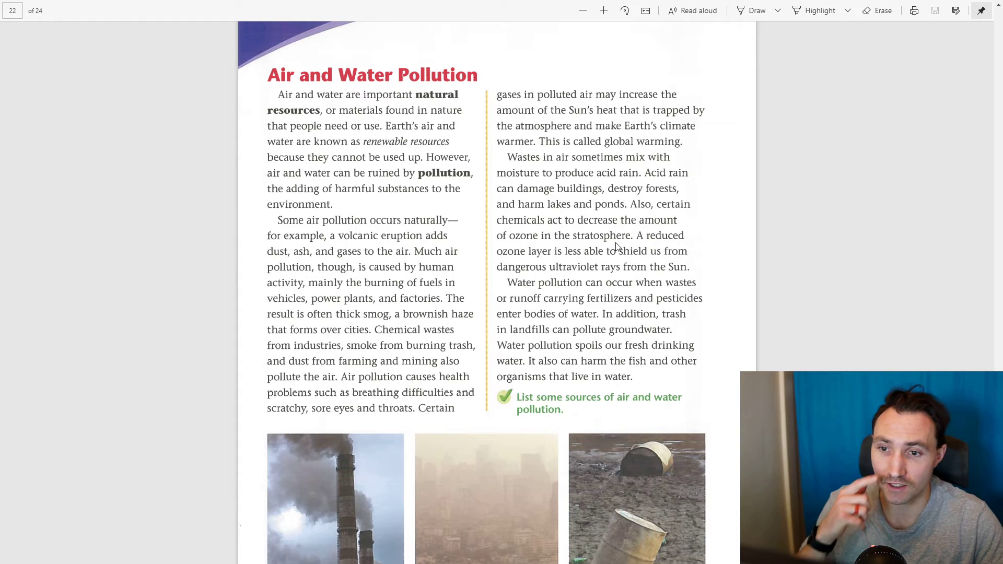
mouse_move(651, 307)
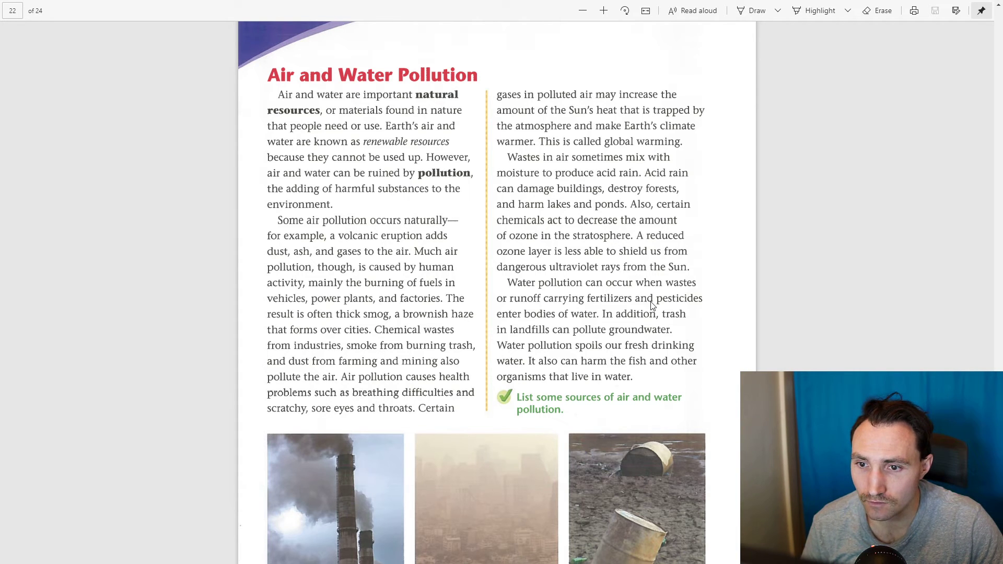
mouse_move(684, 313)
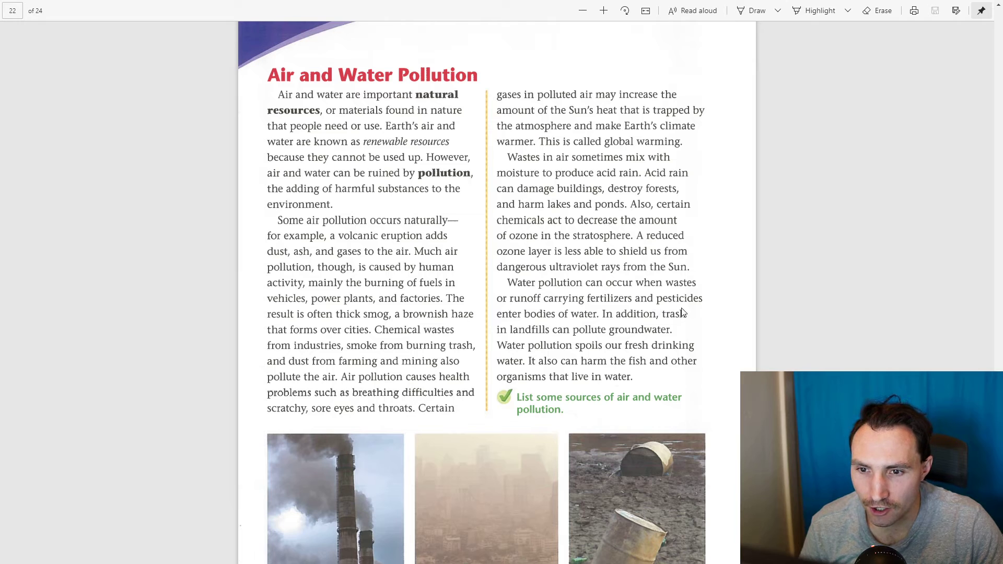
mouse_move(700, 320)
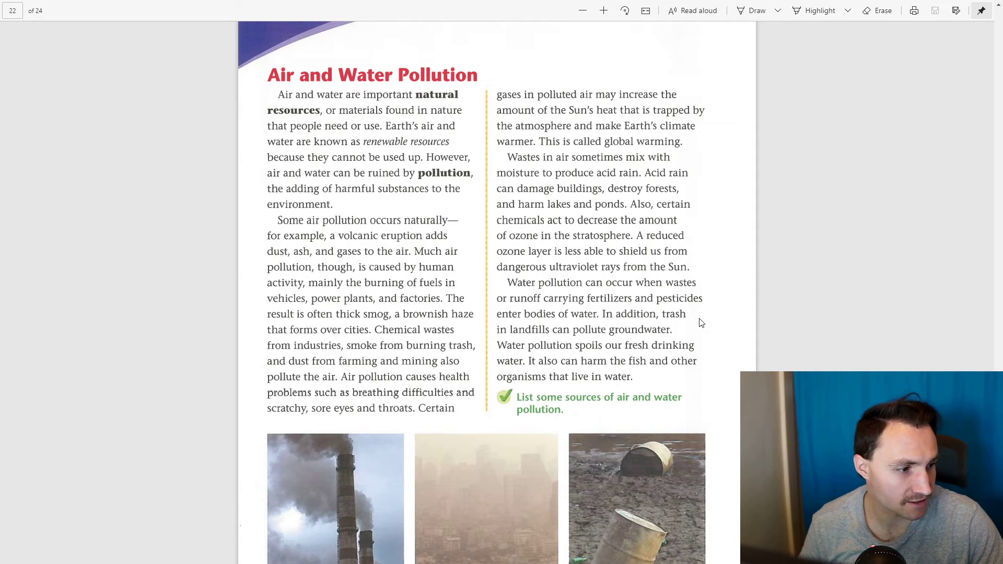
mouse_move(569, 295)
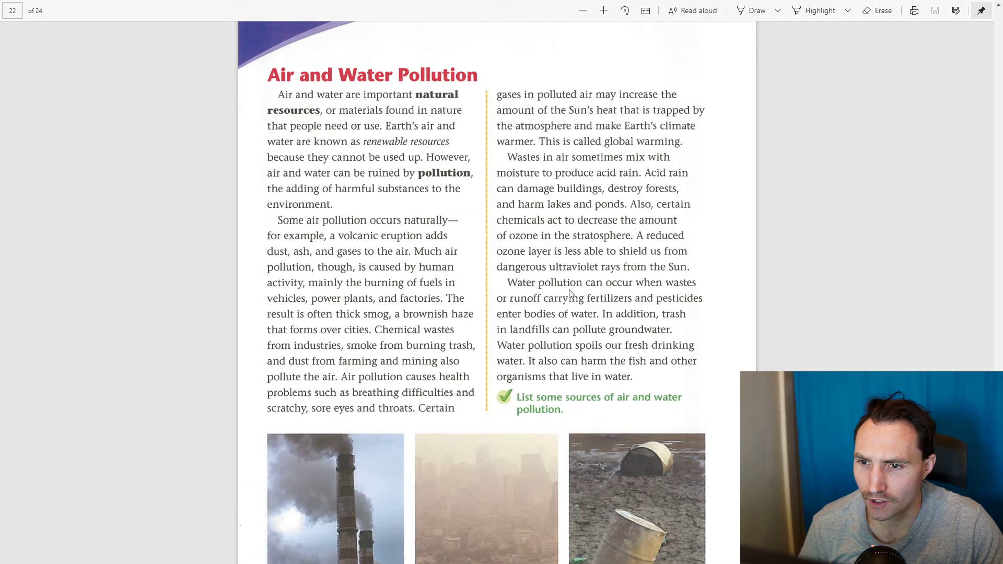
mouse_move(556, 315)
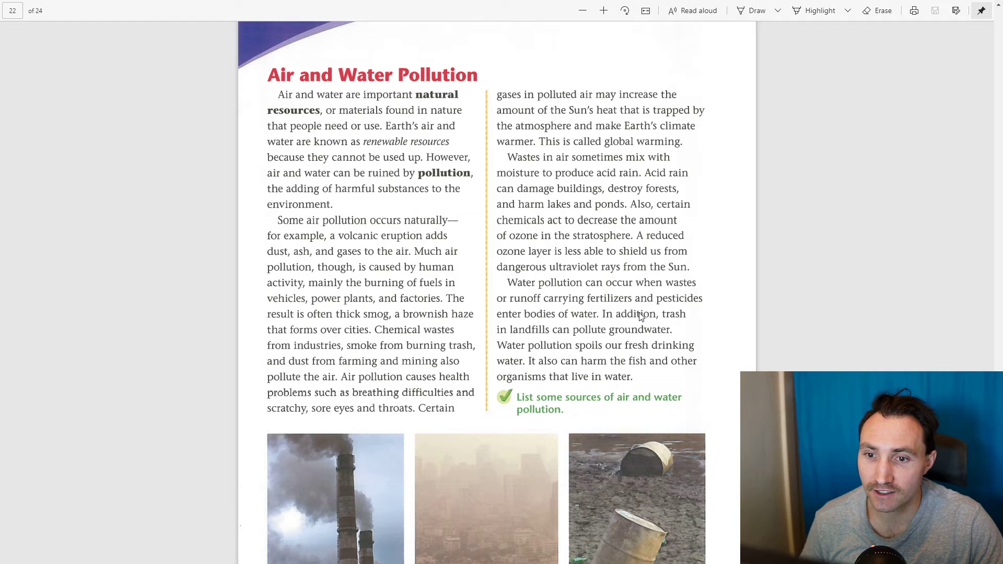
mouse_move(566, 361)
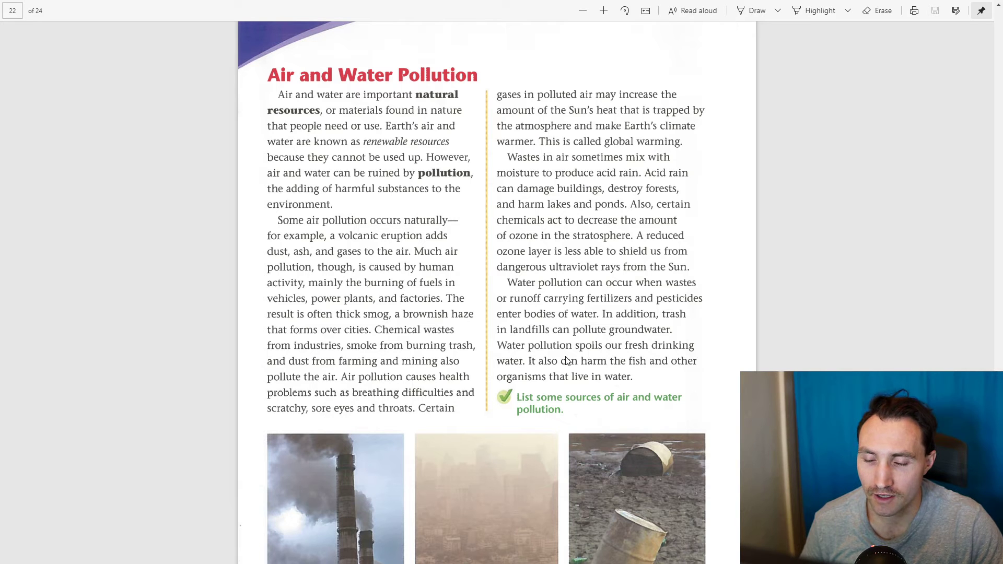
mouse_move(583, 302)
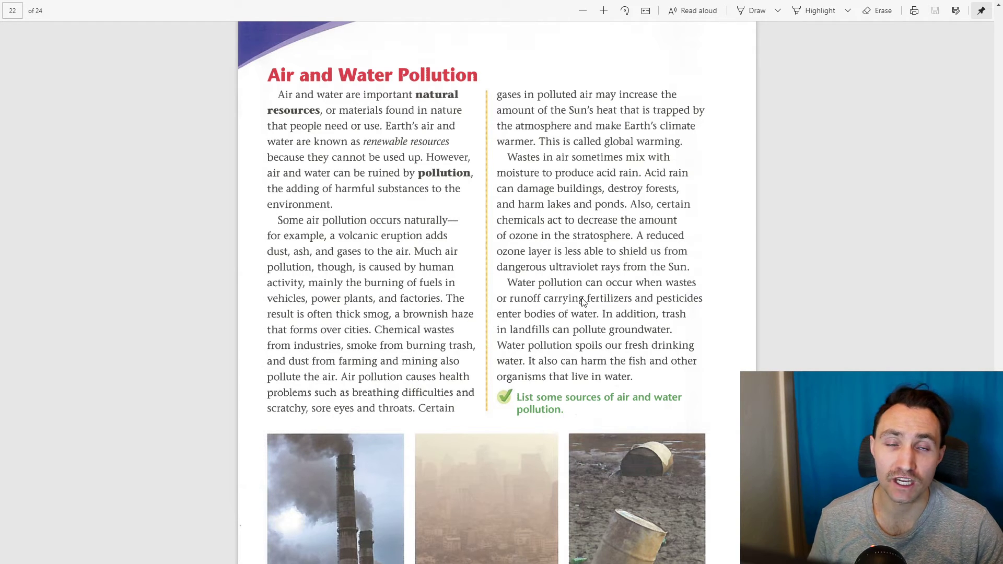
mouse_move(610, 329)
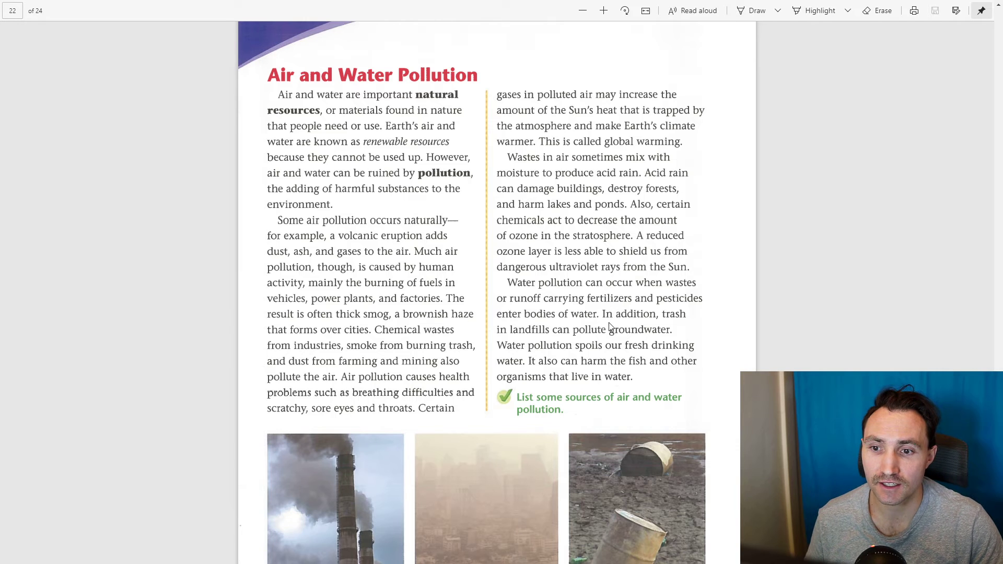
mouse_move(619, 319)
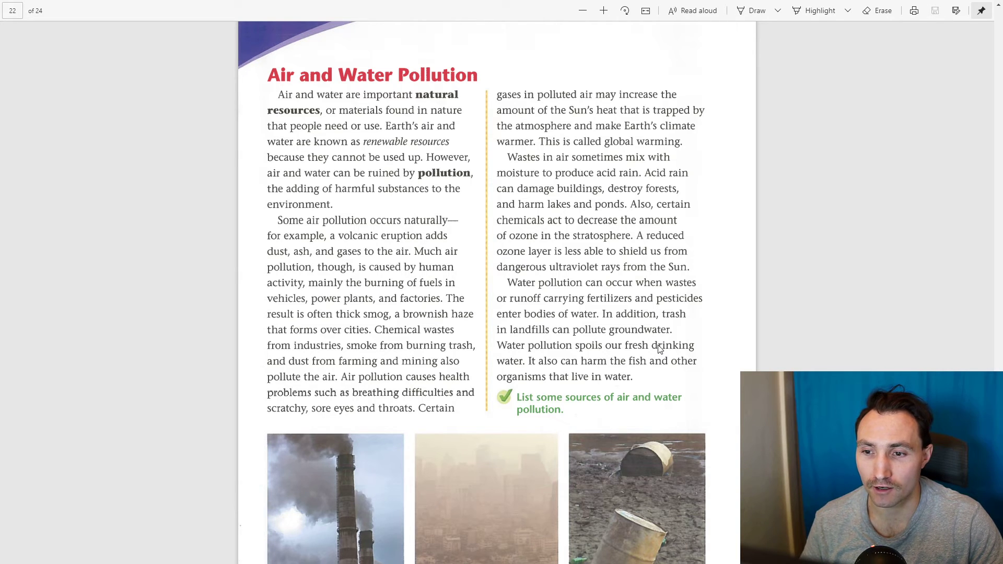
scroll(down, 3)
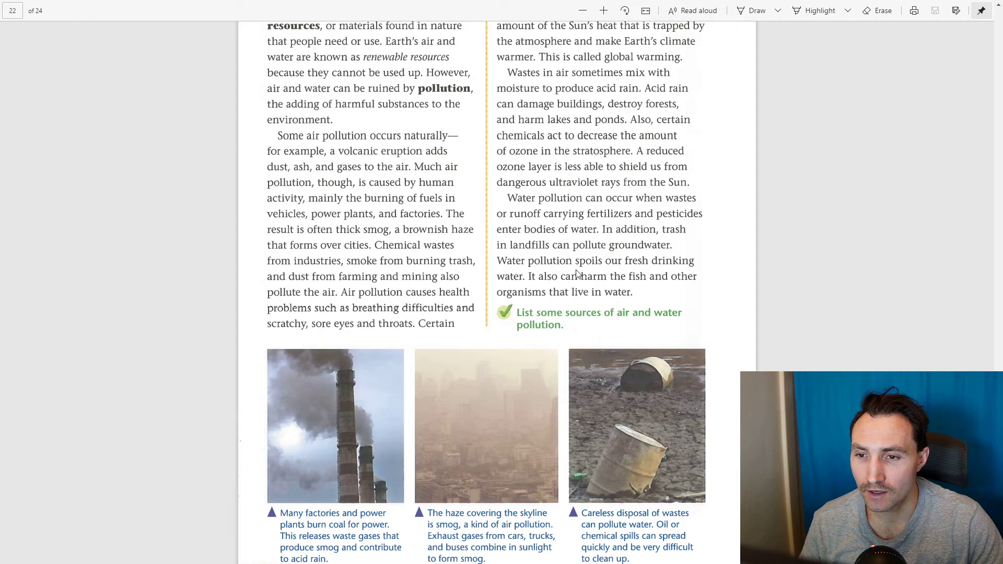
mouse_move(607, 284)
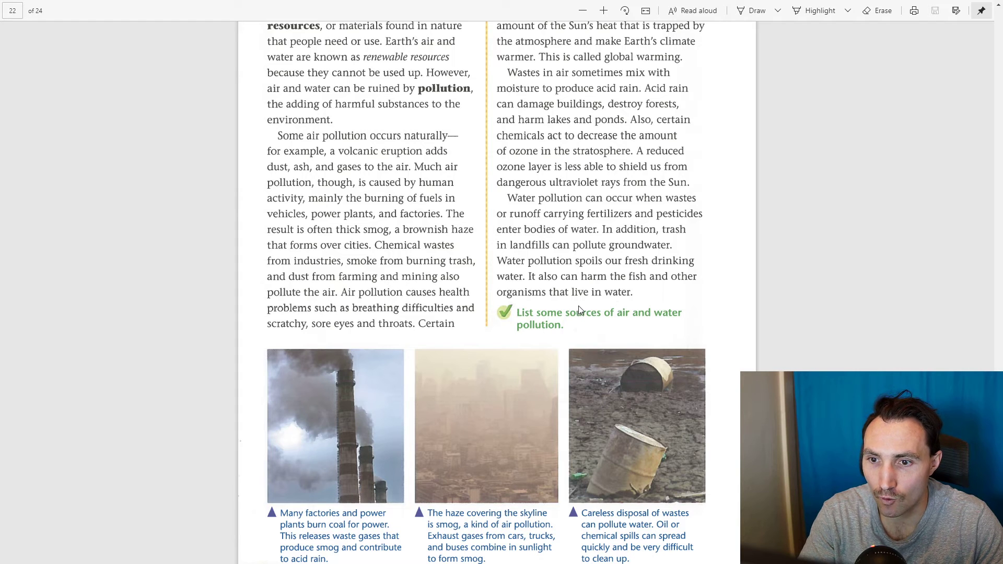
scroll(down, 3)
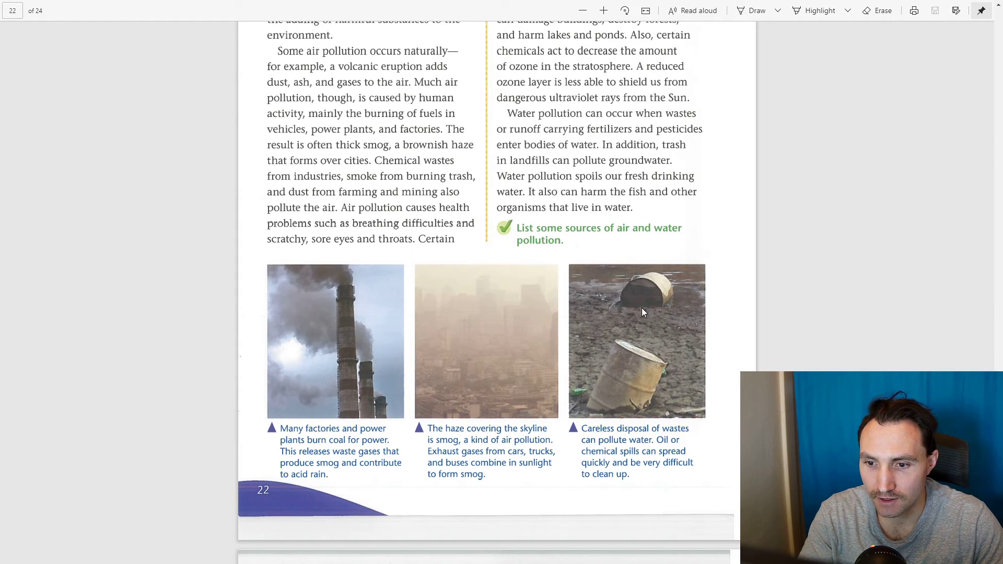
mouse_move(644, 354)
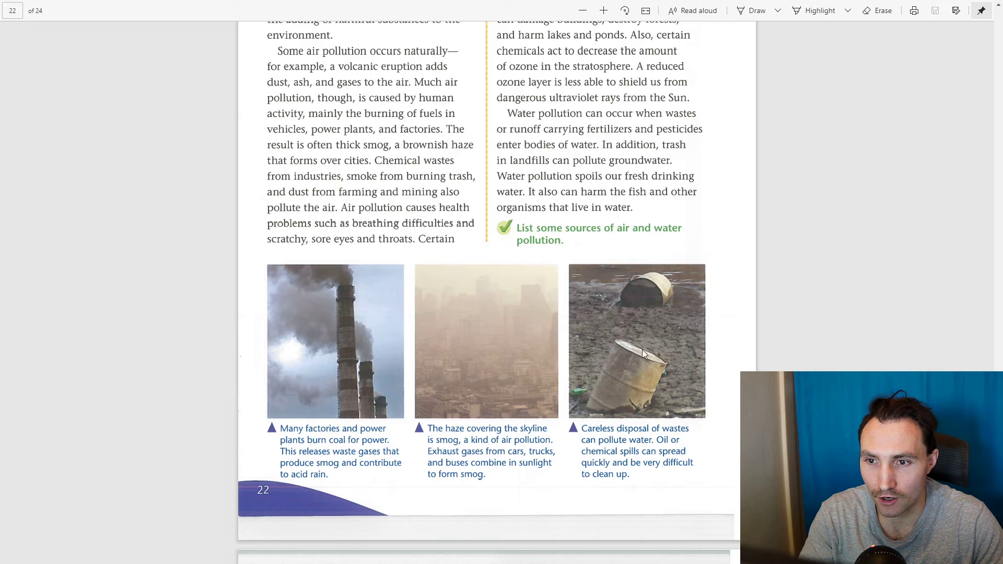
scroll(up, 3)
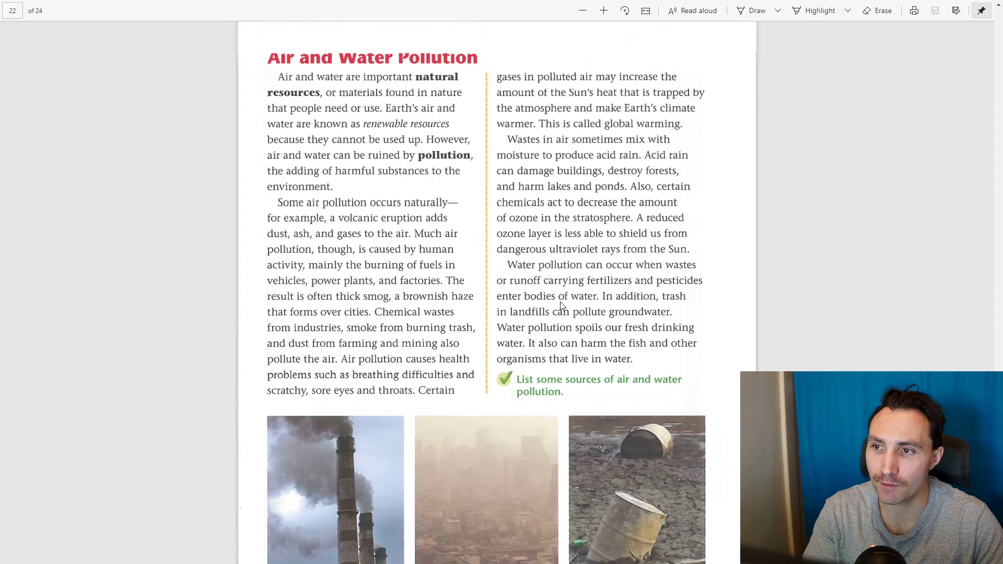
scroll(up, 3)
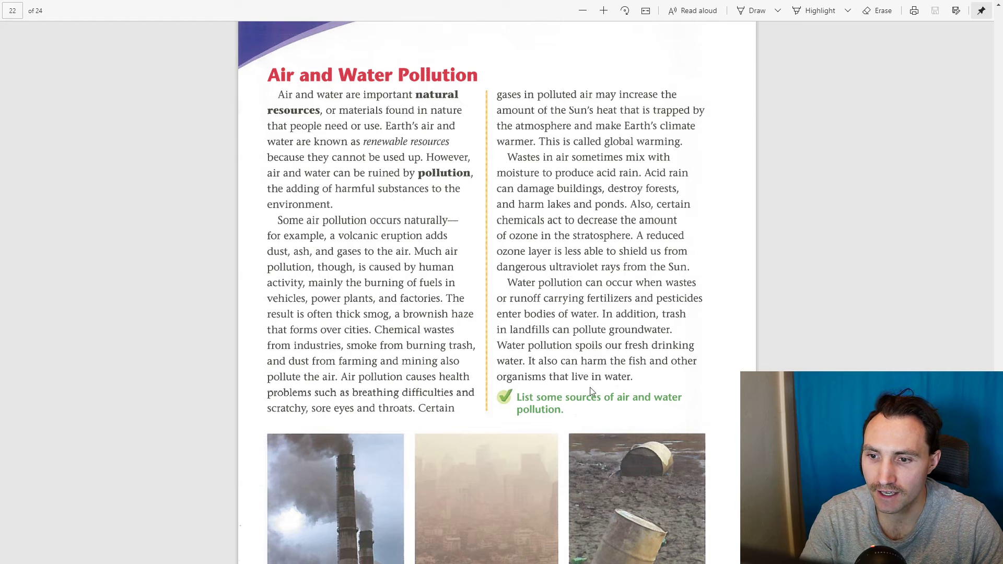
mouse_move(661, 413)
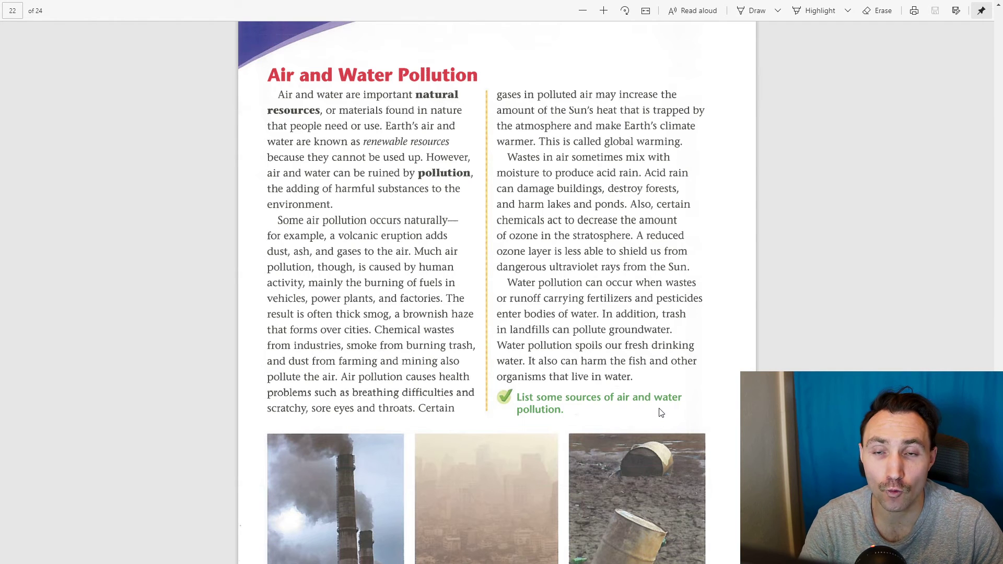
scroll(down, 3)
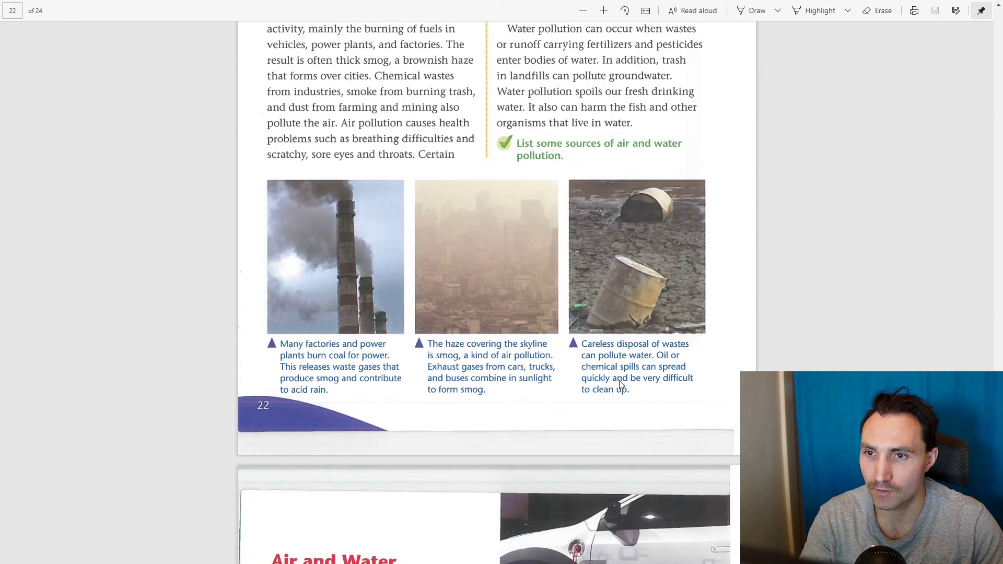
scroll(down, 3)
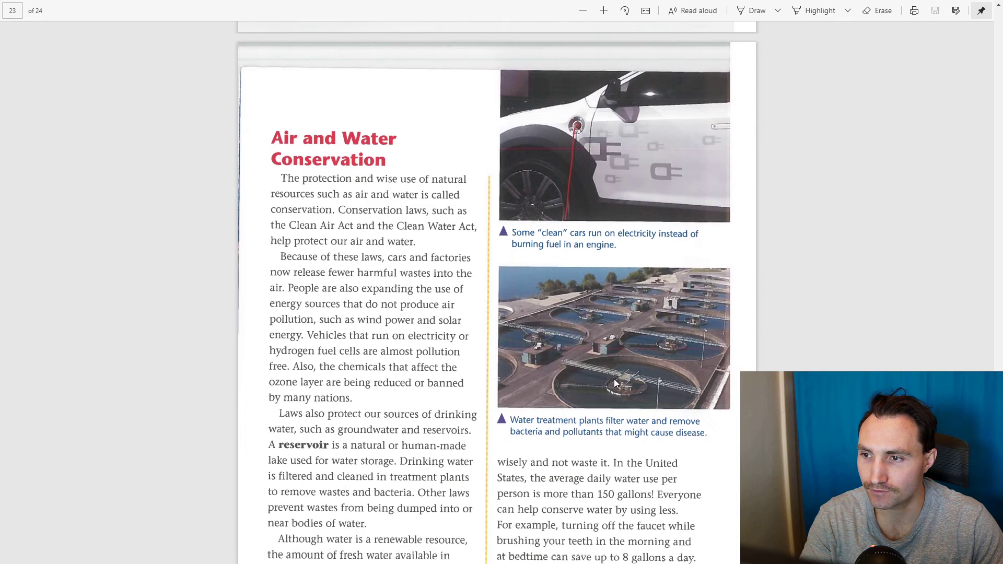
scroll(down, 3)
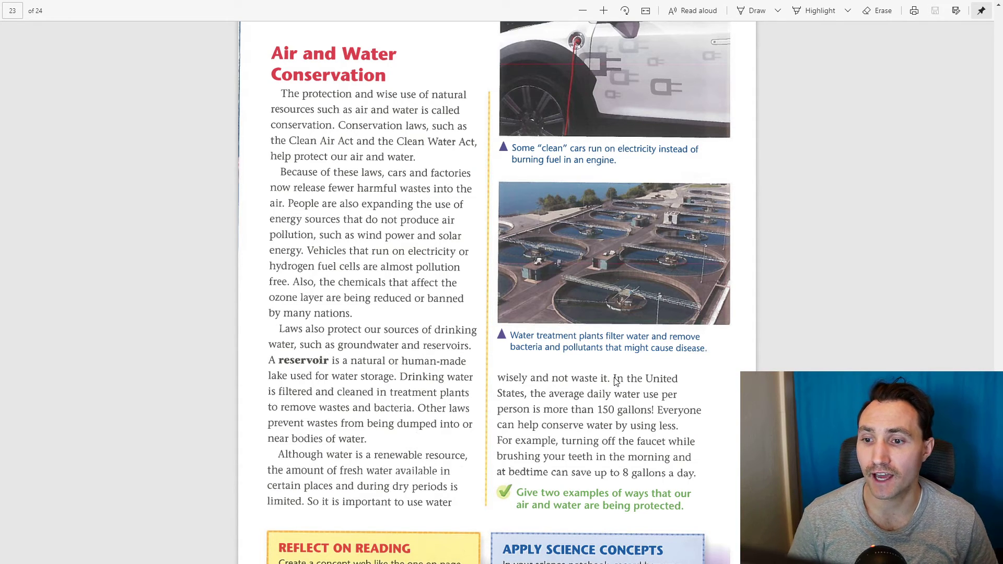
mouse_move(451, 260)
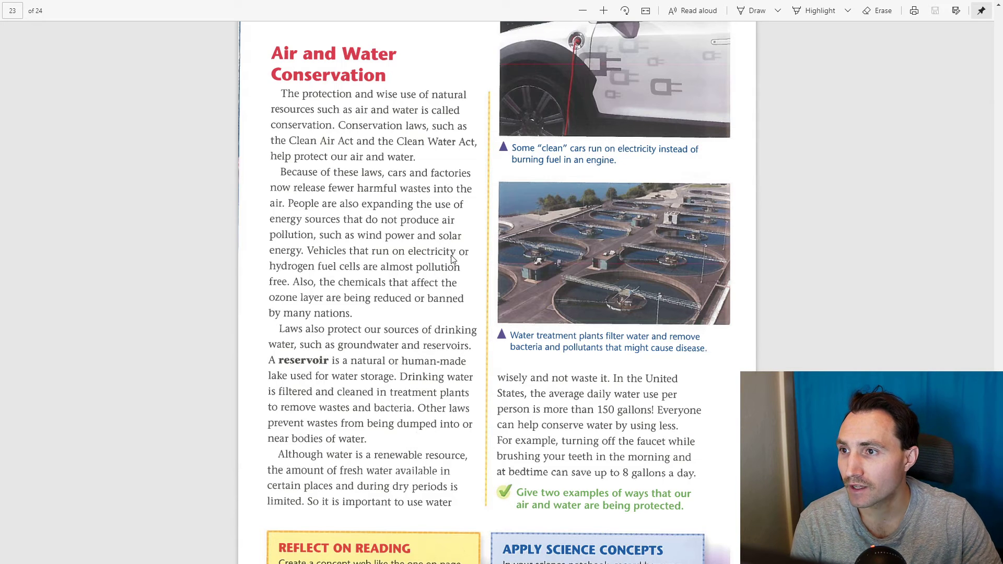
mouse_move(389, 132)
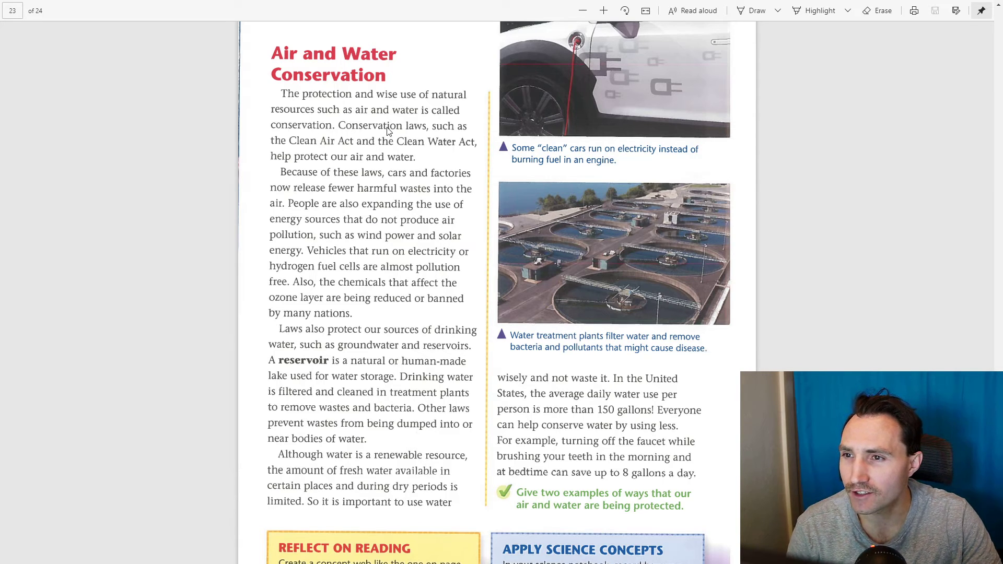
mouse_move(370, 153)
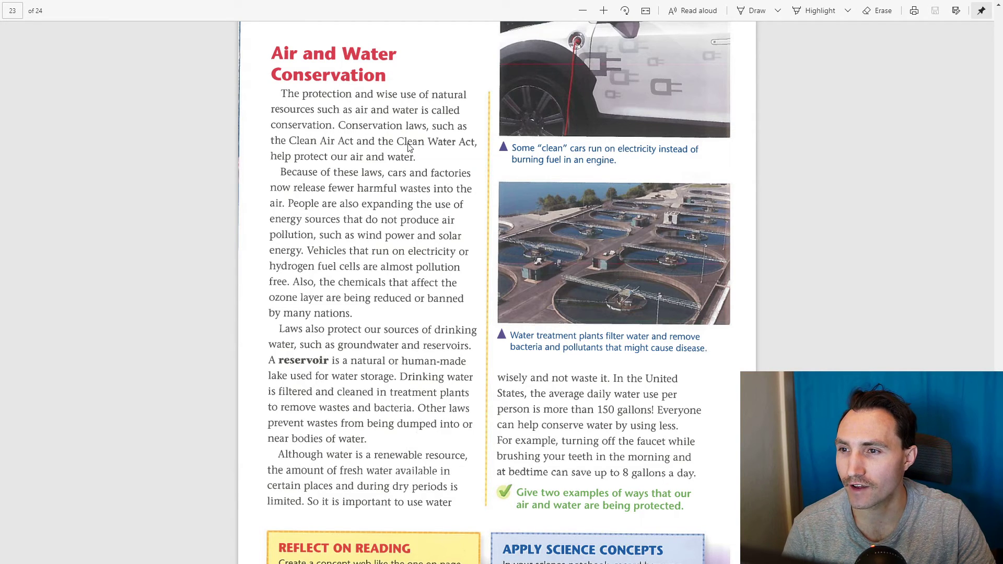
mouse_move(339, 158)
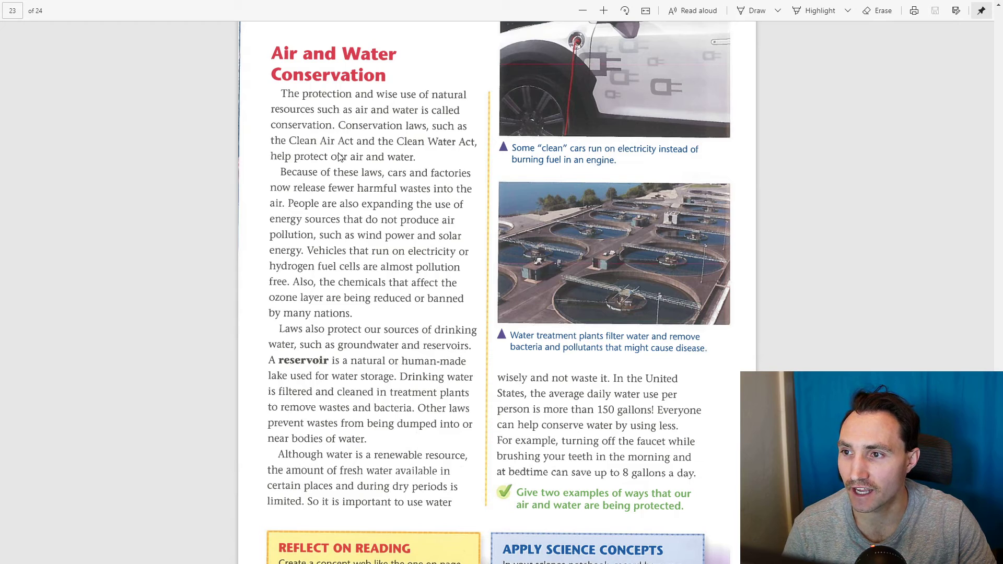
mouse_move(432, 159)
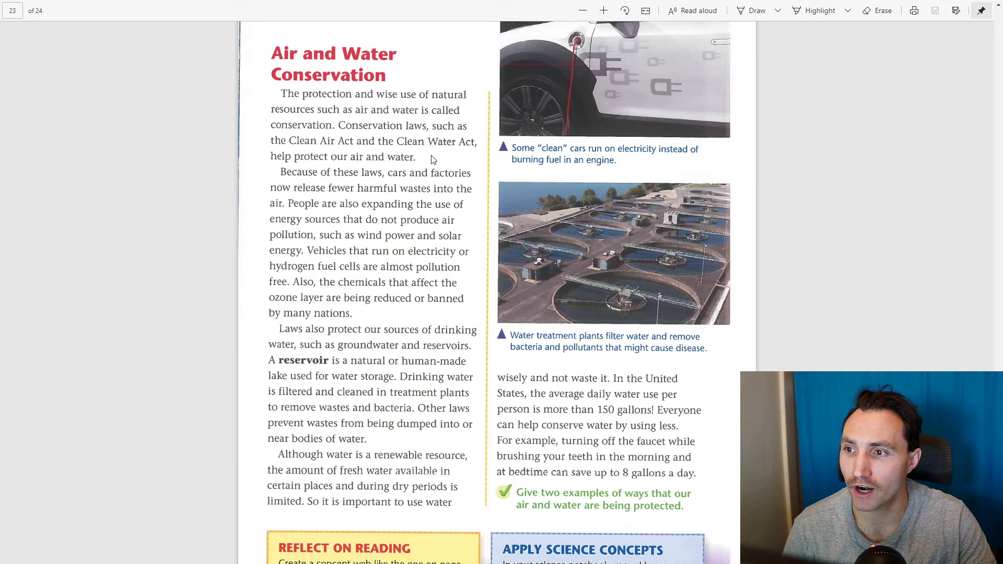
mouse_move(408, 180)
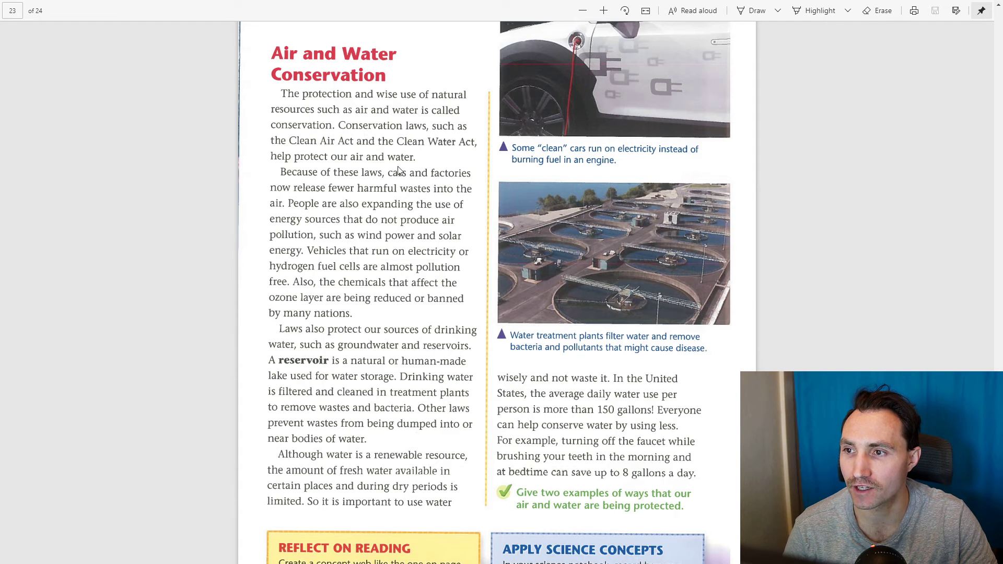
mouse_move(393, 145)
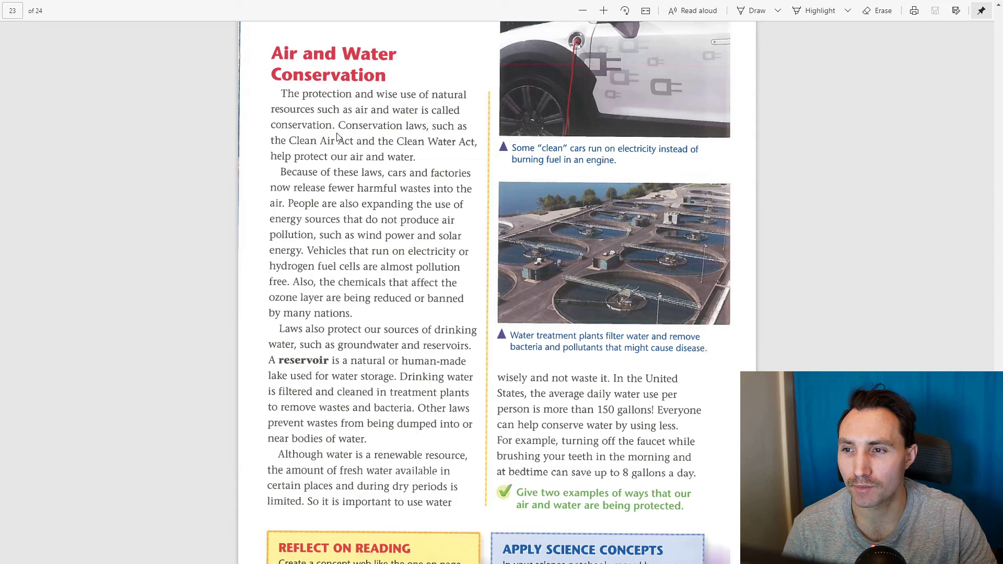
mouse_move(395, 213)
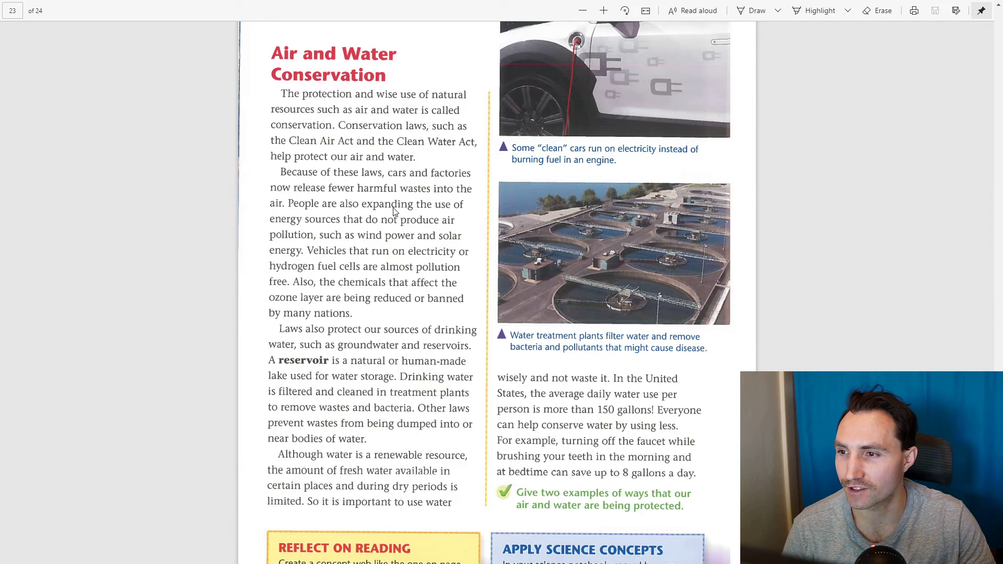
mouse_move(309, 191)
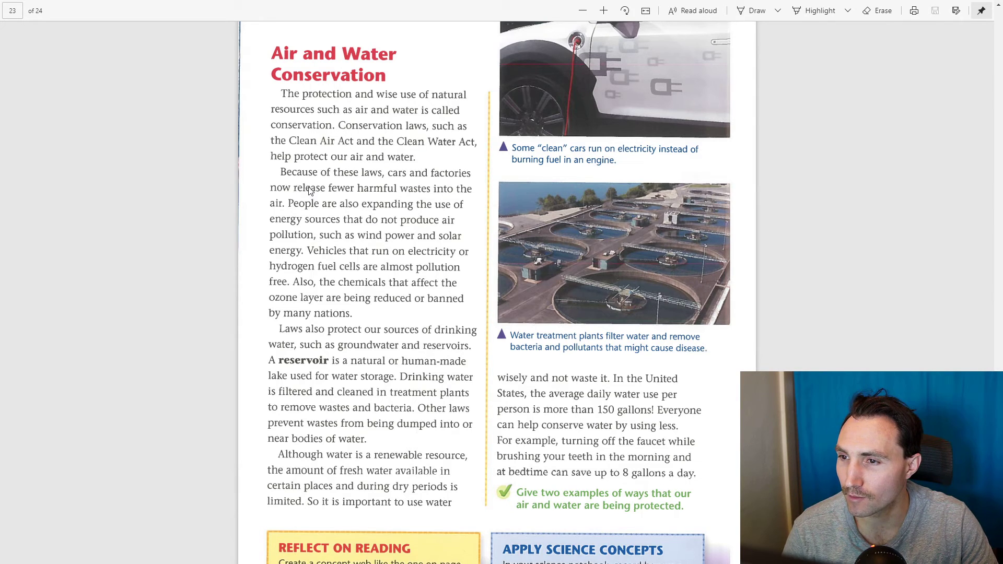
mouse_move(345, 179)
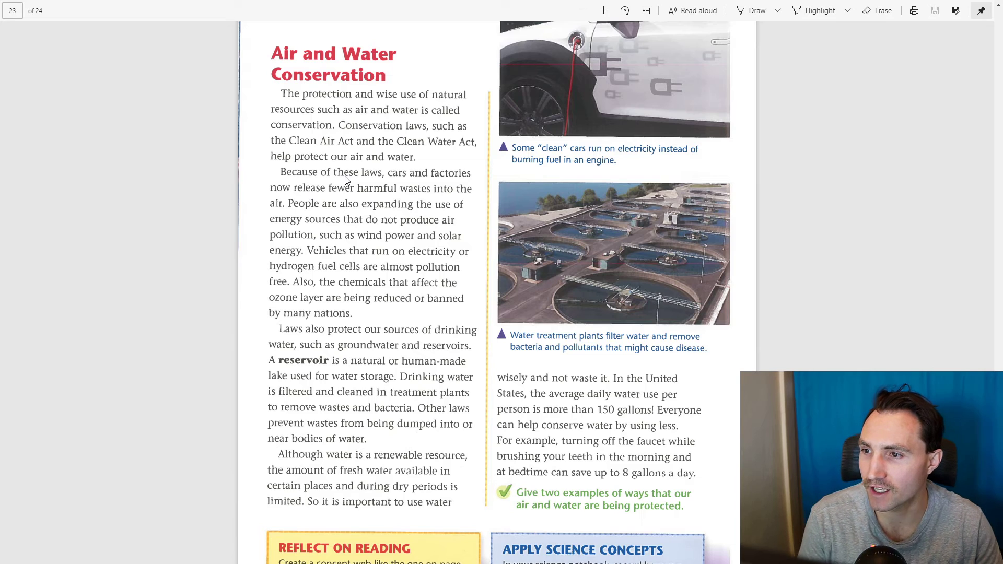
mouse_move(378, 206)
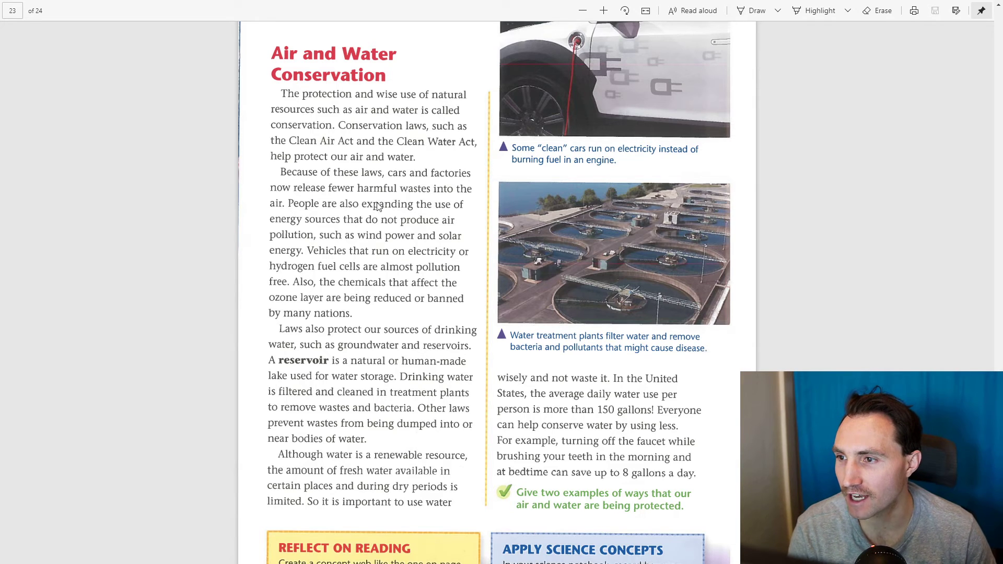
mouse_move(402, 222)
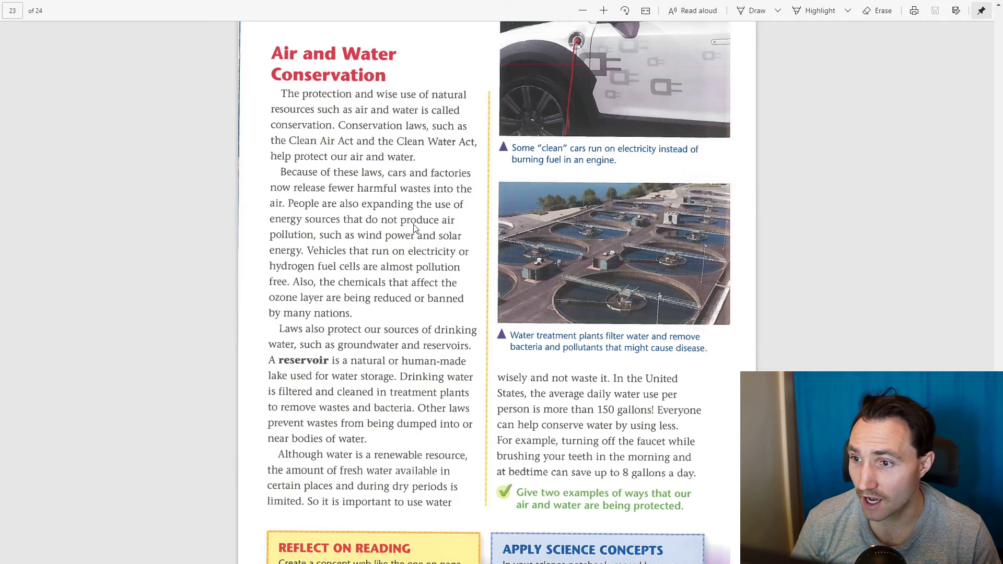
mouse_move(435, 272)
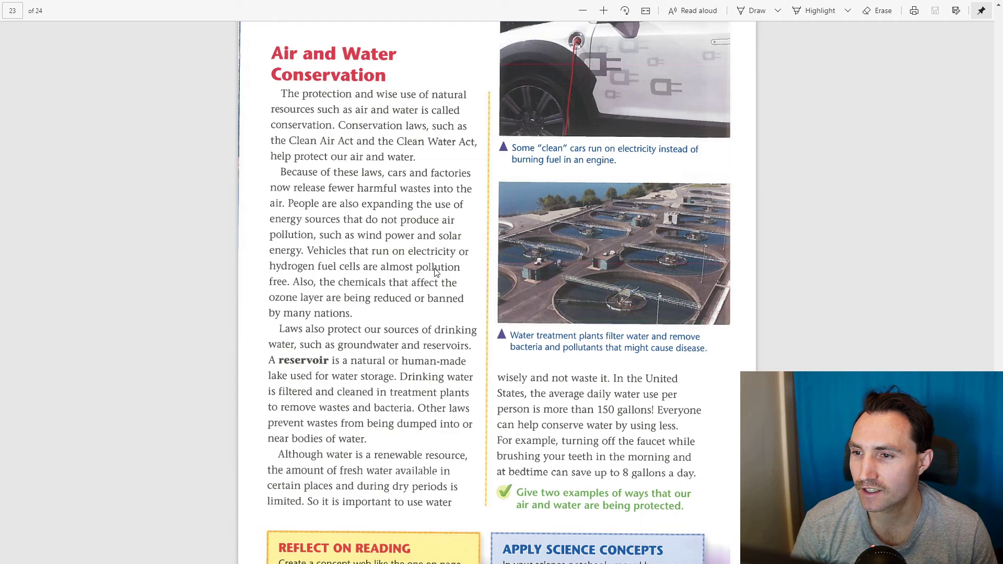
mouse_move(309, 241)
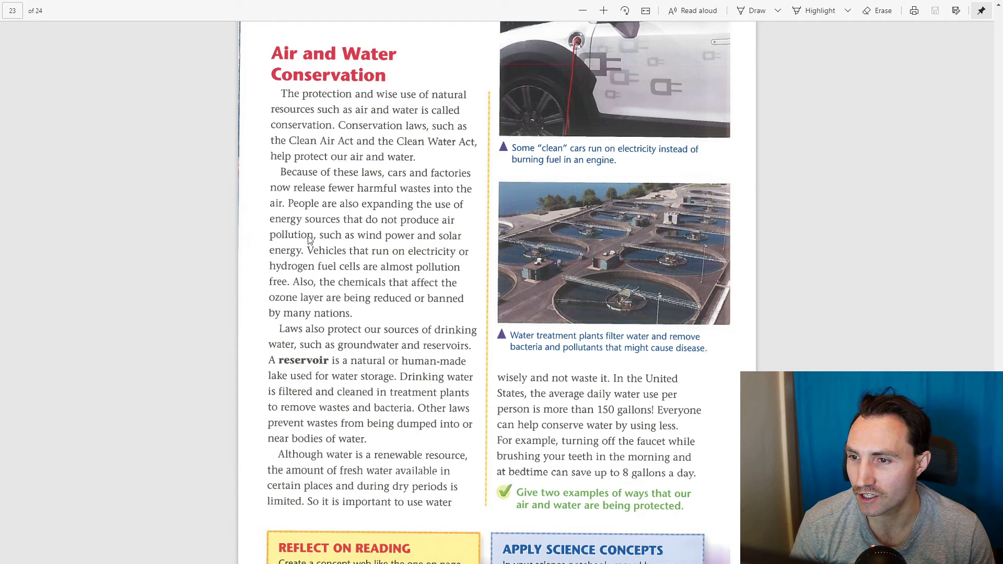
mouse_move(397, 277)
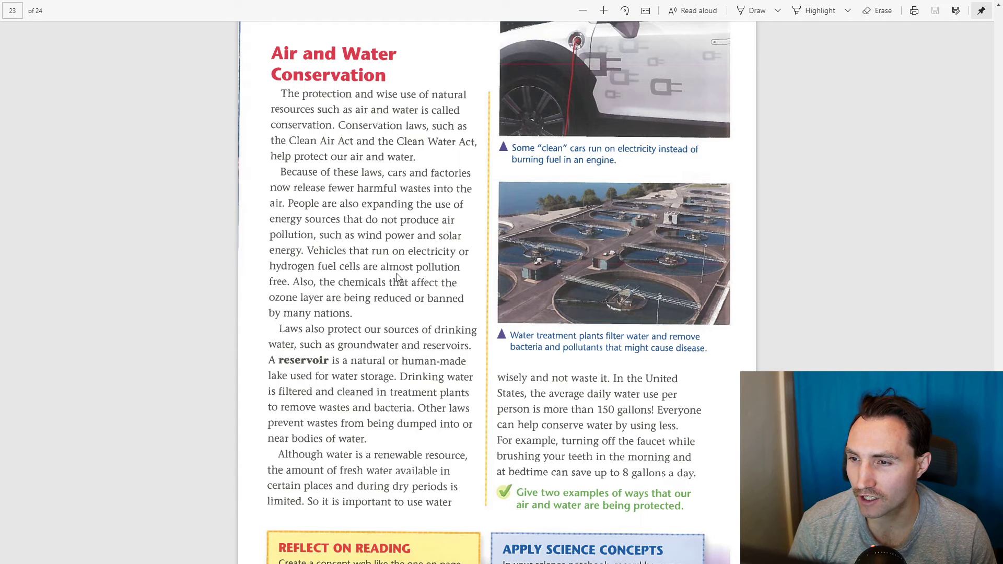
mouse_move(385, 278)
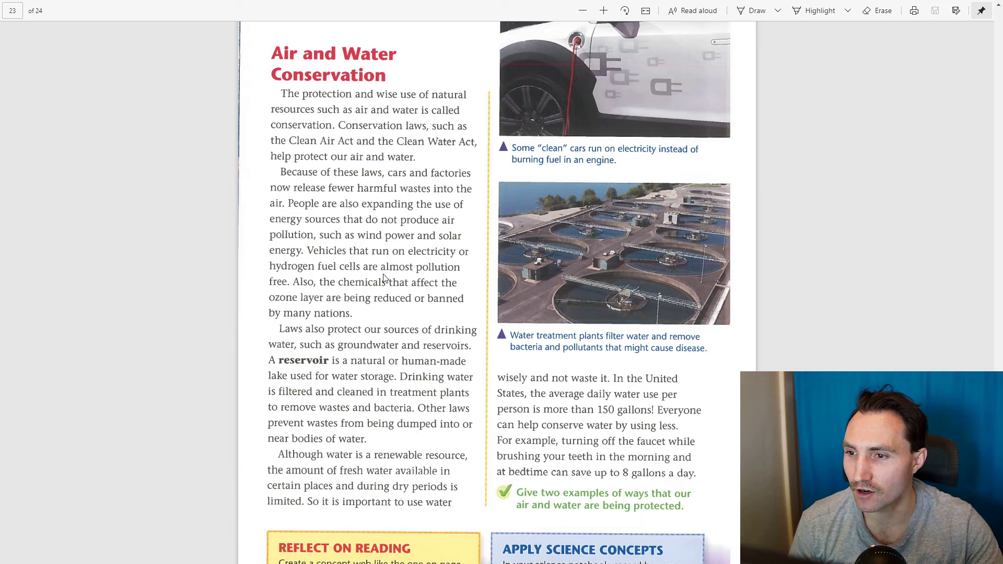
scroll(down, 3)
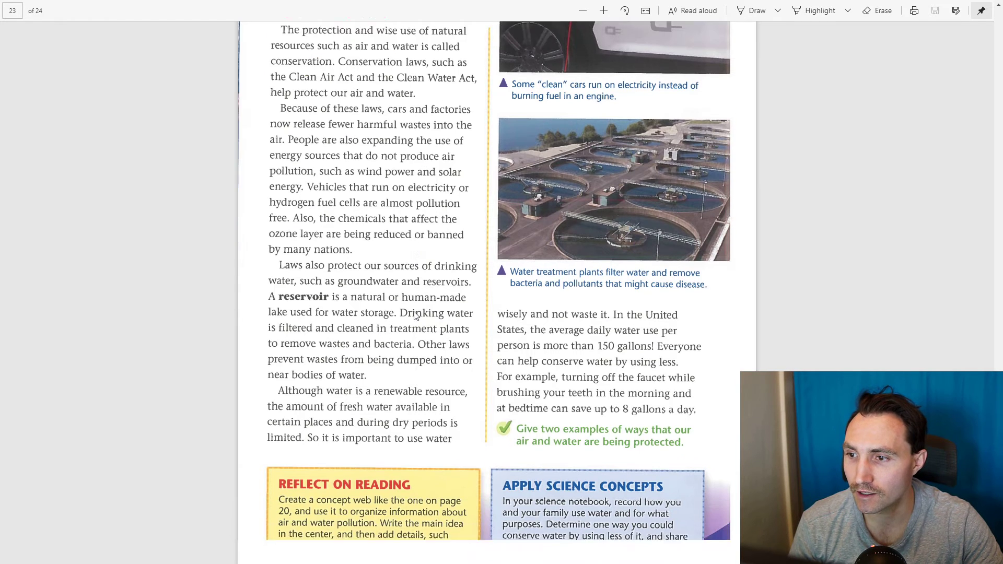
scroll(down, 3)
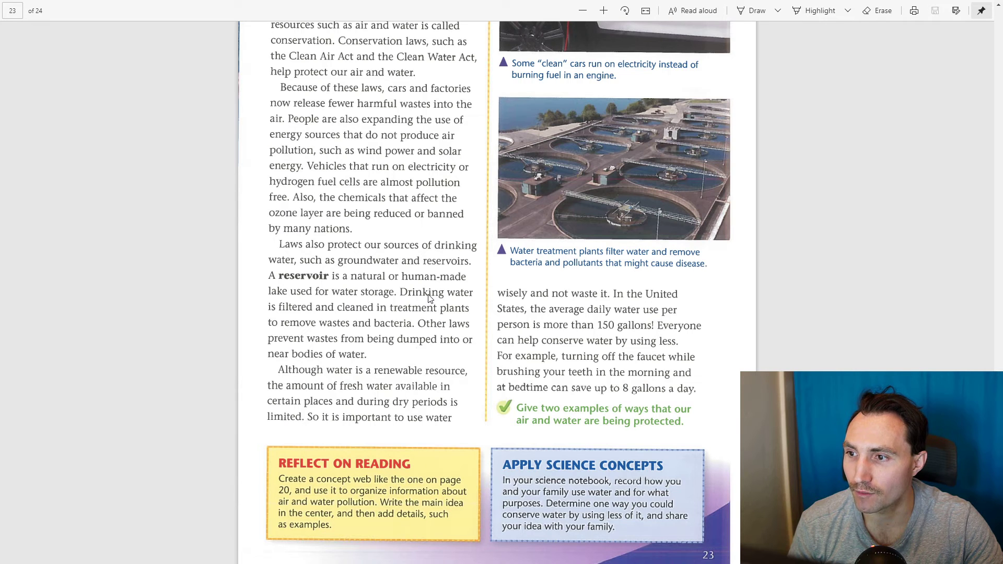
mouse_move(287, 237)
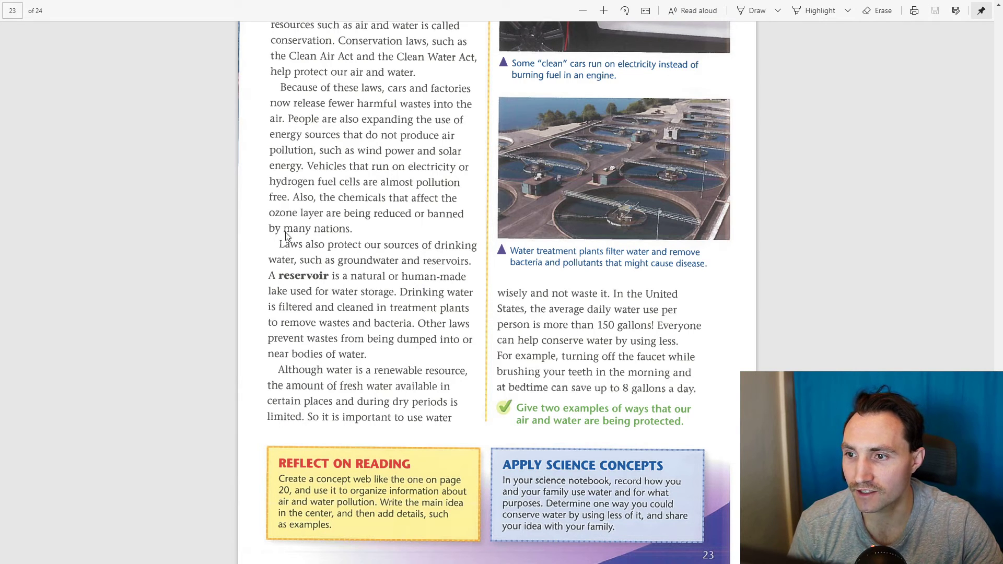
mouse_move(373, 231)
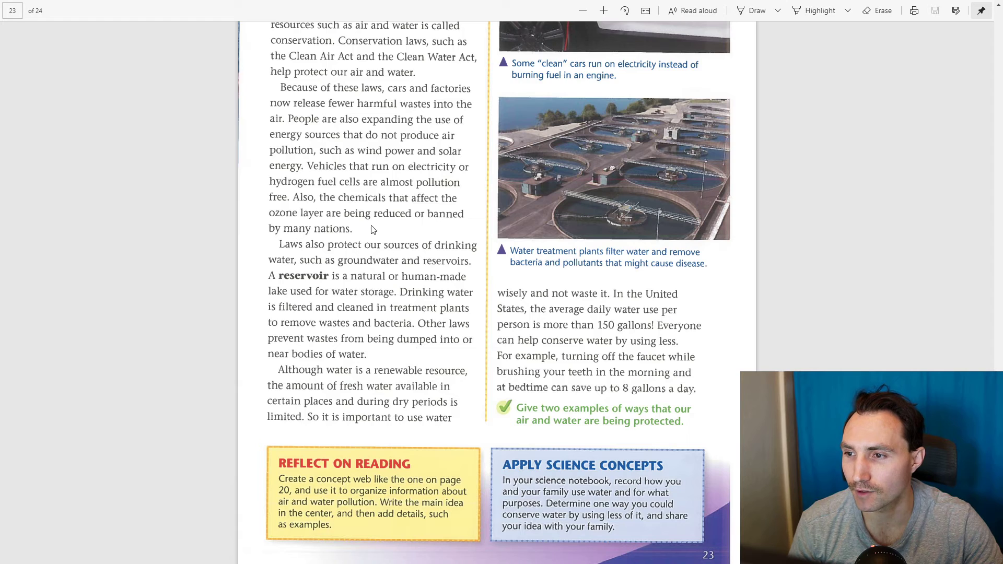
mouse_move(348, 273)
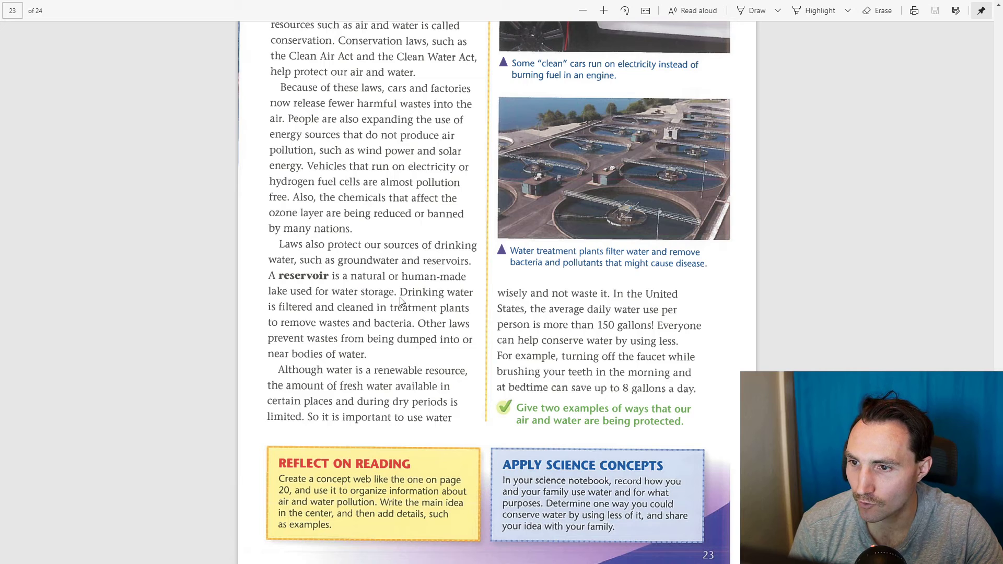
mouse_move(326, 277)
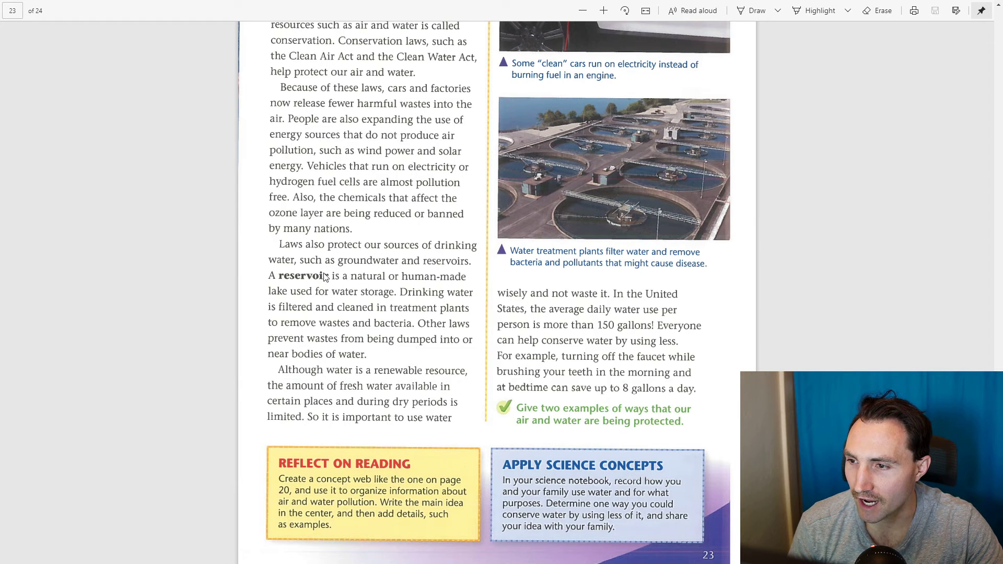
mouse_move(411, 299)
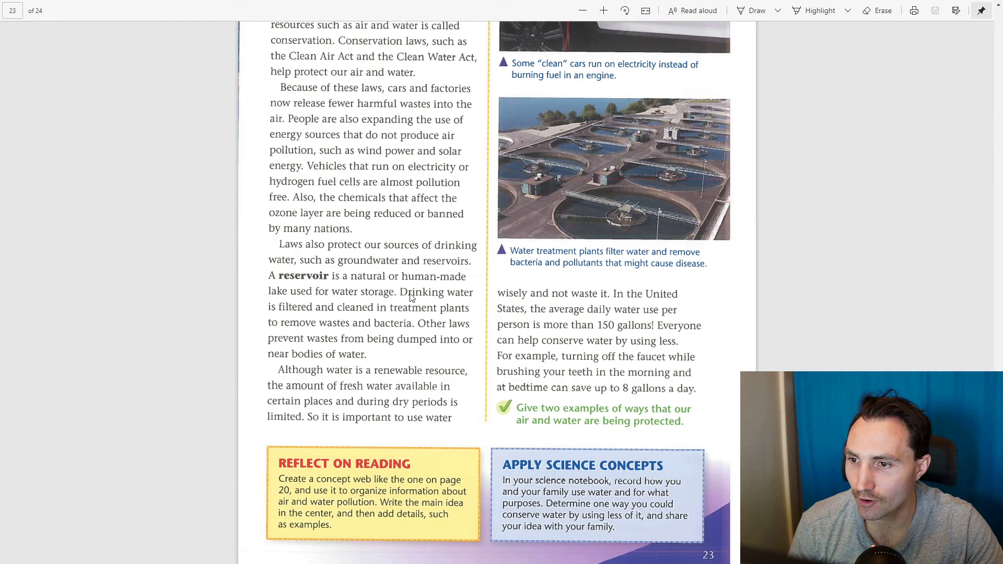
mouse_move(348, 287)
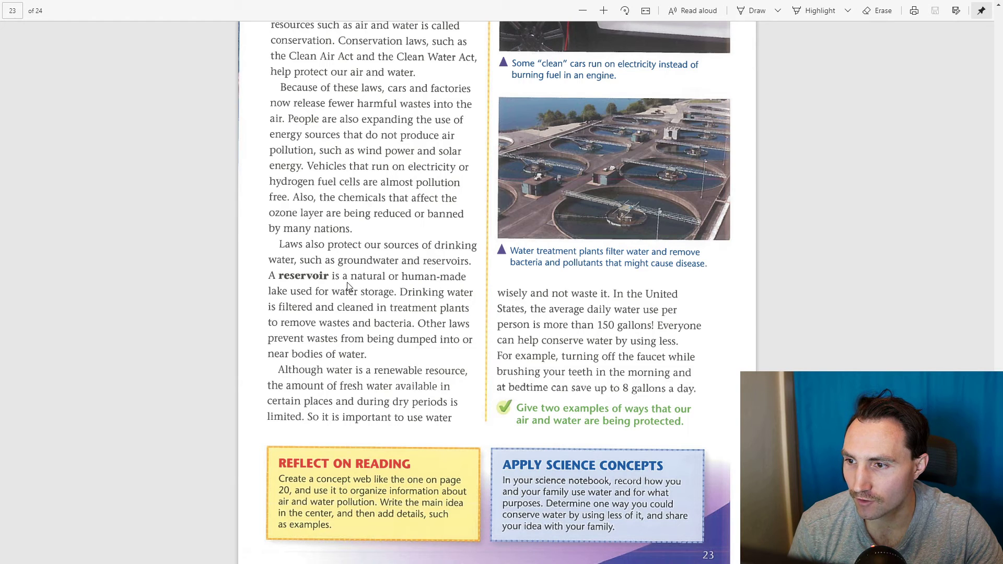
mouse_move(502, 318)
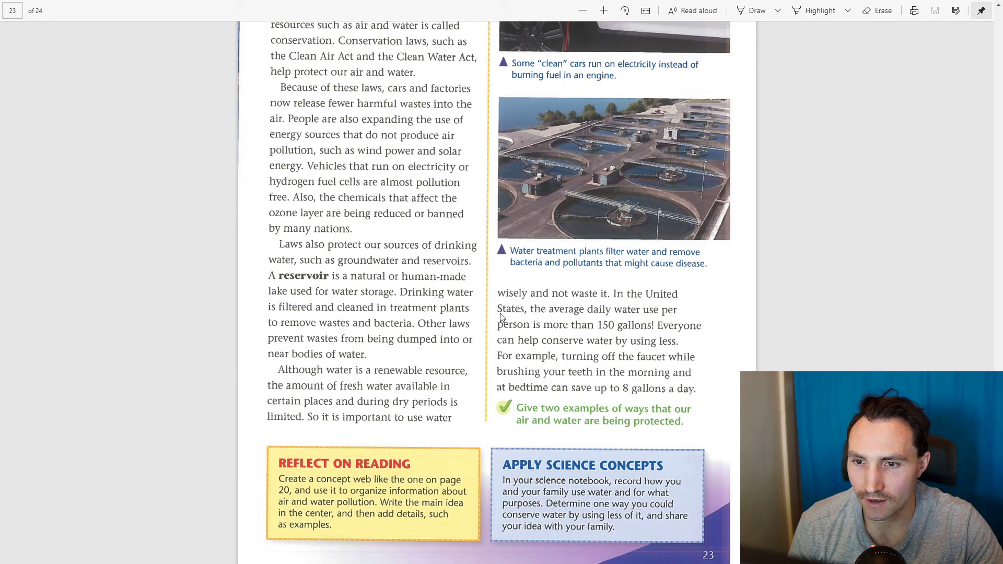
scroll(up, 3)
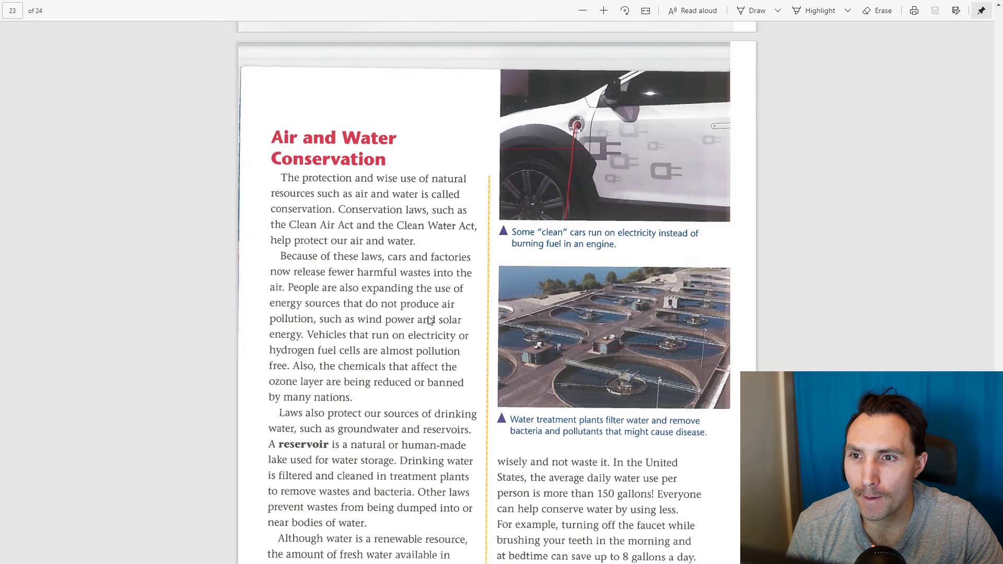
scroll(down, 3)
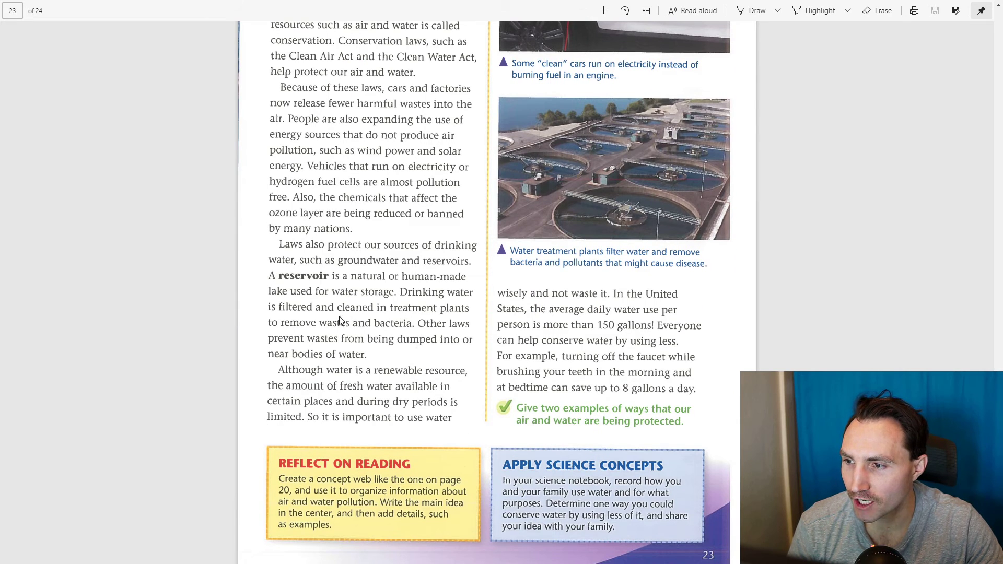
mouse_move(401, 332)
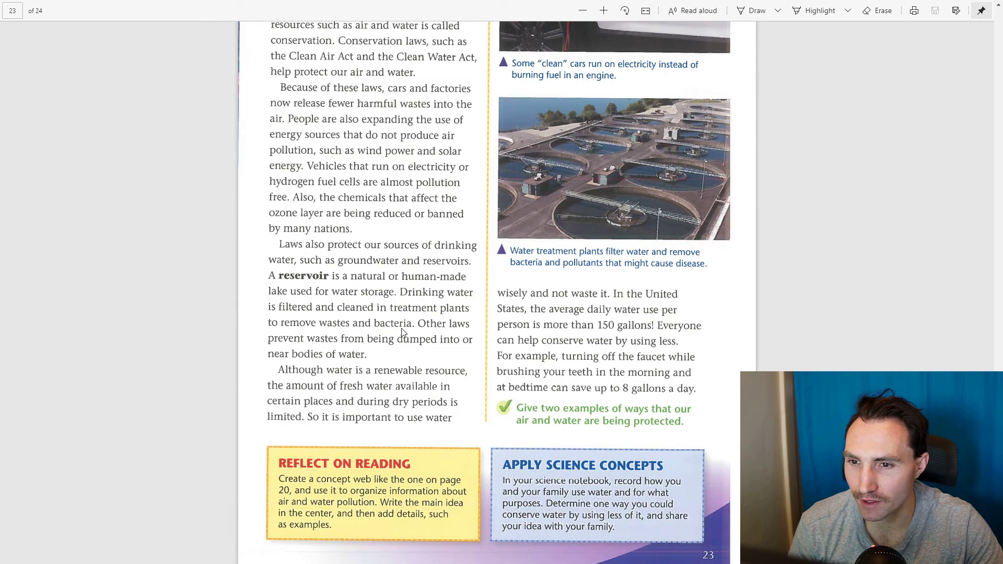
mouse_move(573, 169)
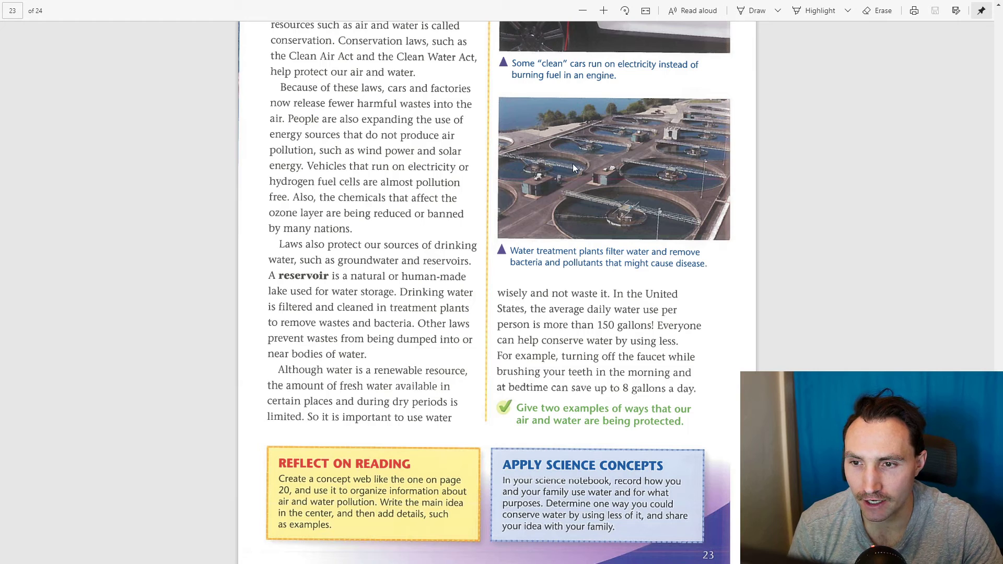
mouse_move(571, 243)
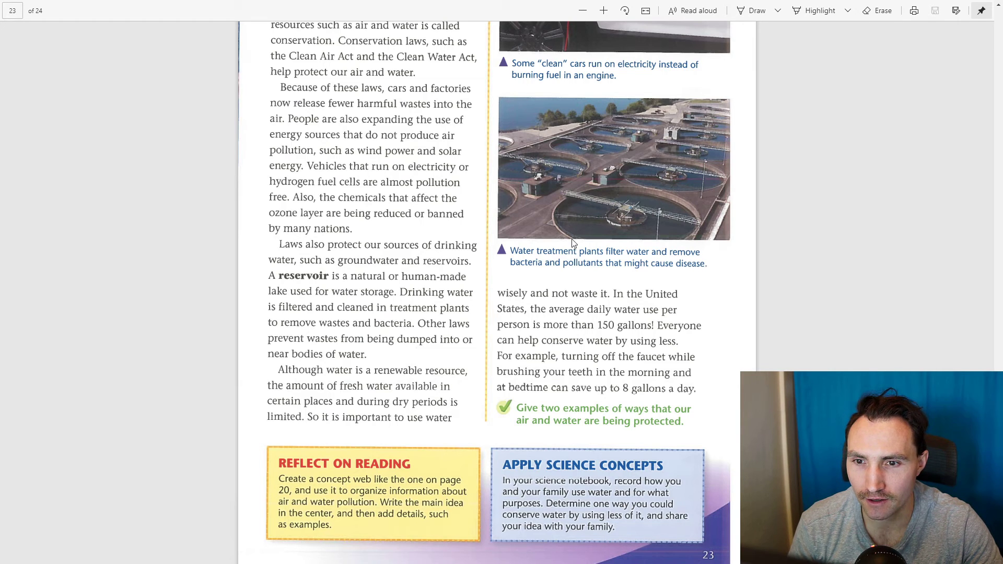
mouse_move(610, 196)
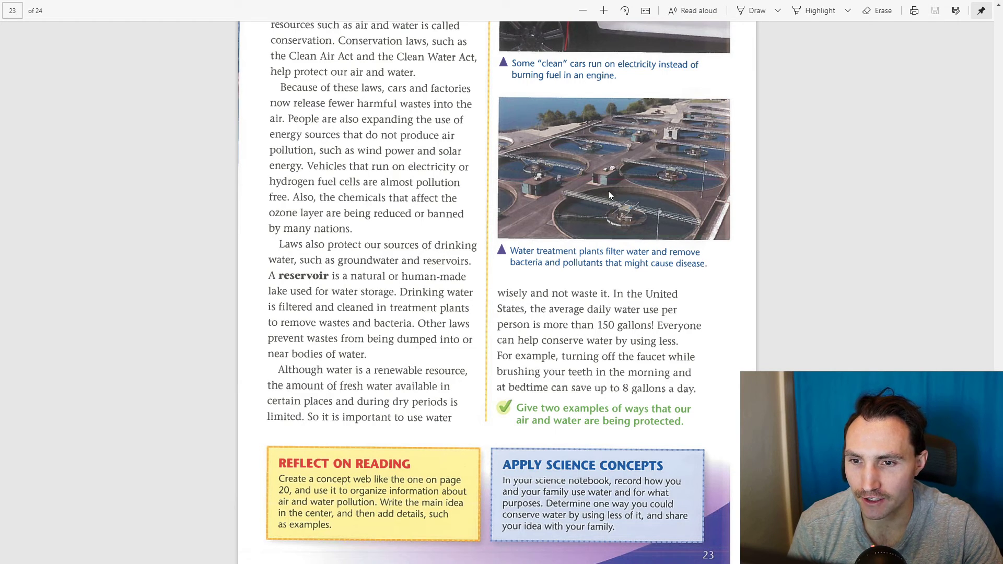
mouse_move(593, 214)
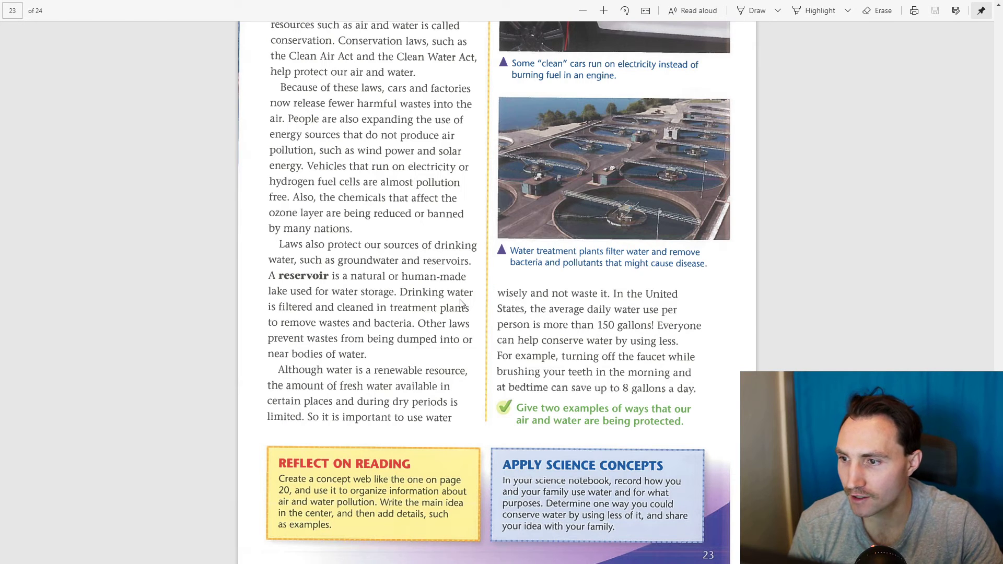
mouse_move(376, 365)
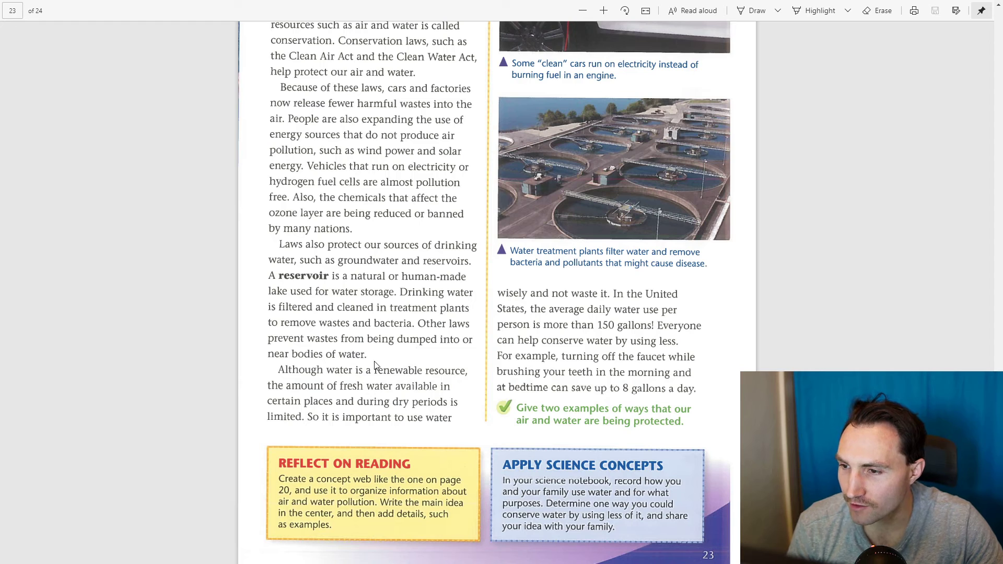
mouse_move(449, 372)
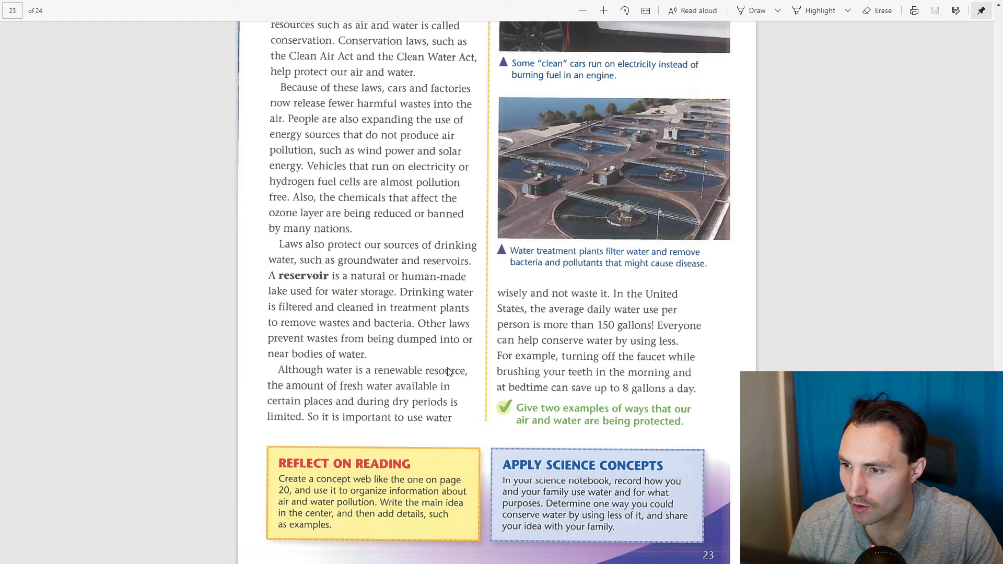
mouse_move(444, 374)
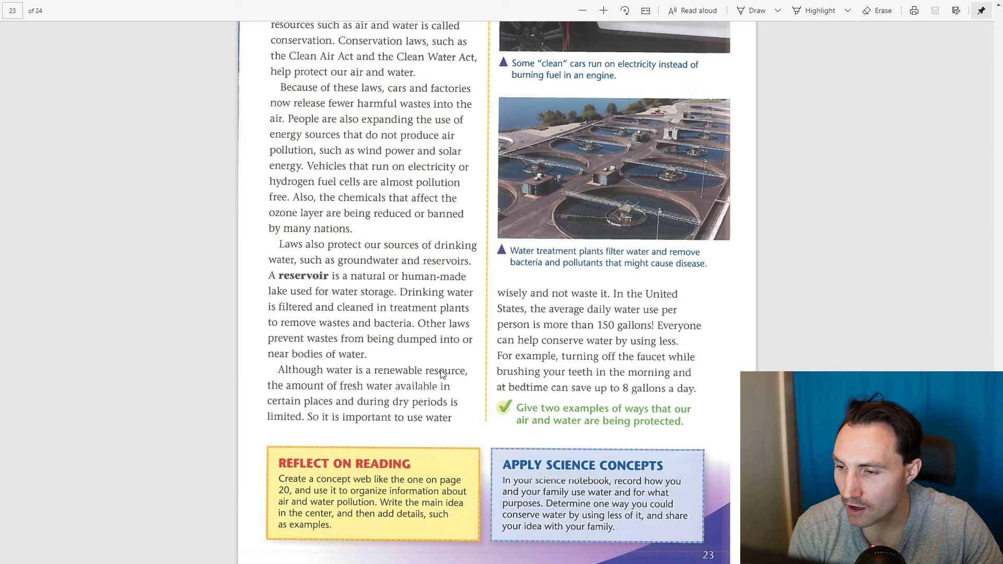
mouse_move(480, 393)
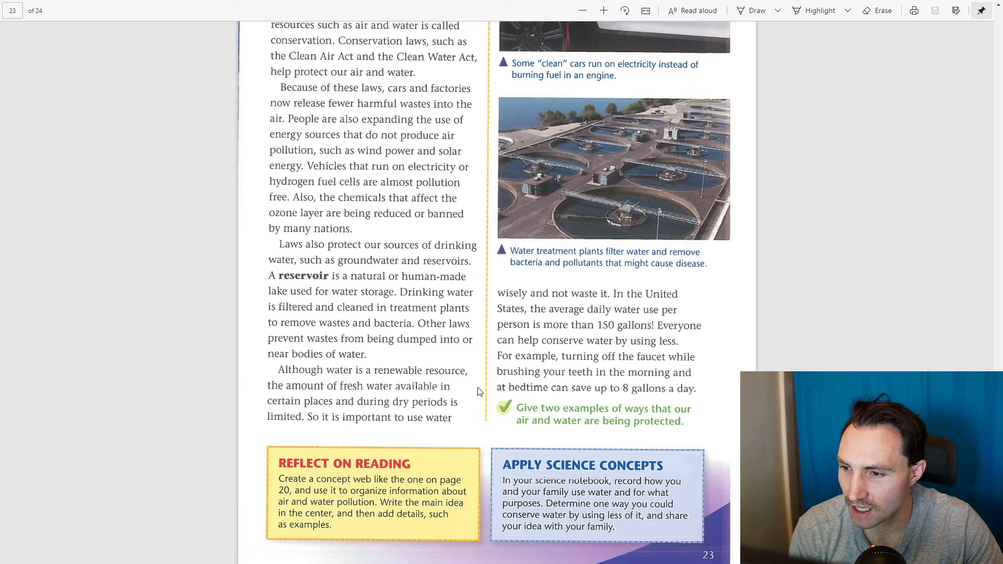
mouse_move(494, 408)
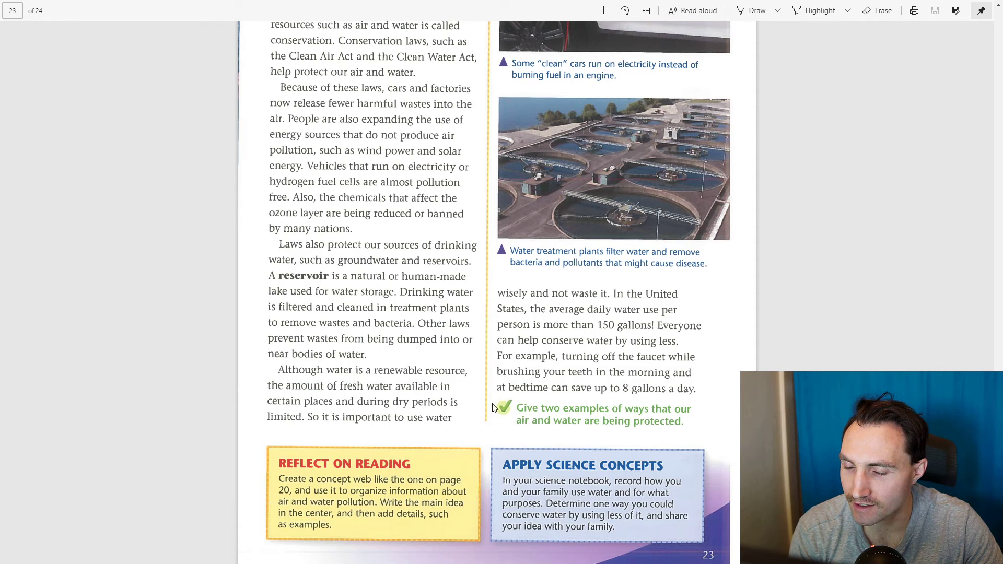
mouse_move(451, 417)
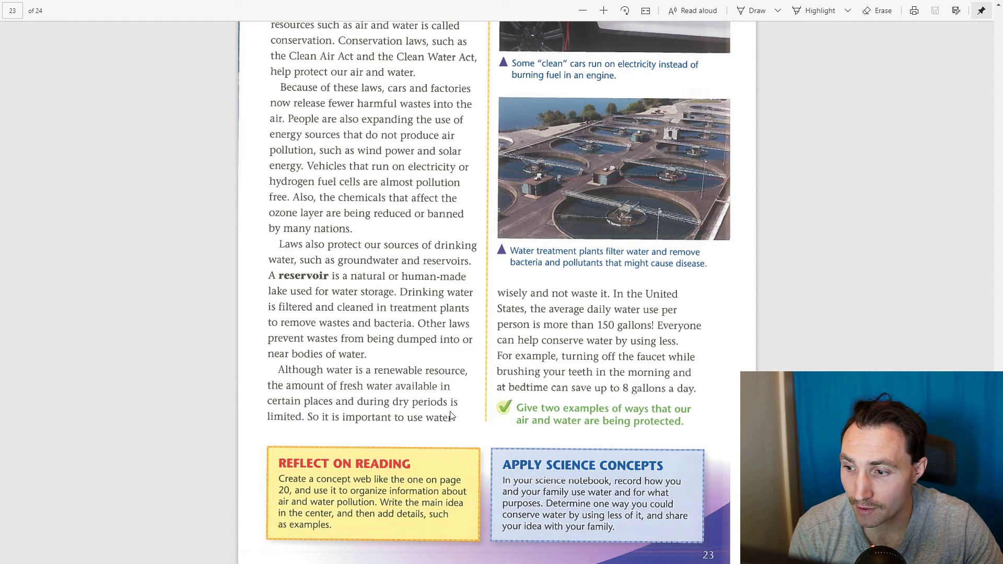
mouse_move(414, 395)
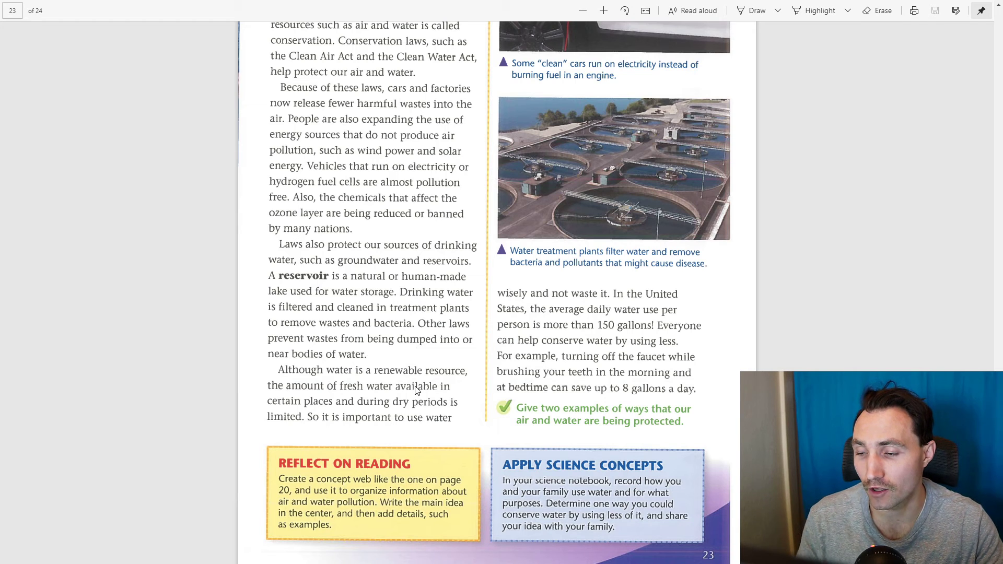
mouse_move(435, 413)
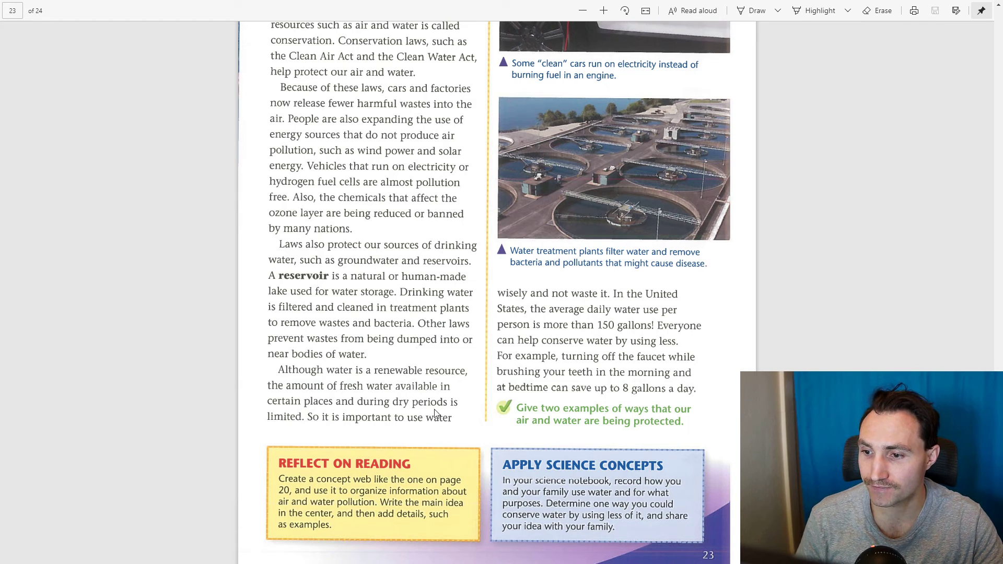
mouse_move(348, 412)
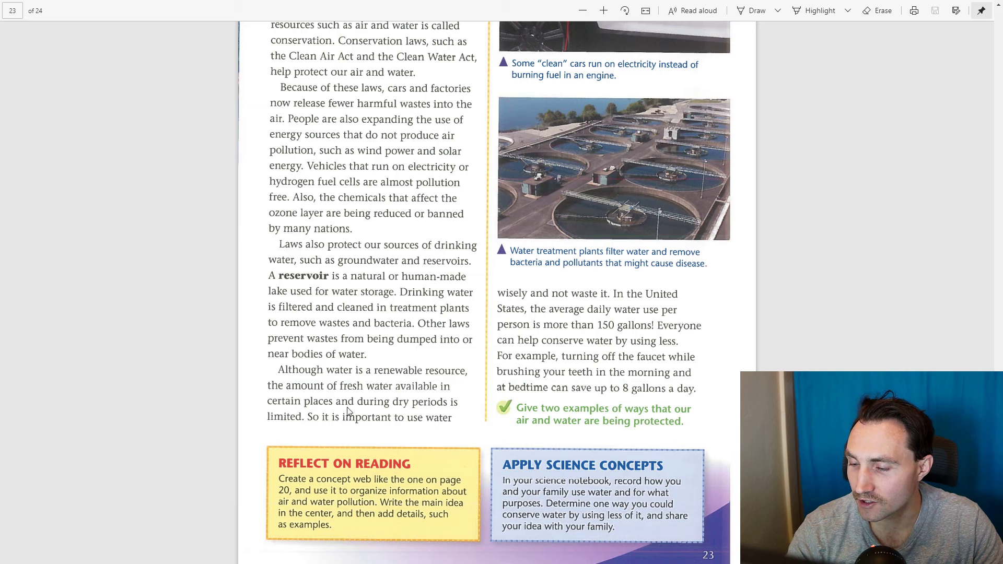
scroll(up, 3)
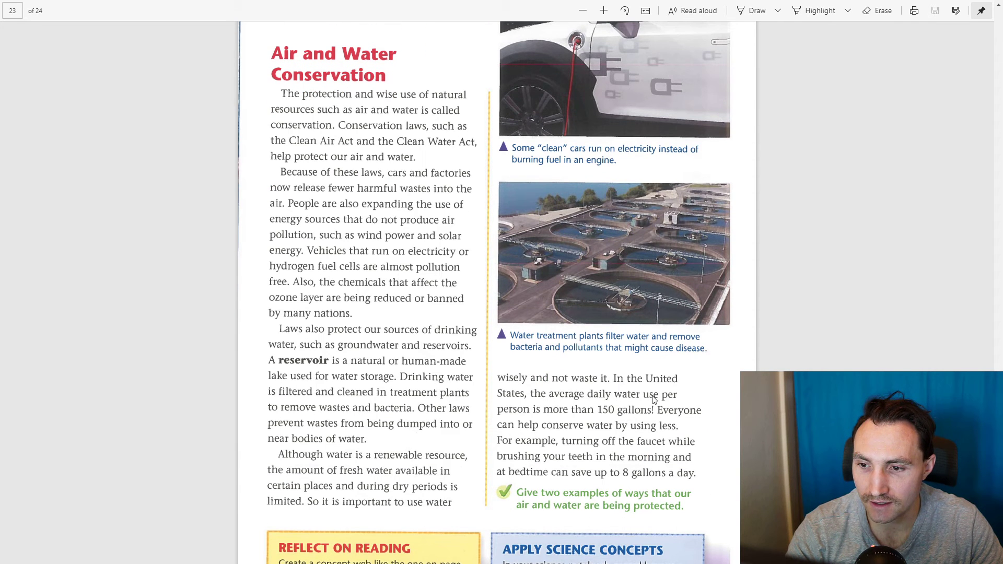
mouse_move(571, 403)
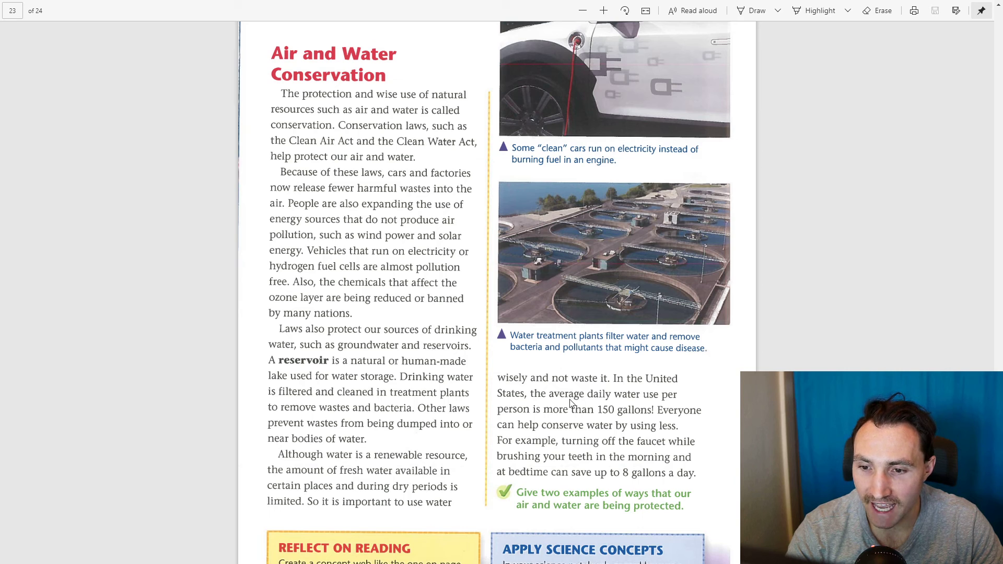
mouse_move(615, 423)
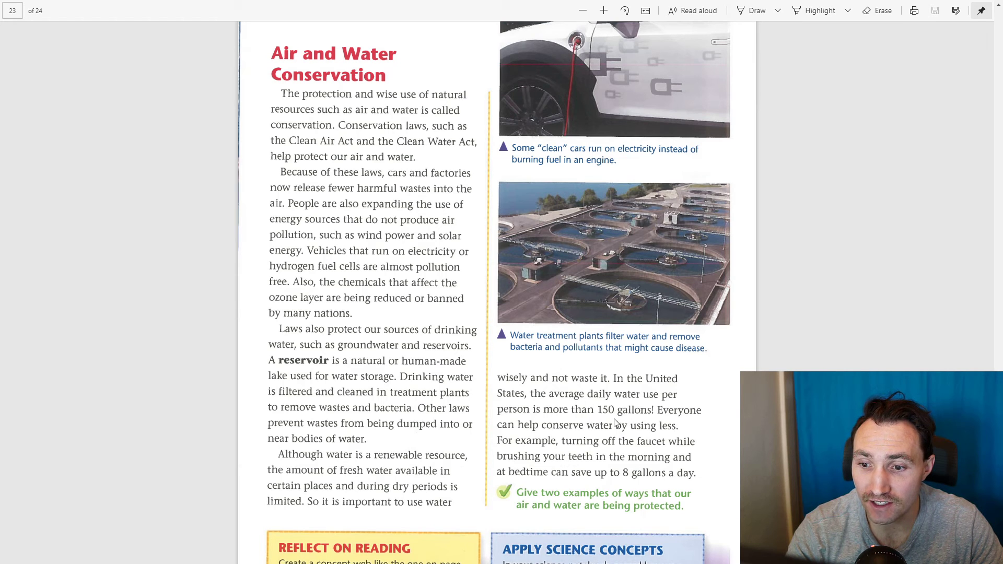
mouse_move(654, 428)
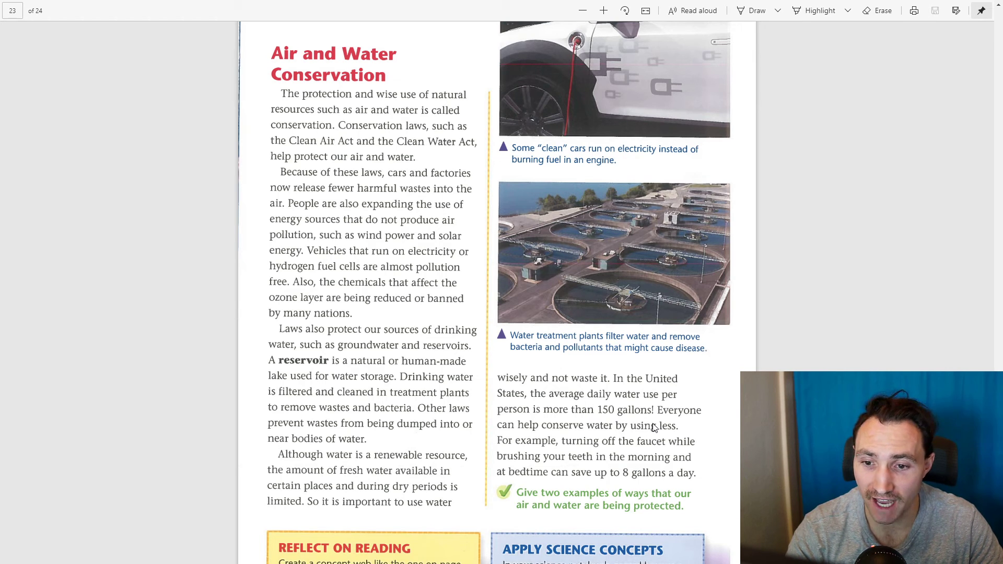
mouse_move(587, 442)
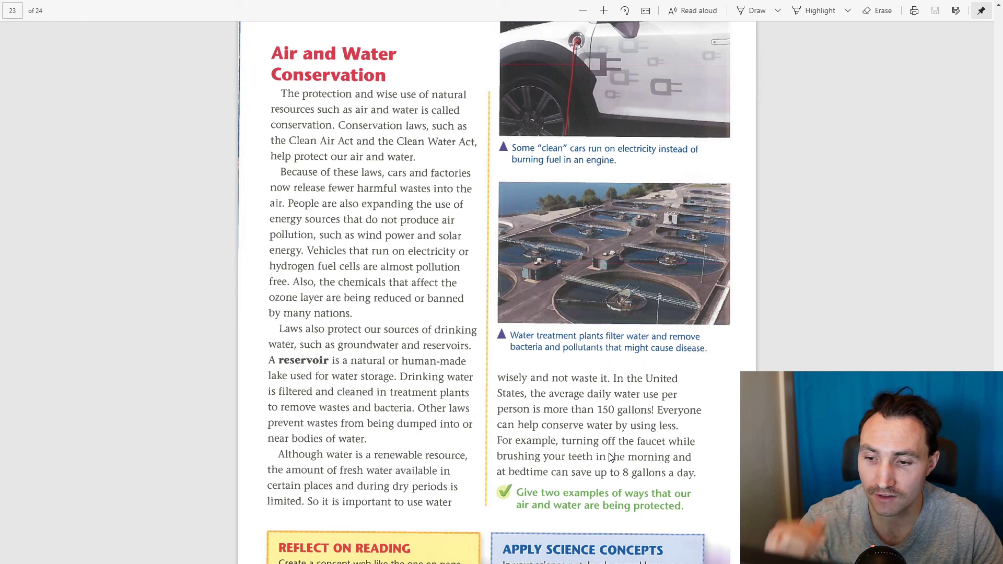
mouse_move(617, 476)
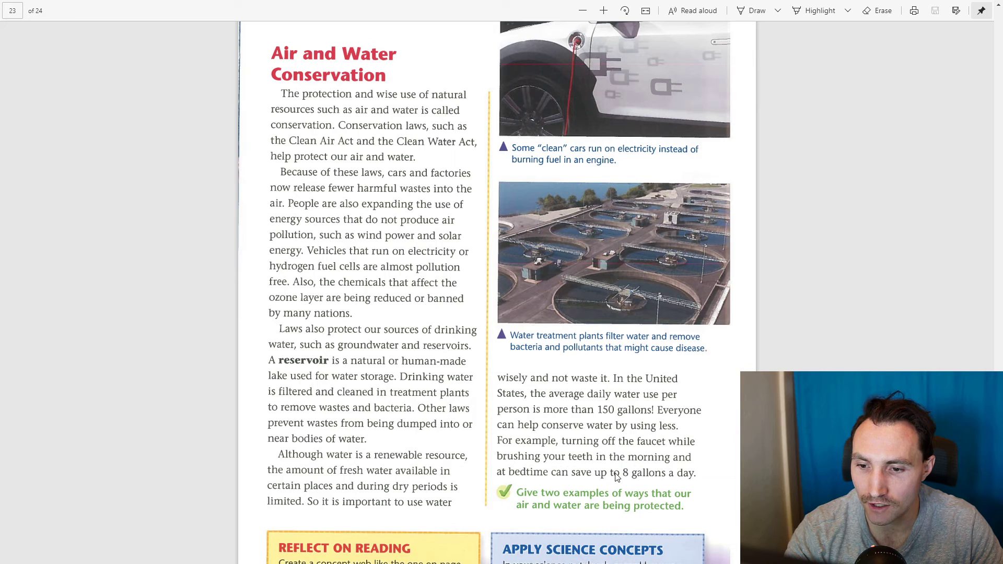
mouse_move(611, 494)
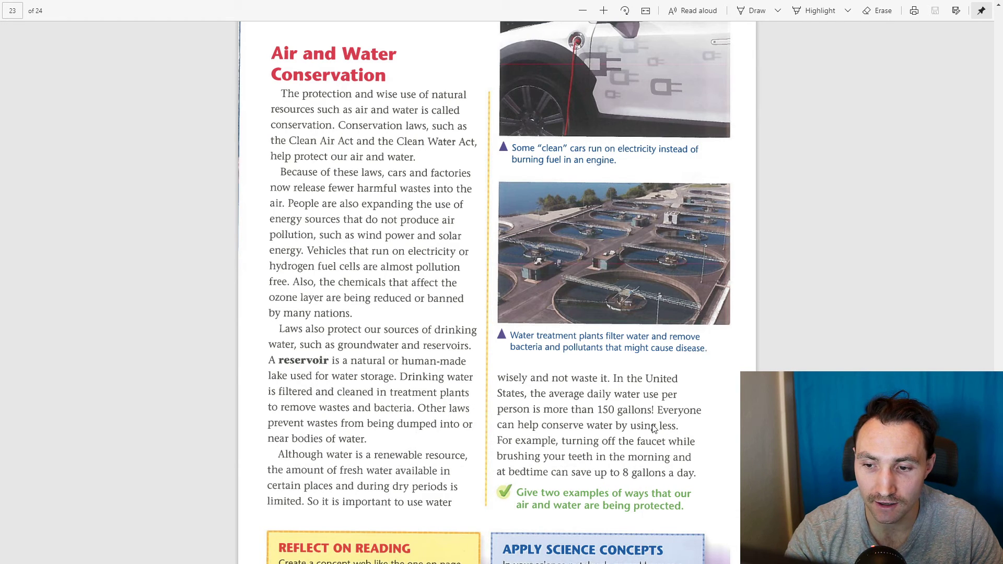
mouse_move(635, 468)
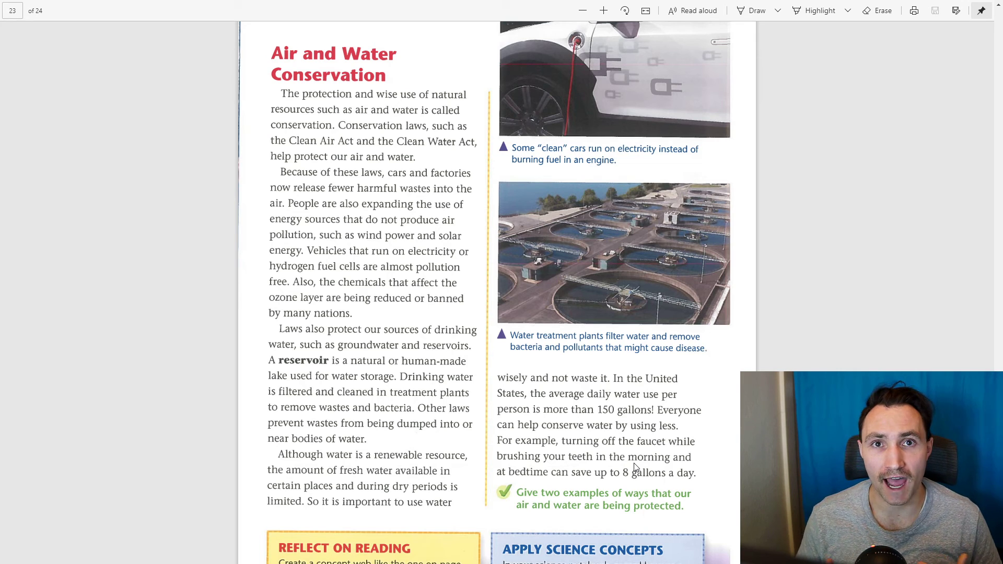
mouse_move(627, 464)
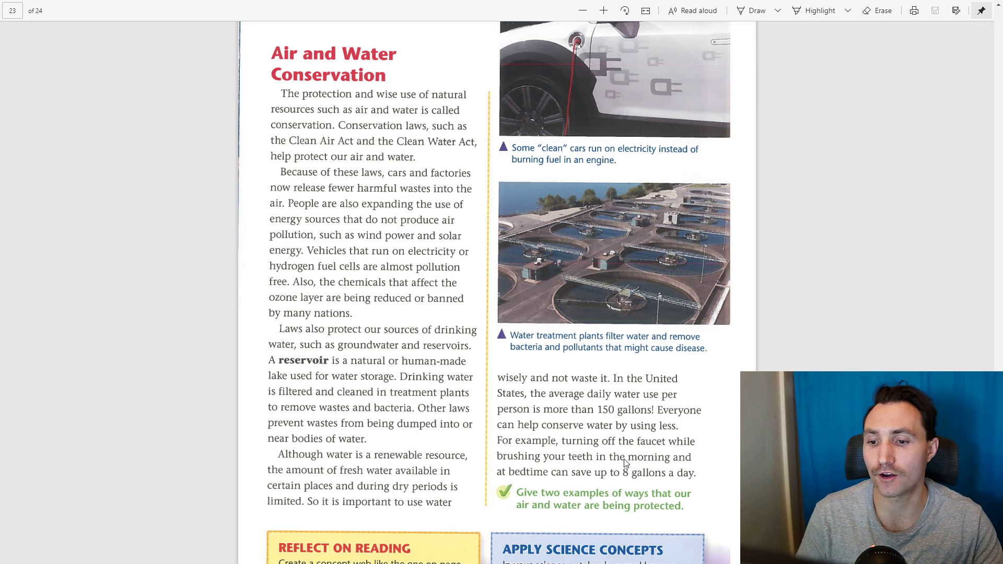
mouse_move(687, 410)
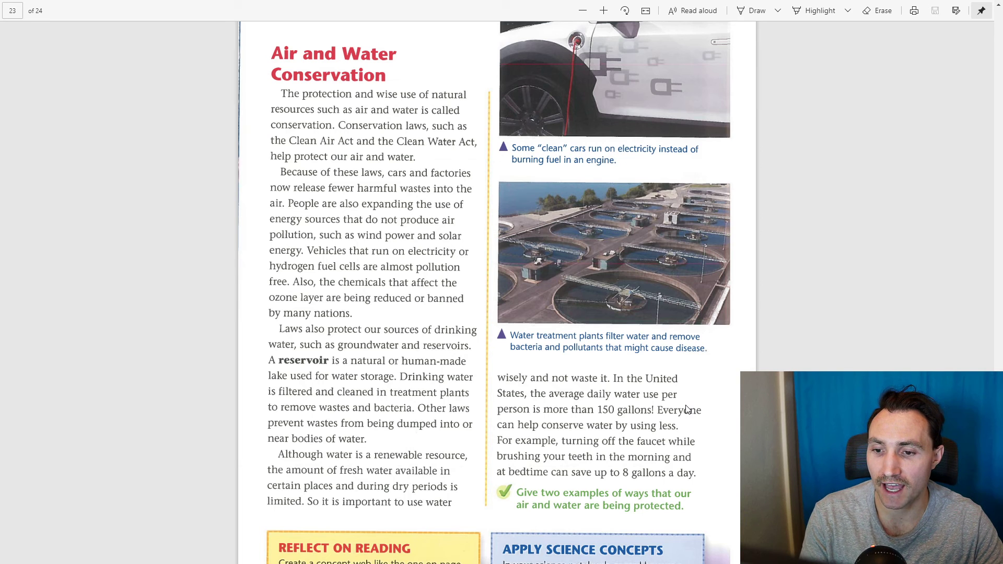
scroll(up, 3)
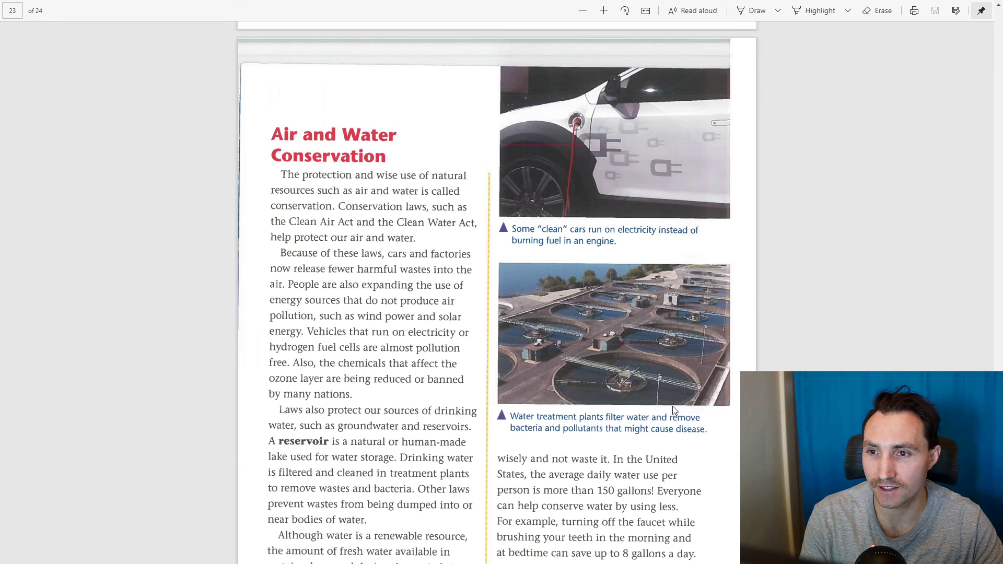
scroll(up, 3)
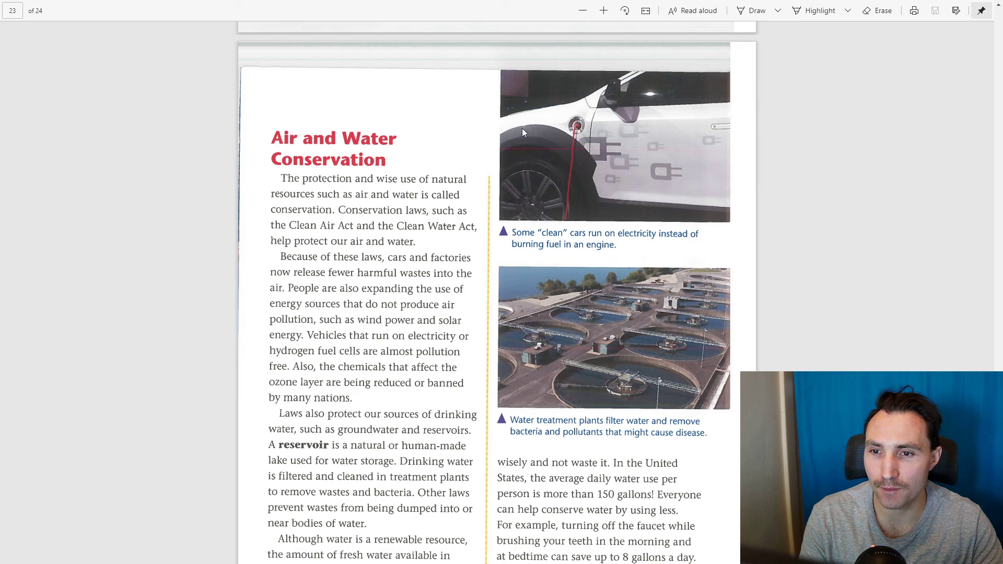
mouse_move(605, 167)
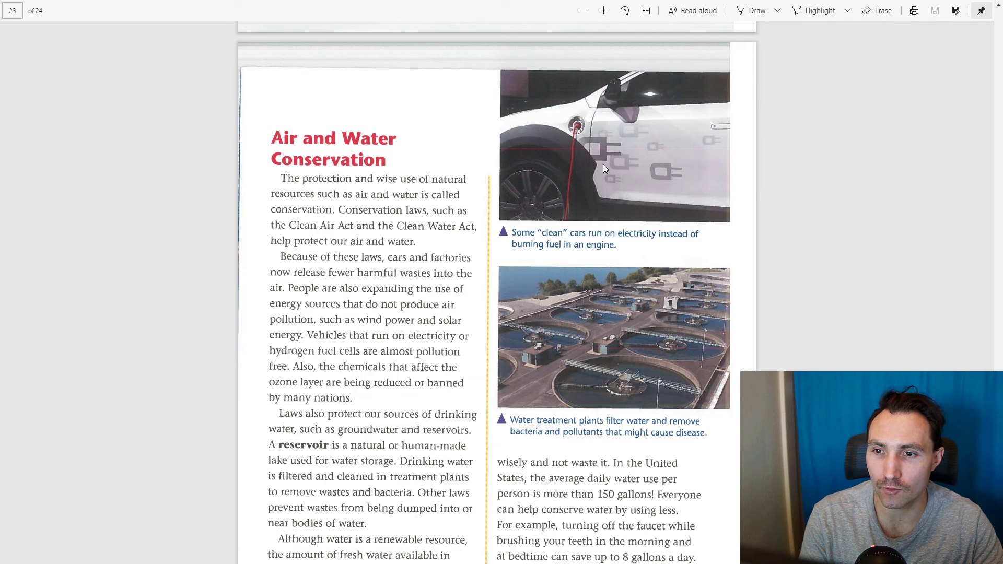
mouse_move(616, 168)
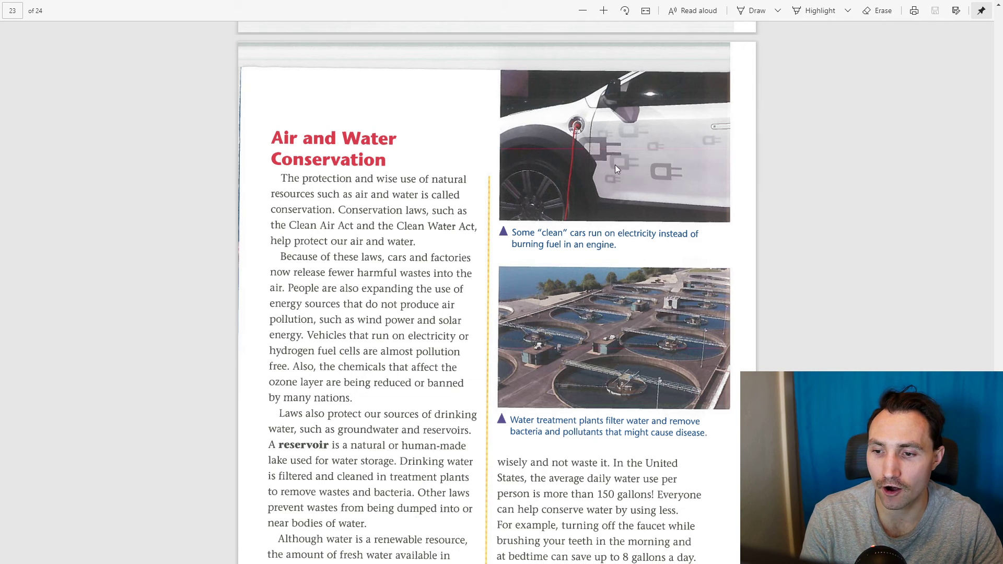
scroll(down, 3)
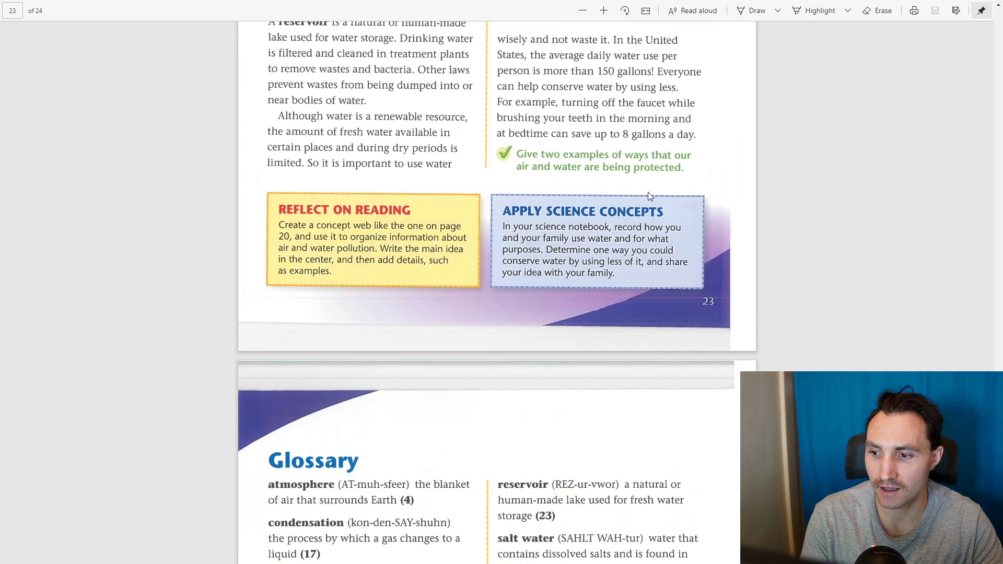
scroll(up, 3)
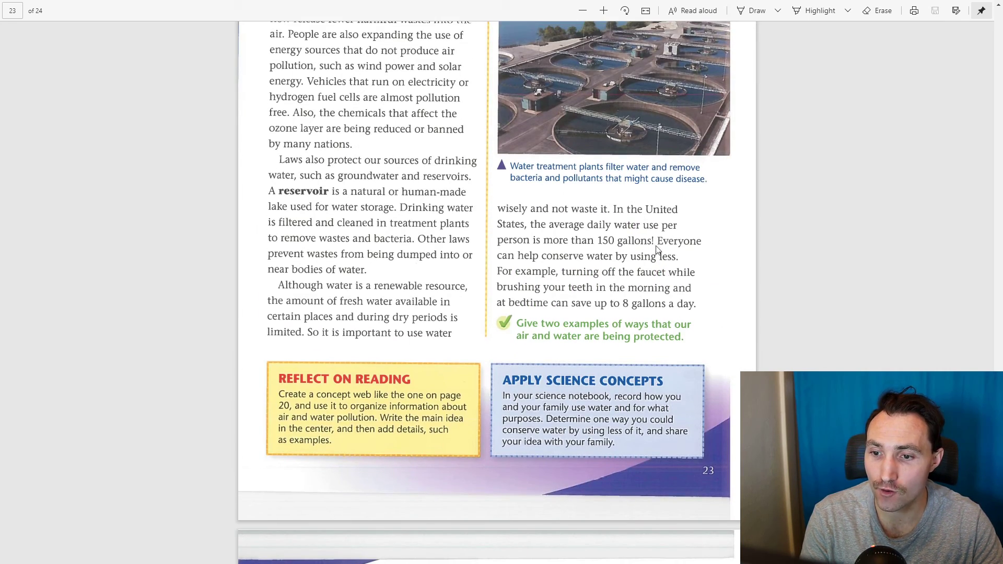
mouse_move(521, 336)
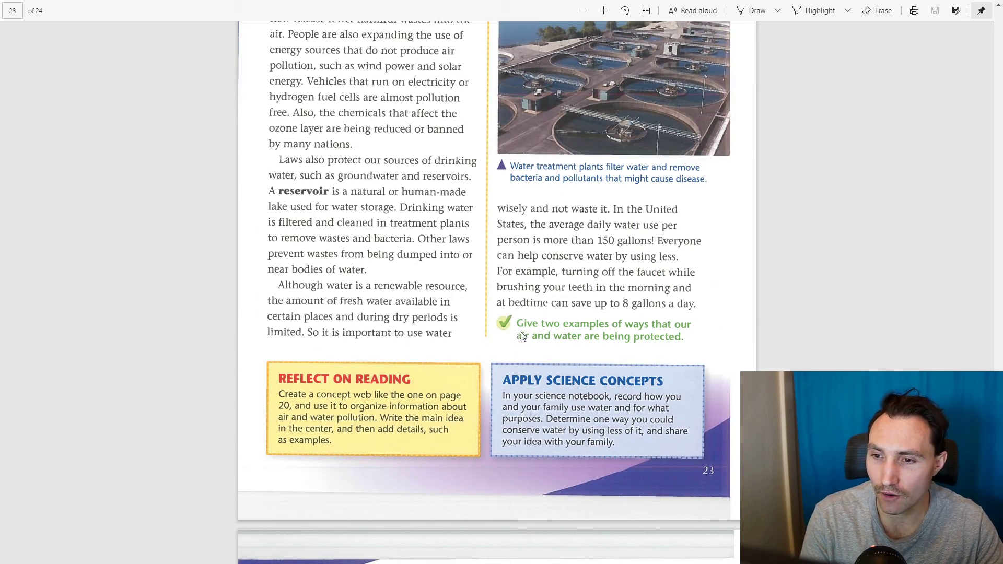
mouse_move(518, 340)
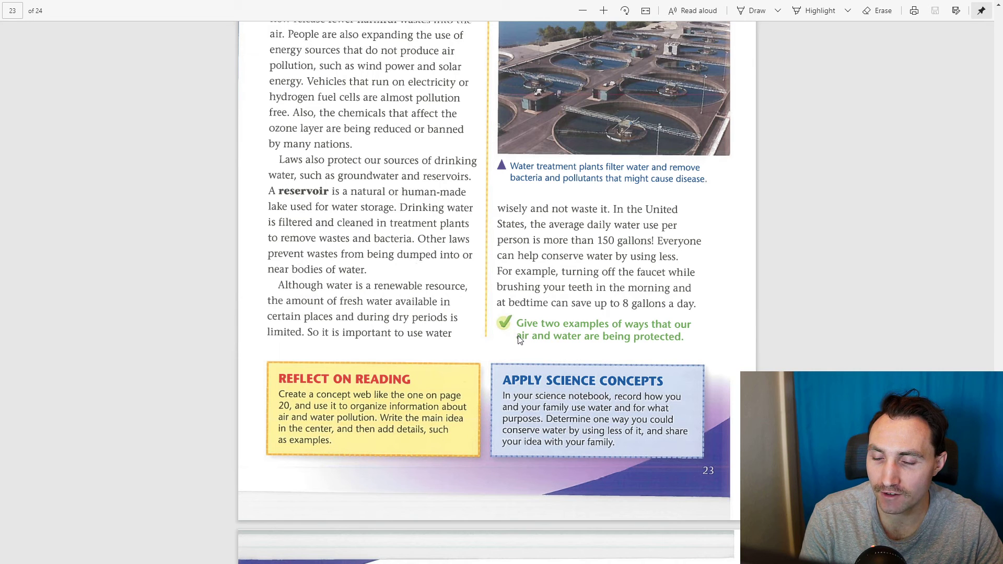
mouse_move(533, 348)
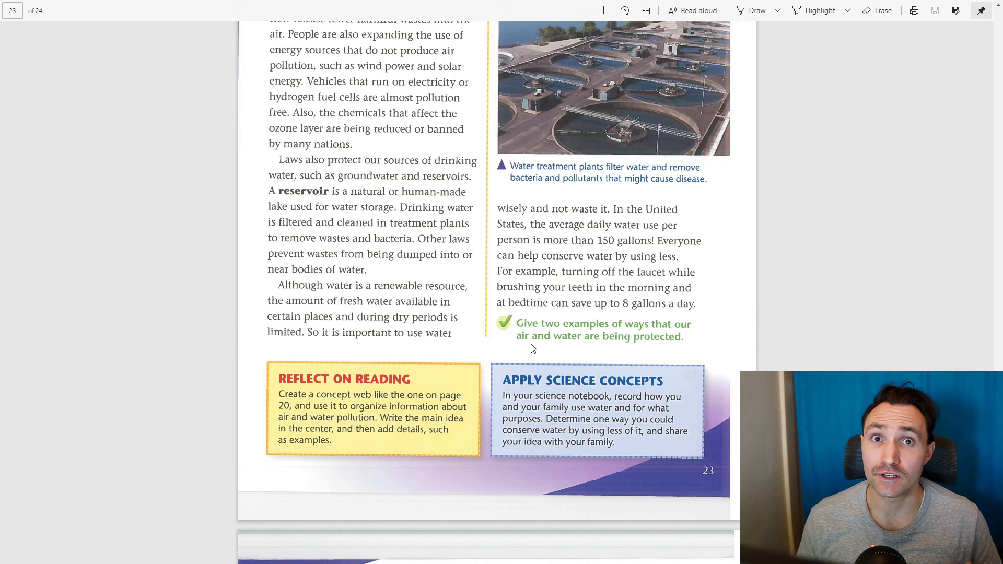
mouse_move(605, 338)
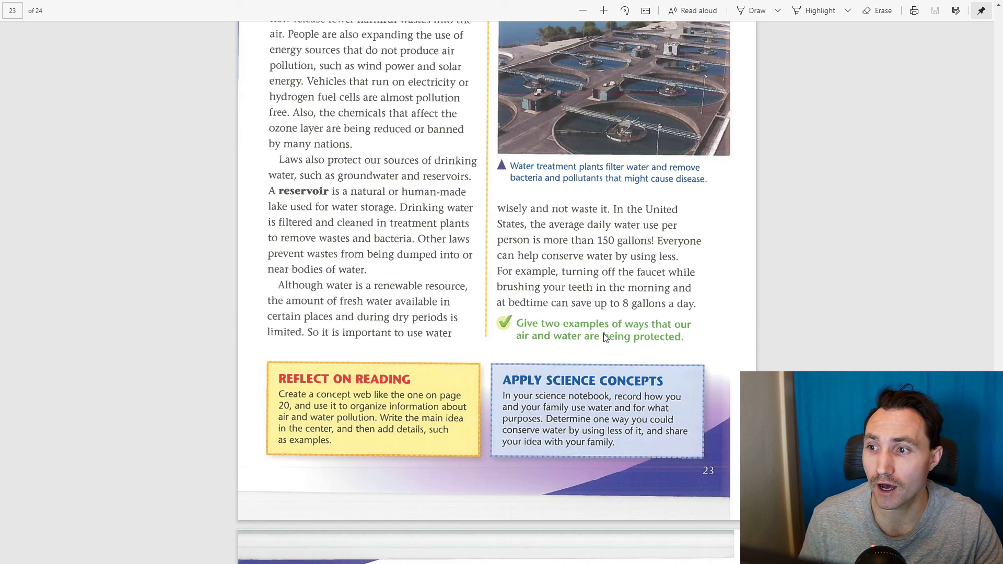
mouse_move(579, 324)
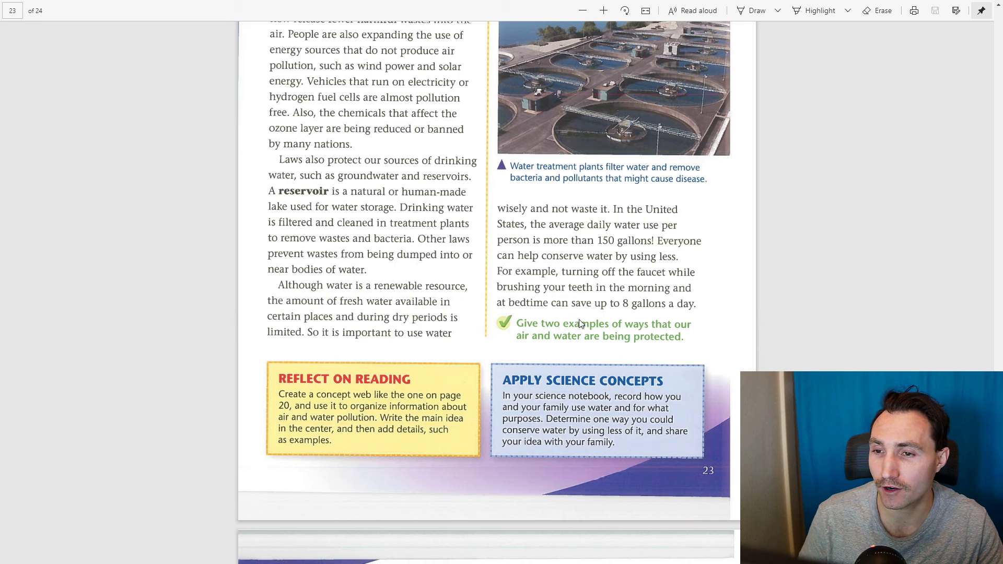
scroll(up, 3)
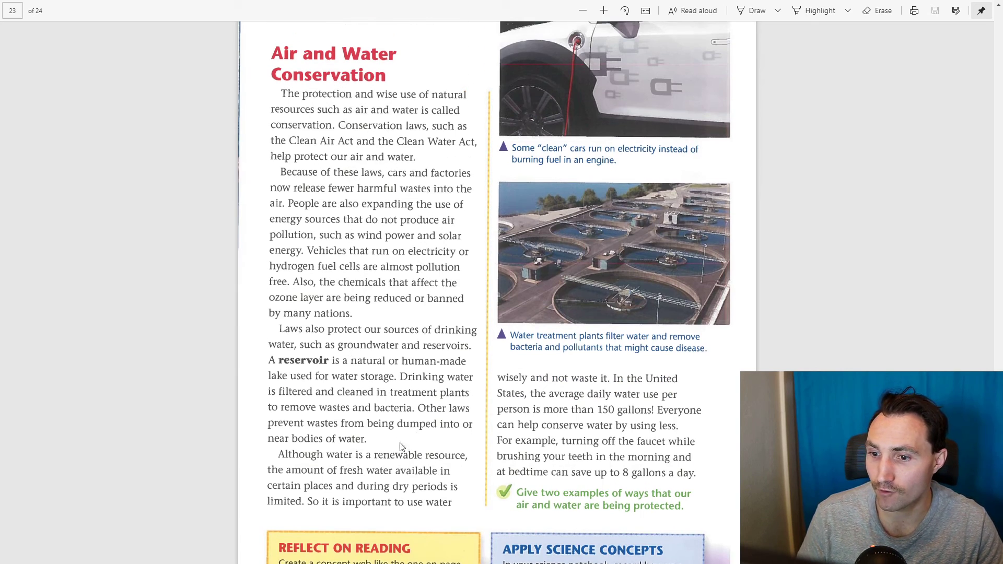
mouse_move(491, 399)
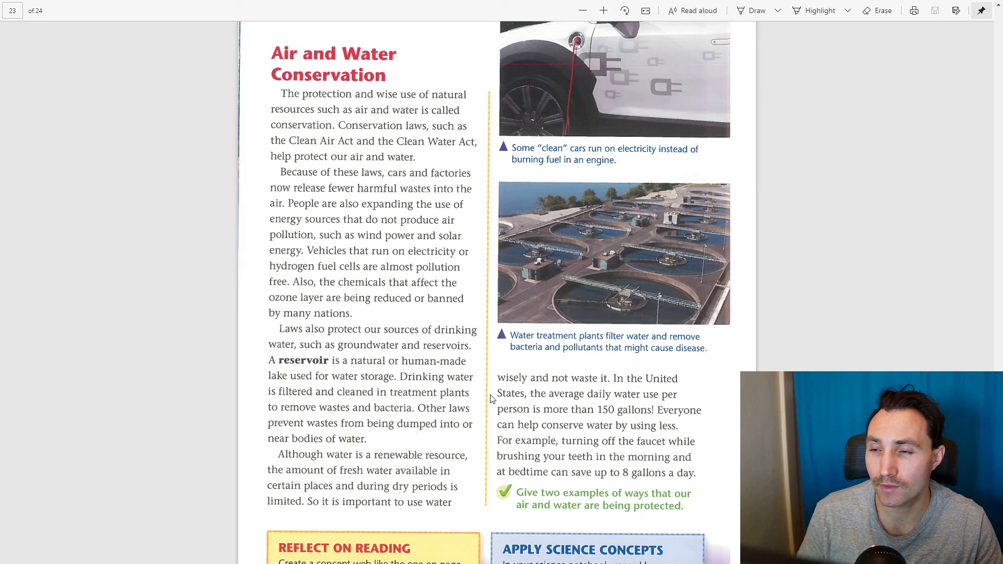
mouse_move(464, 396)
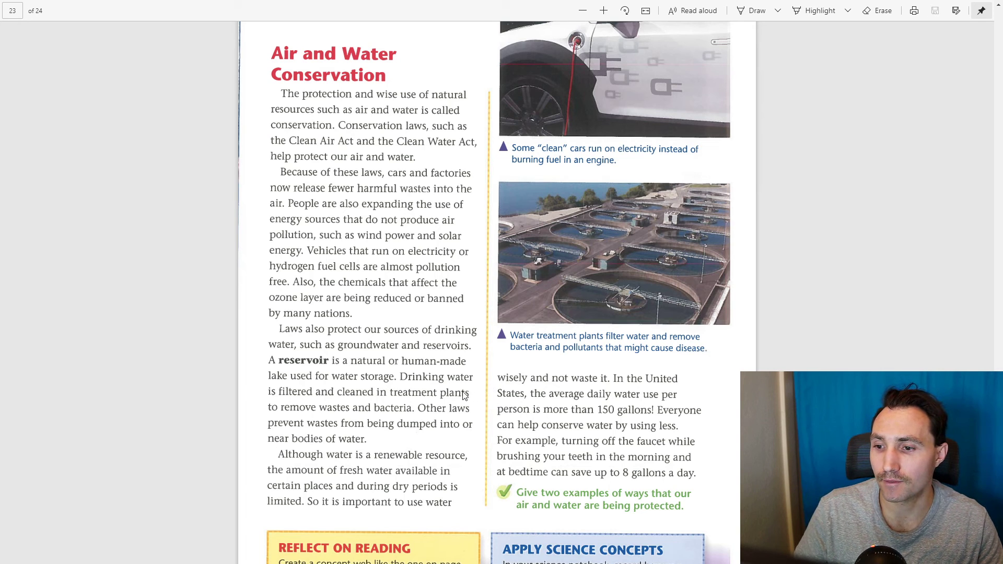
mouse_move(581, 314)
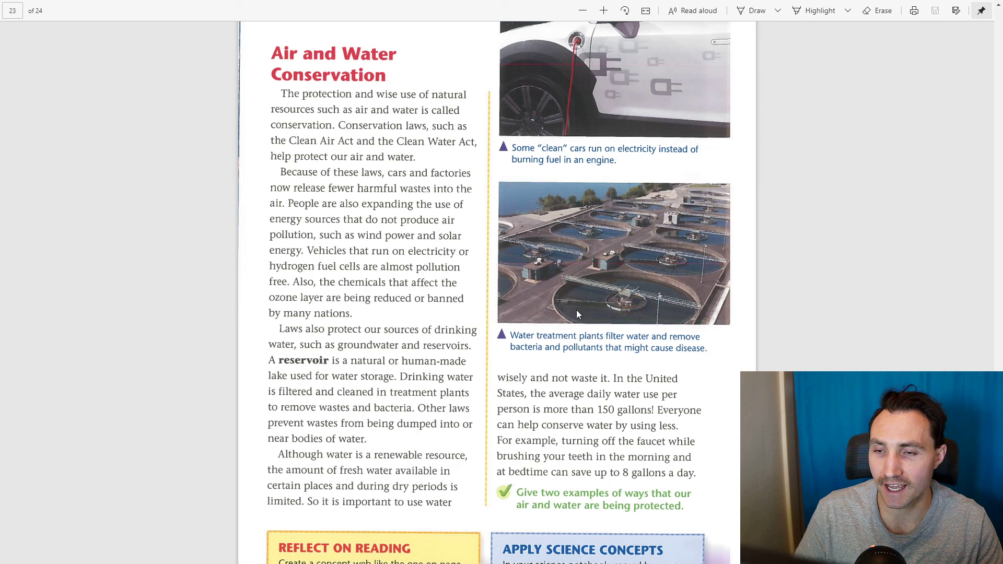
mouse_move(647, 119)
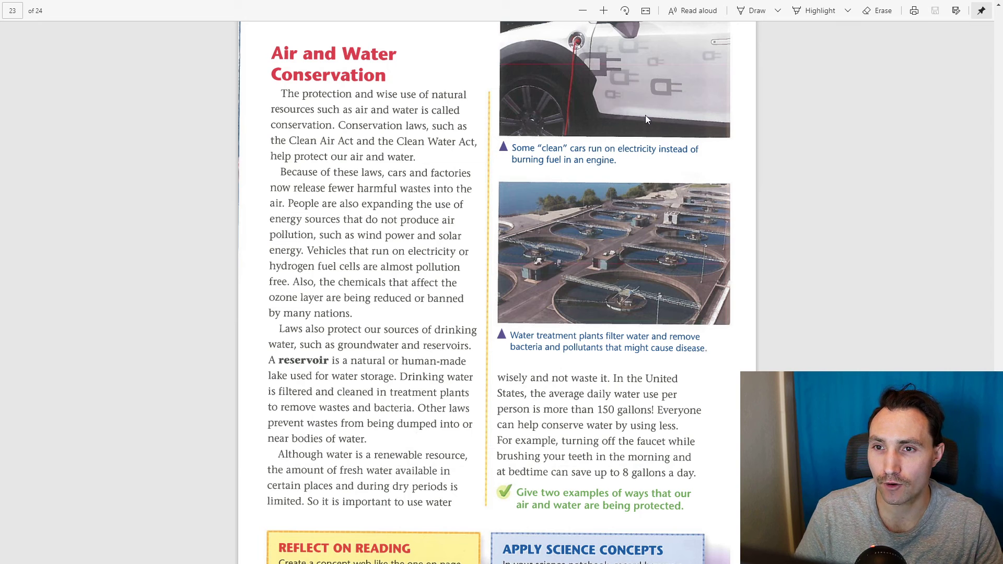
mouse_move(638, 186)
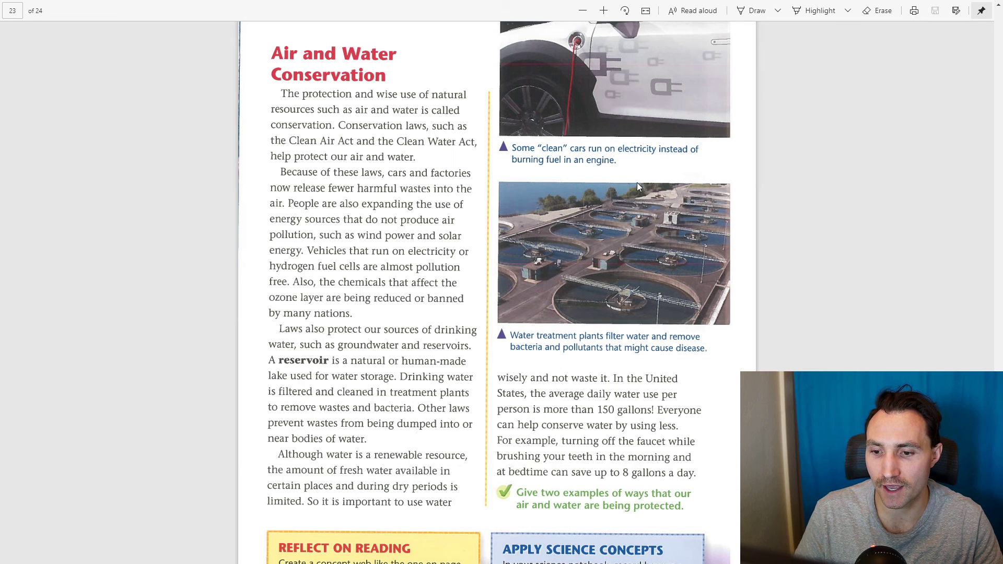
scroll(down, 3)
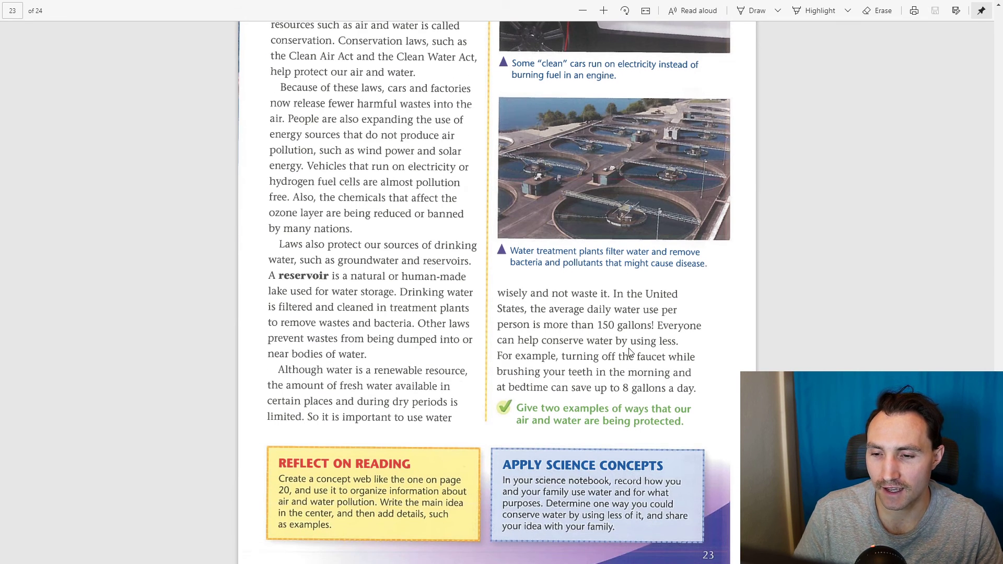
scroll(down, 3)
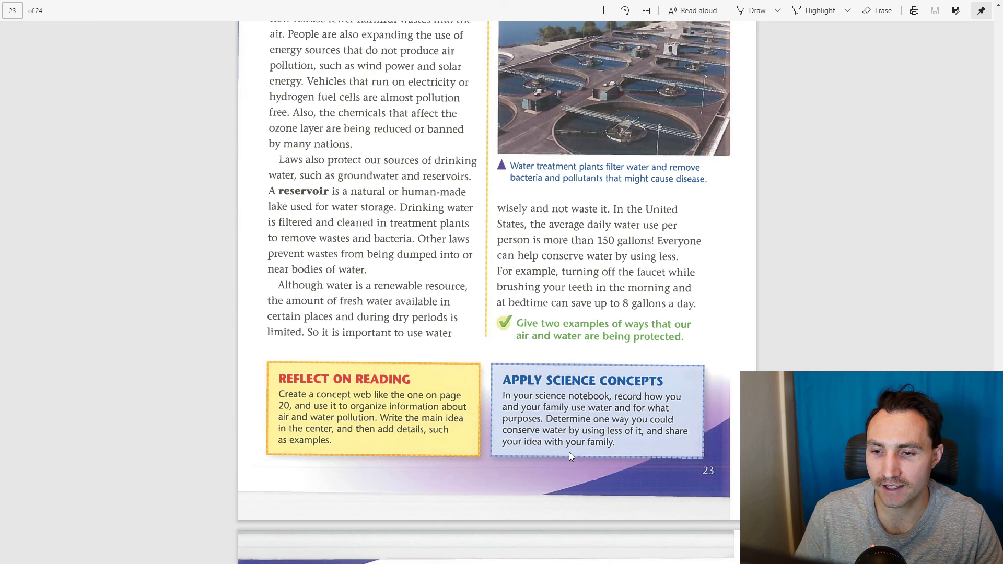
mouse_move(576, 446)
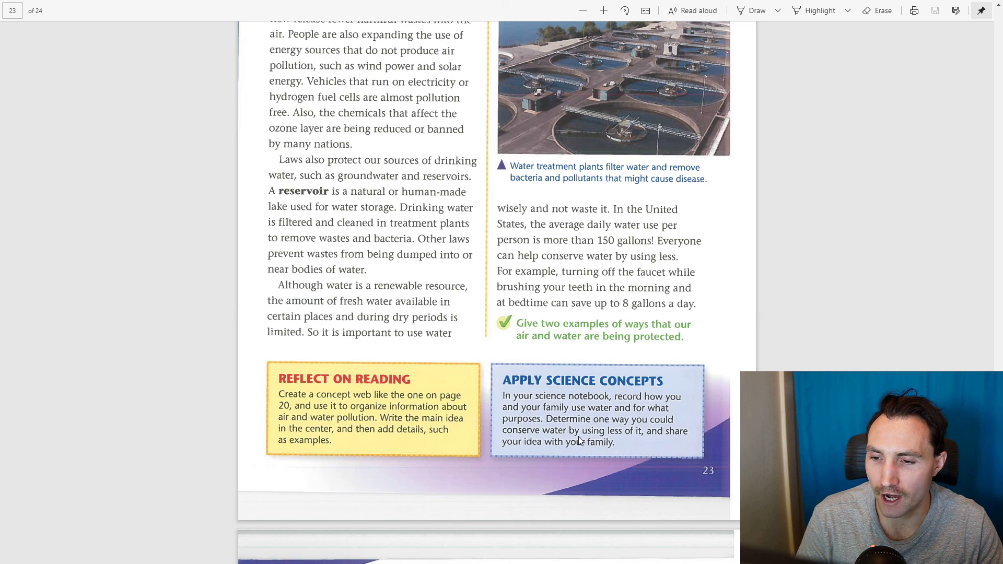
mouse_move(561, 385)
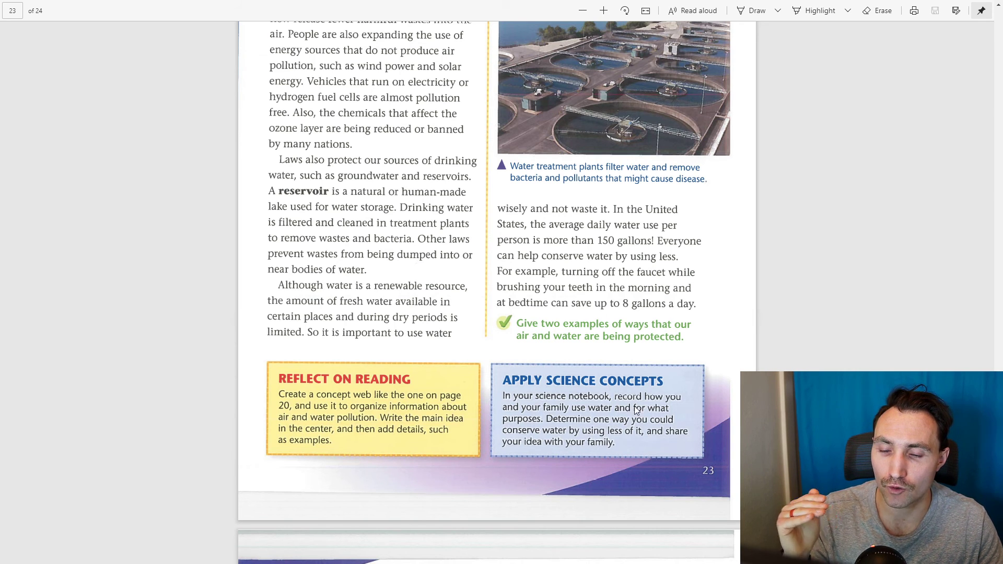
mouse_move(607, 429)
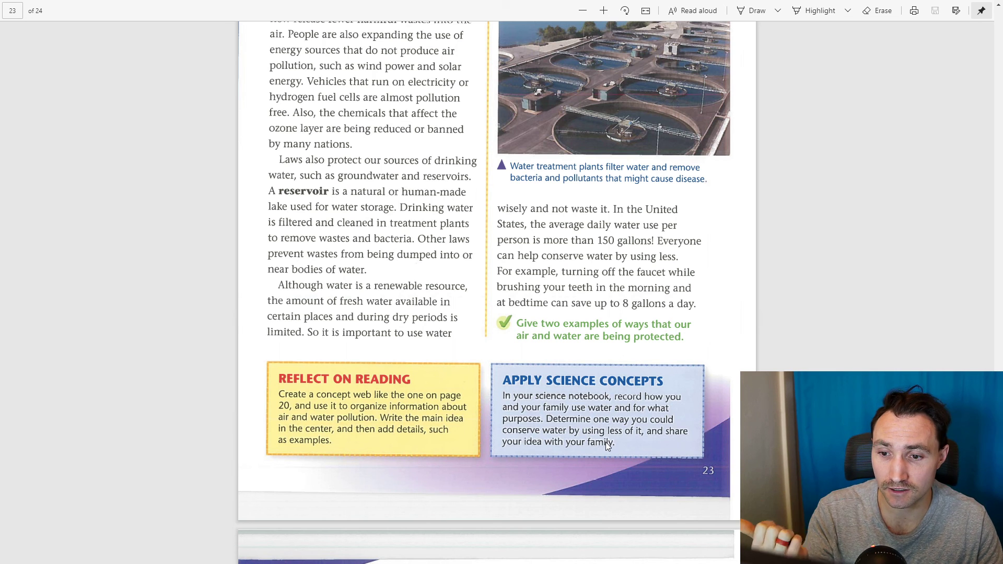
mouse_move(589, 433)
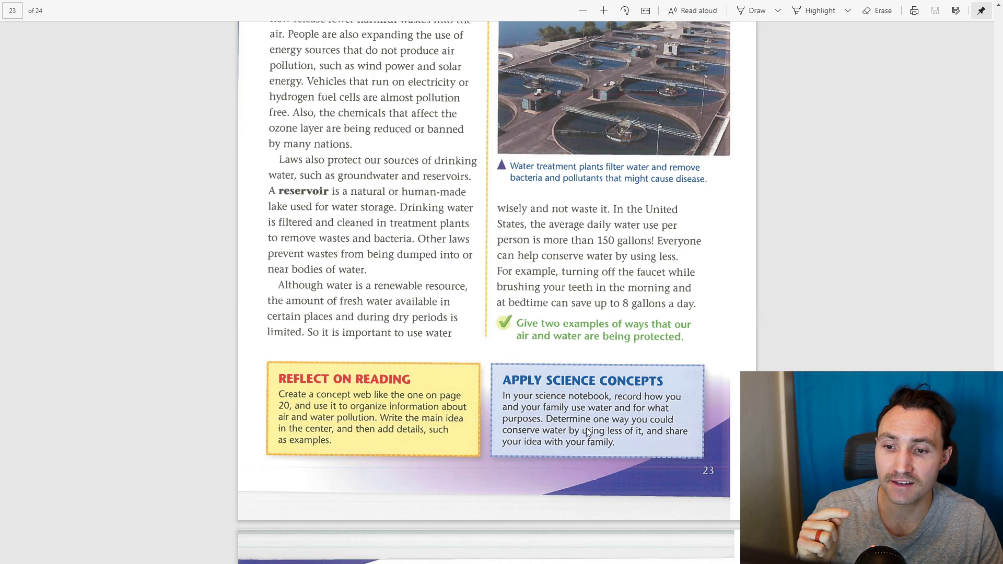
mouse_move(610, 453)
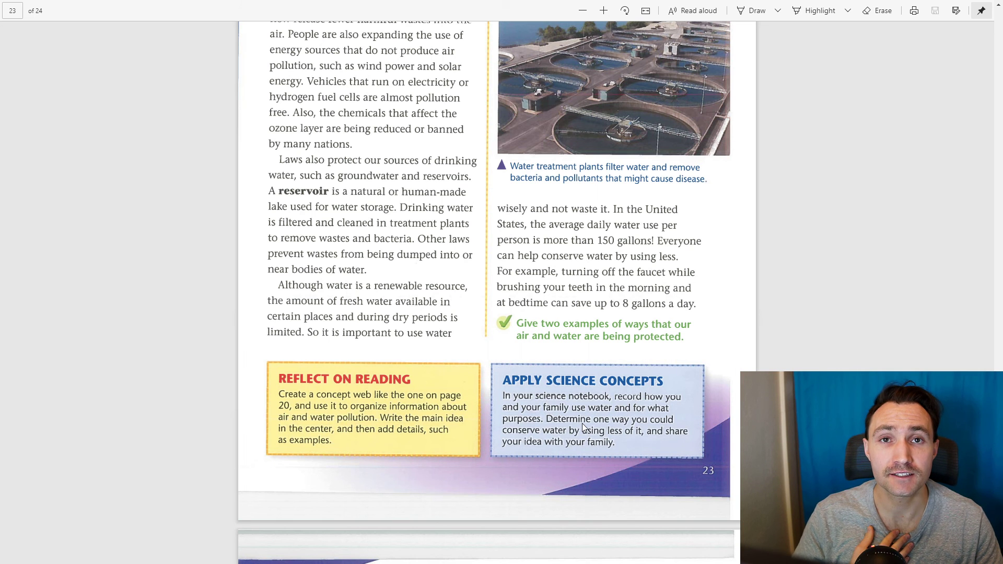
mouse_move(686, 490)
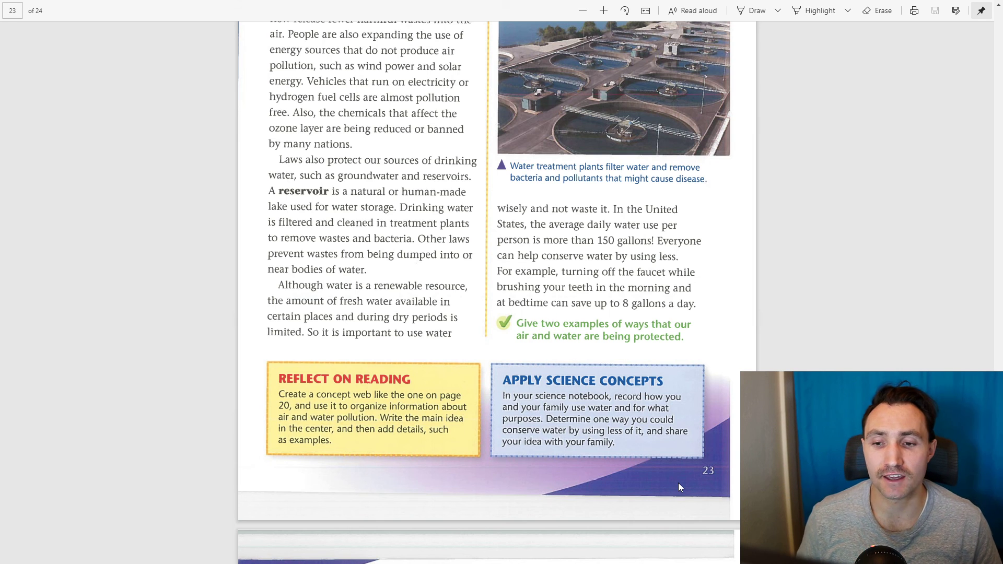
mouse_move(624, 296)
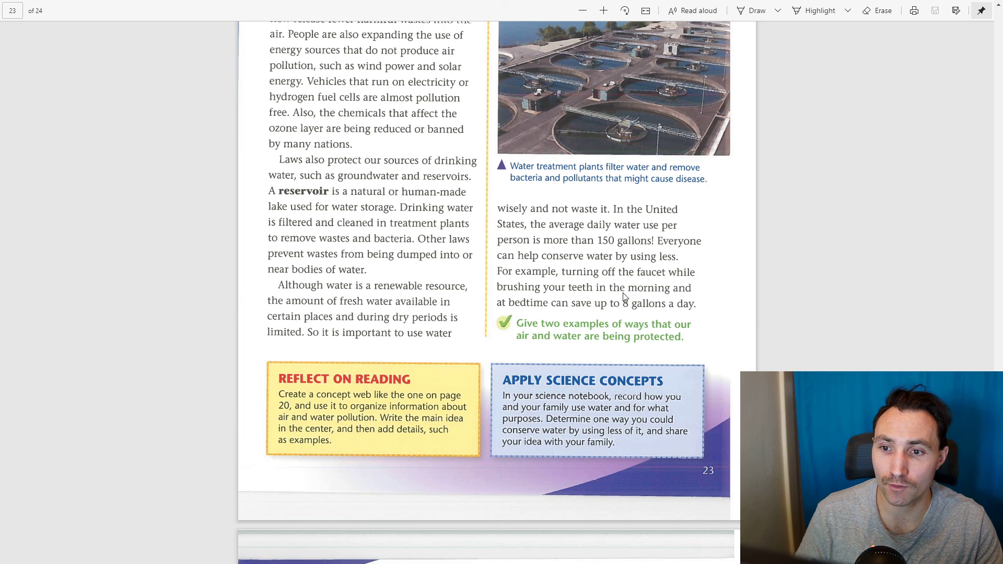
mouse_move(633, 304)
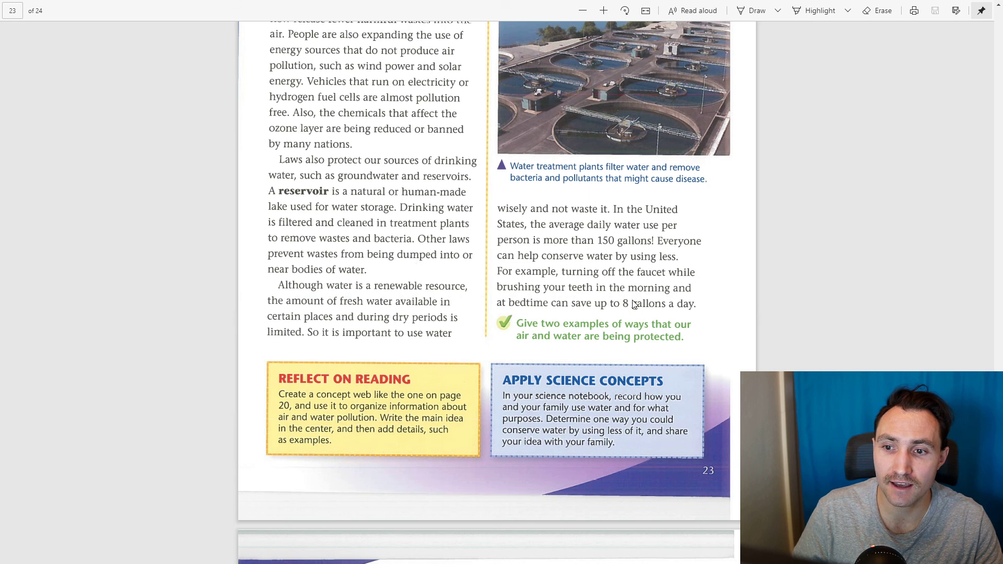
mouse_move(613, 305)
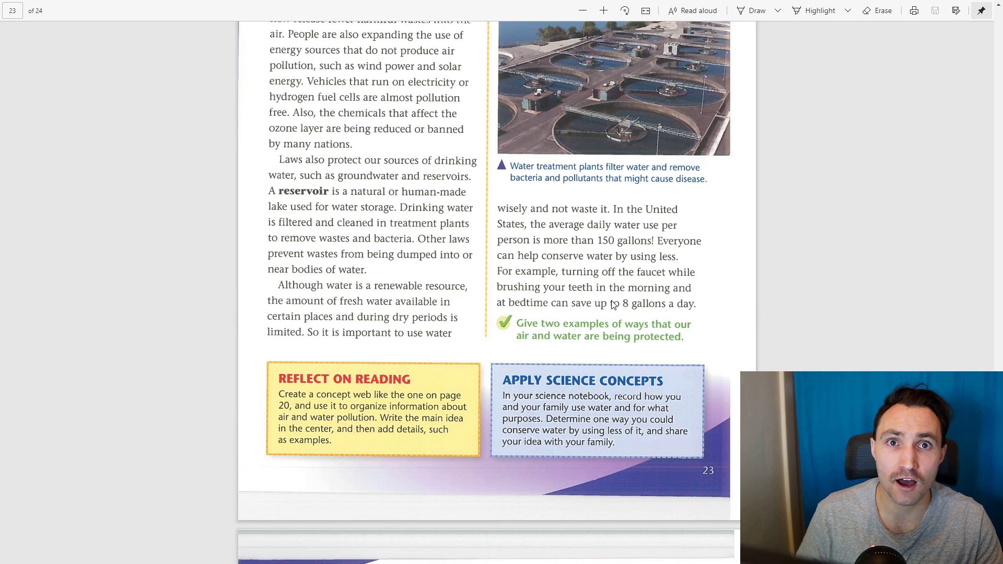
mouse_move(581, 280)
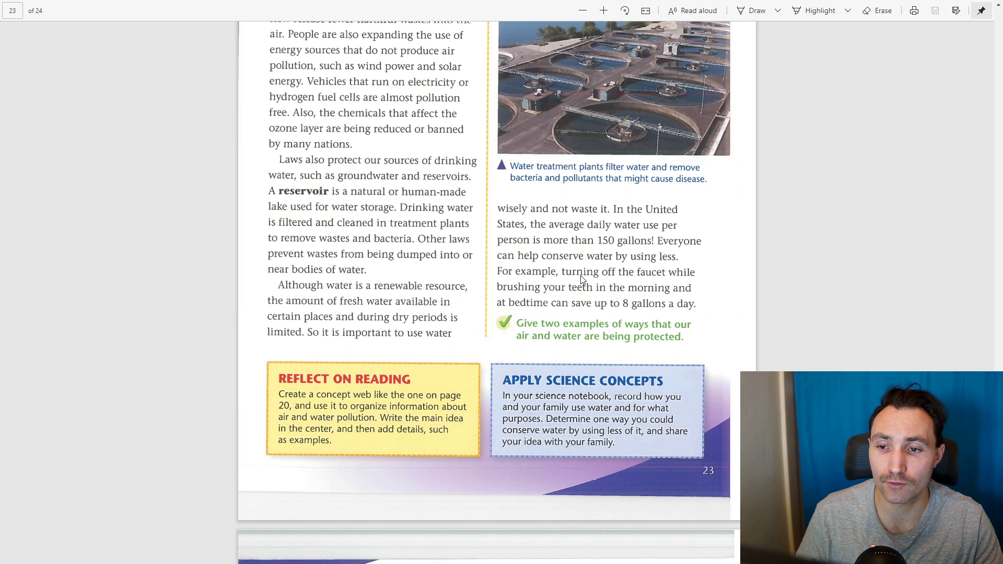
mouse_move(633, 308)
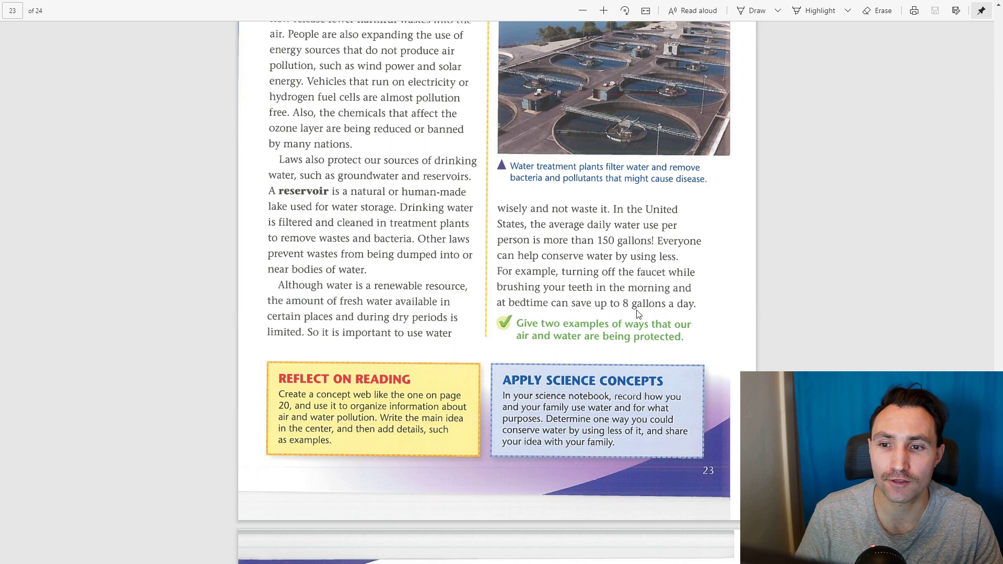
mouse_move(615, 244)
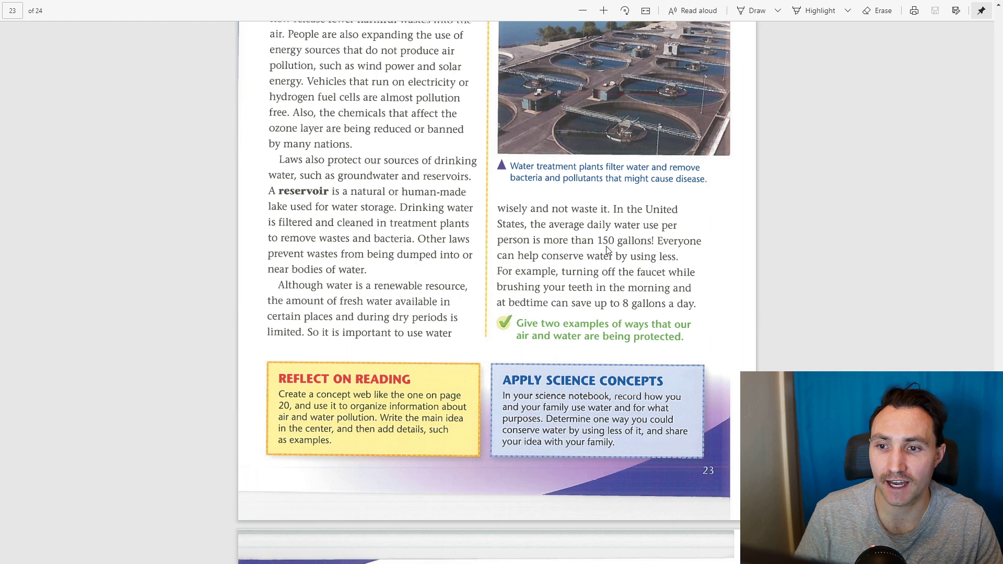
mouse_move(611, 331)
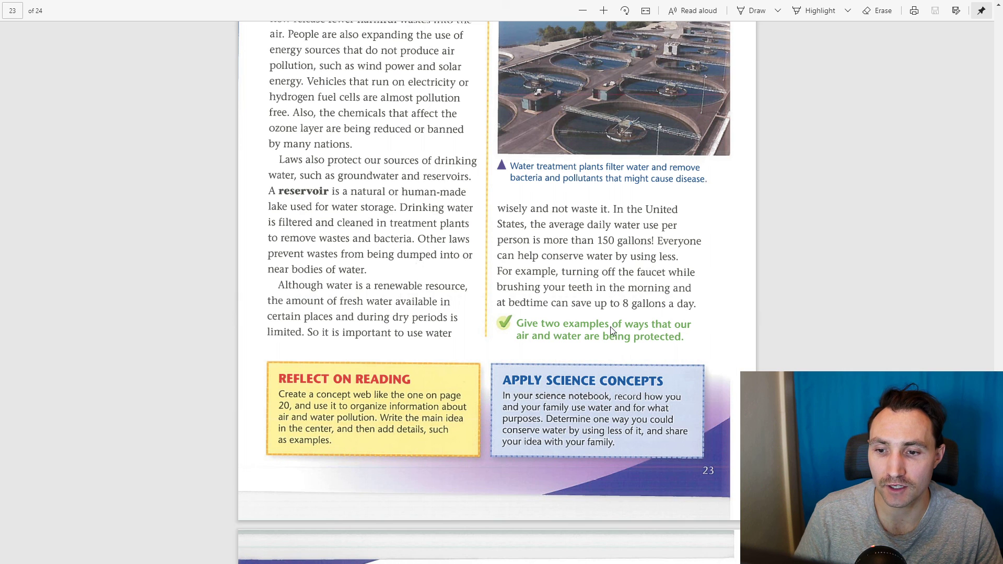
mouse_move(635, 350)
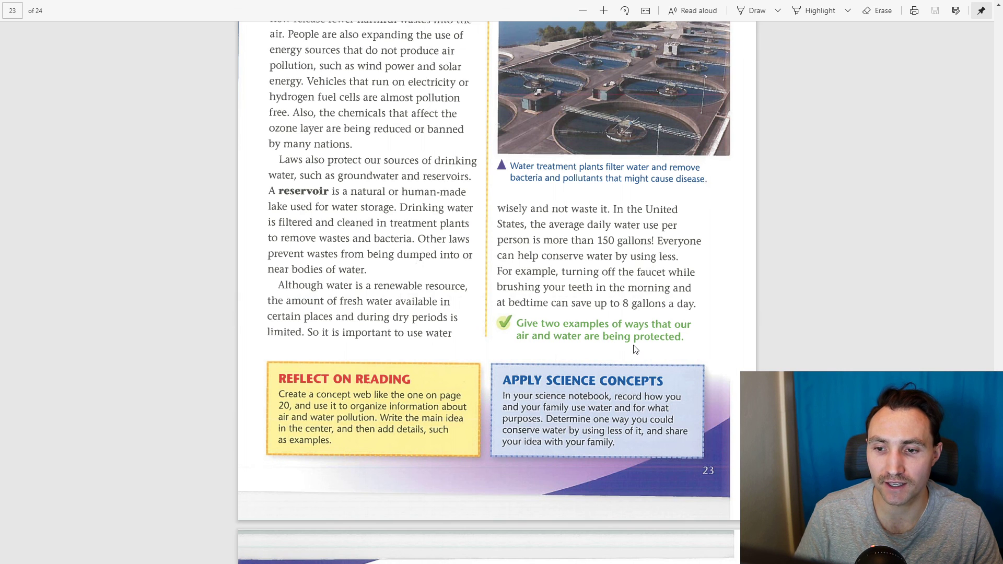
mouse_move(645, 348)
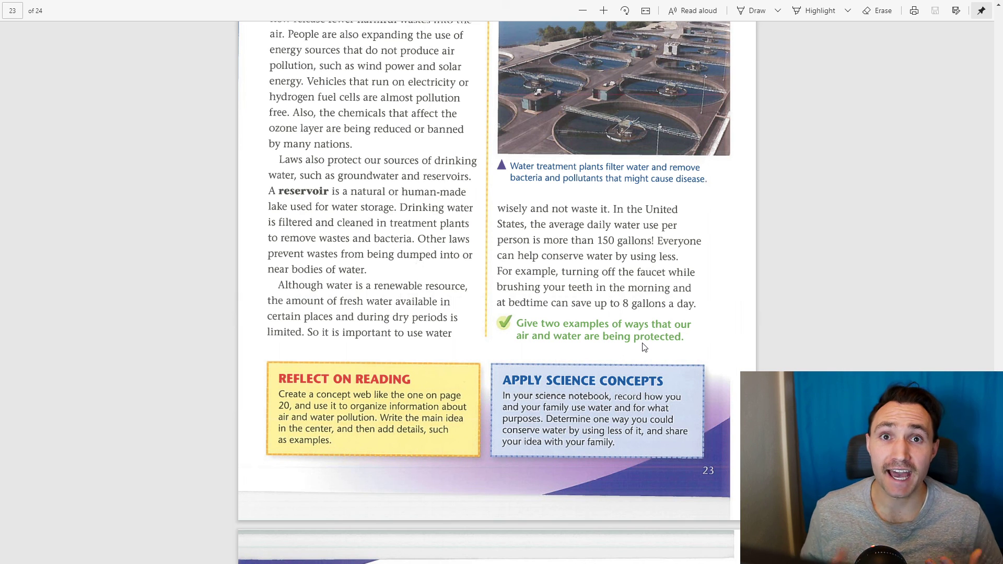